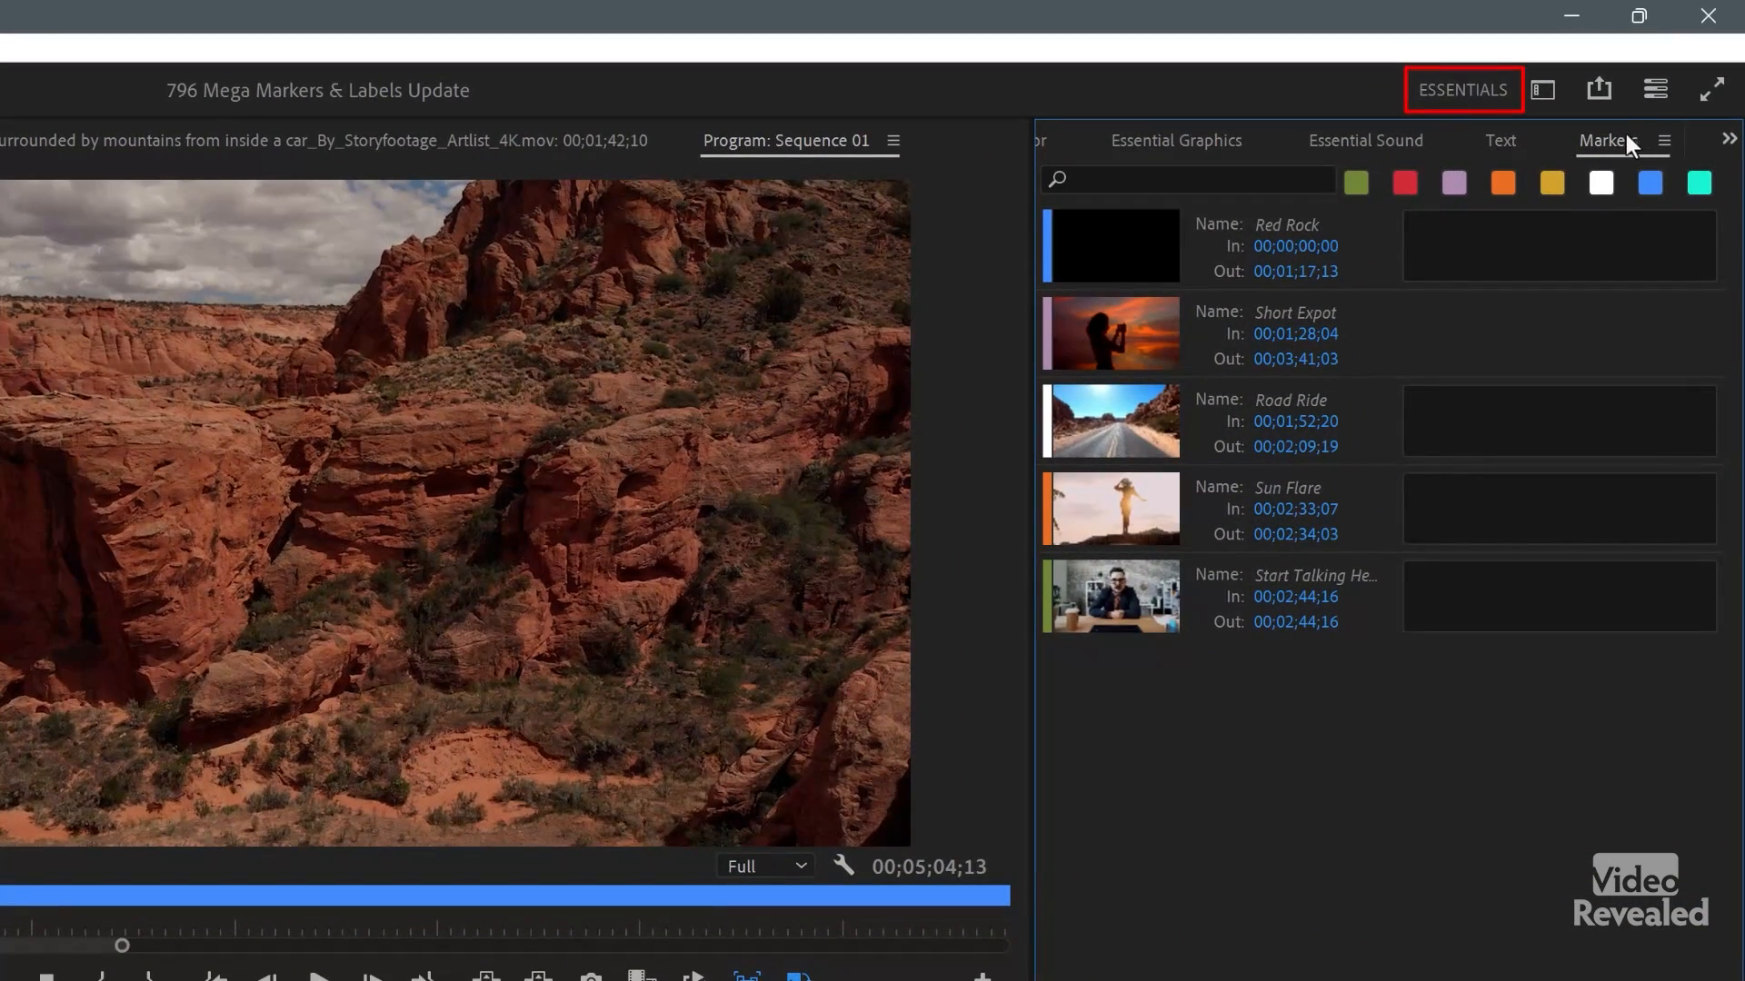
mouse_move(1437, 257)
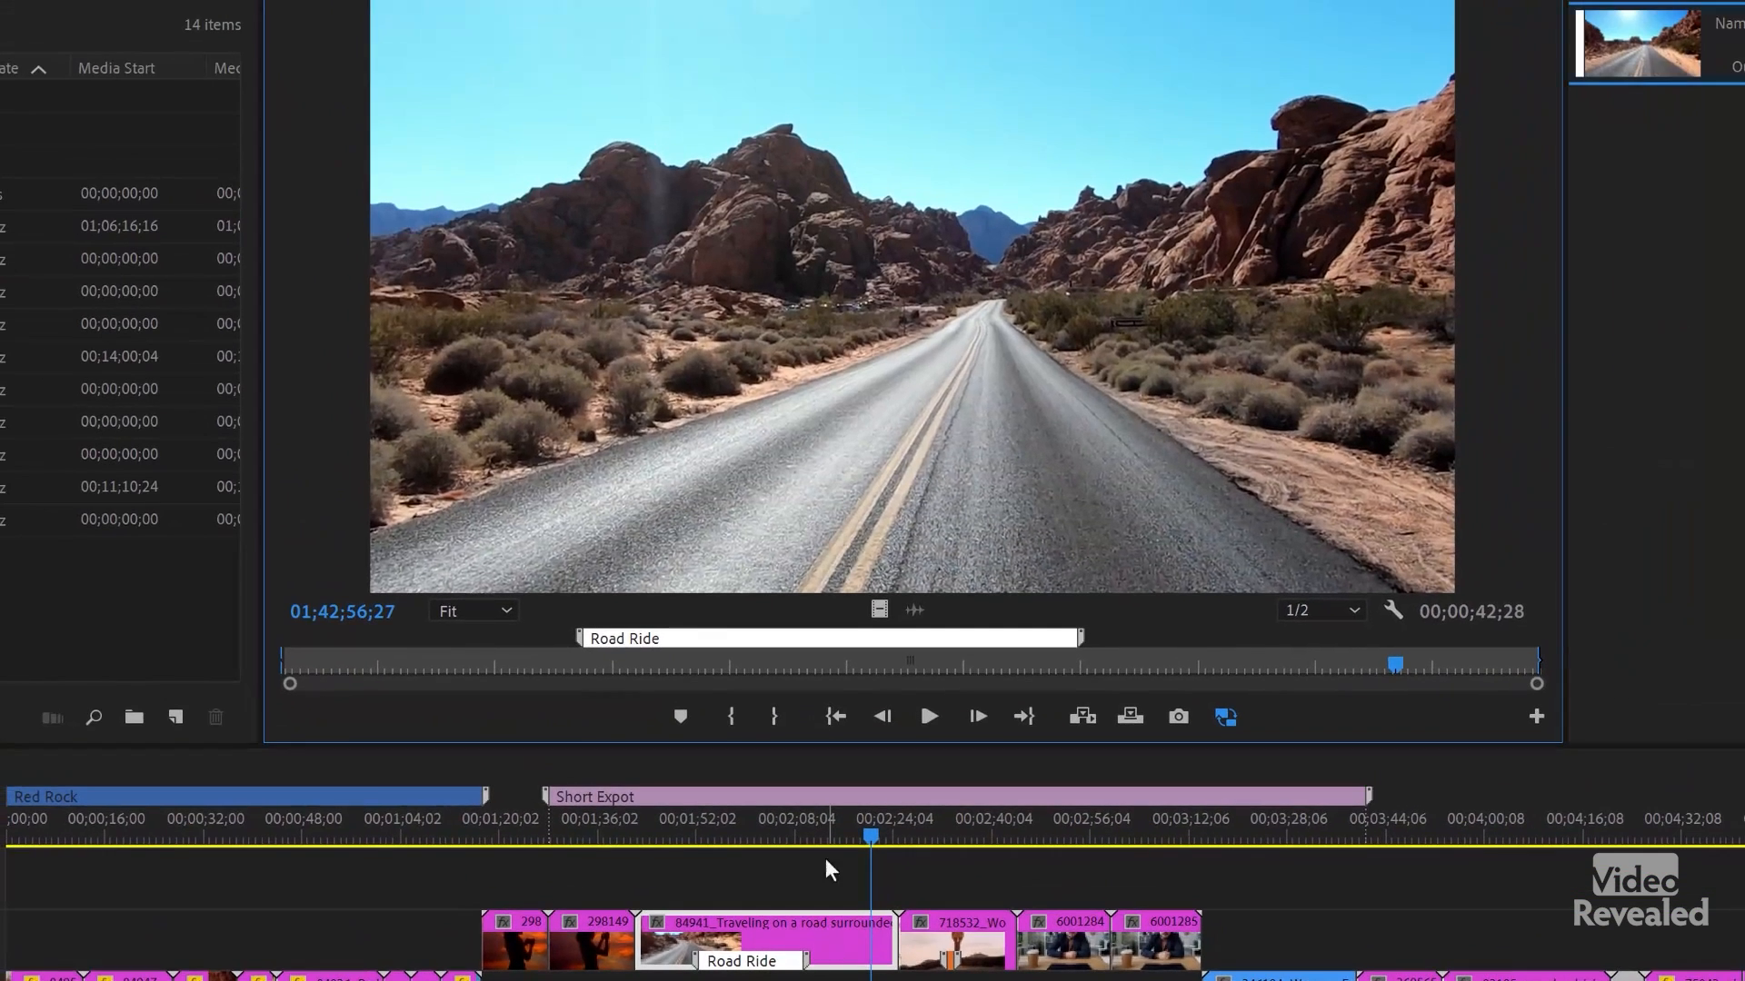
Step: Review the Markers panel filter options, toggle white markers by colour, then clear the filter
click(962, 961)
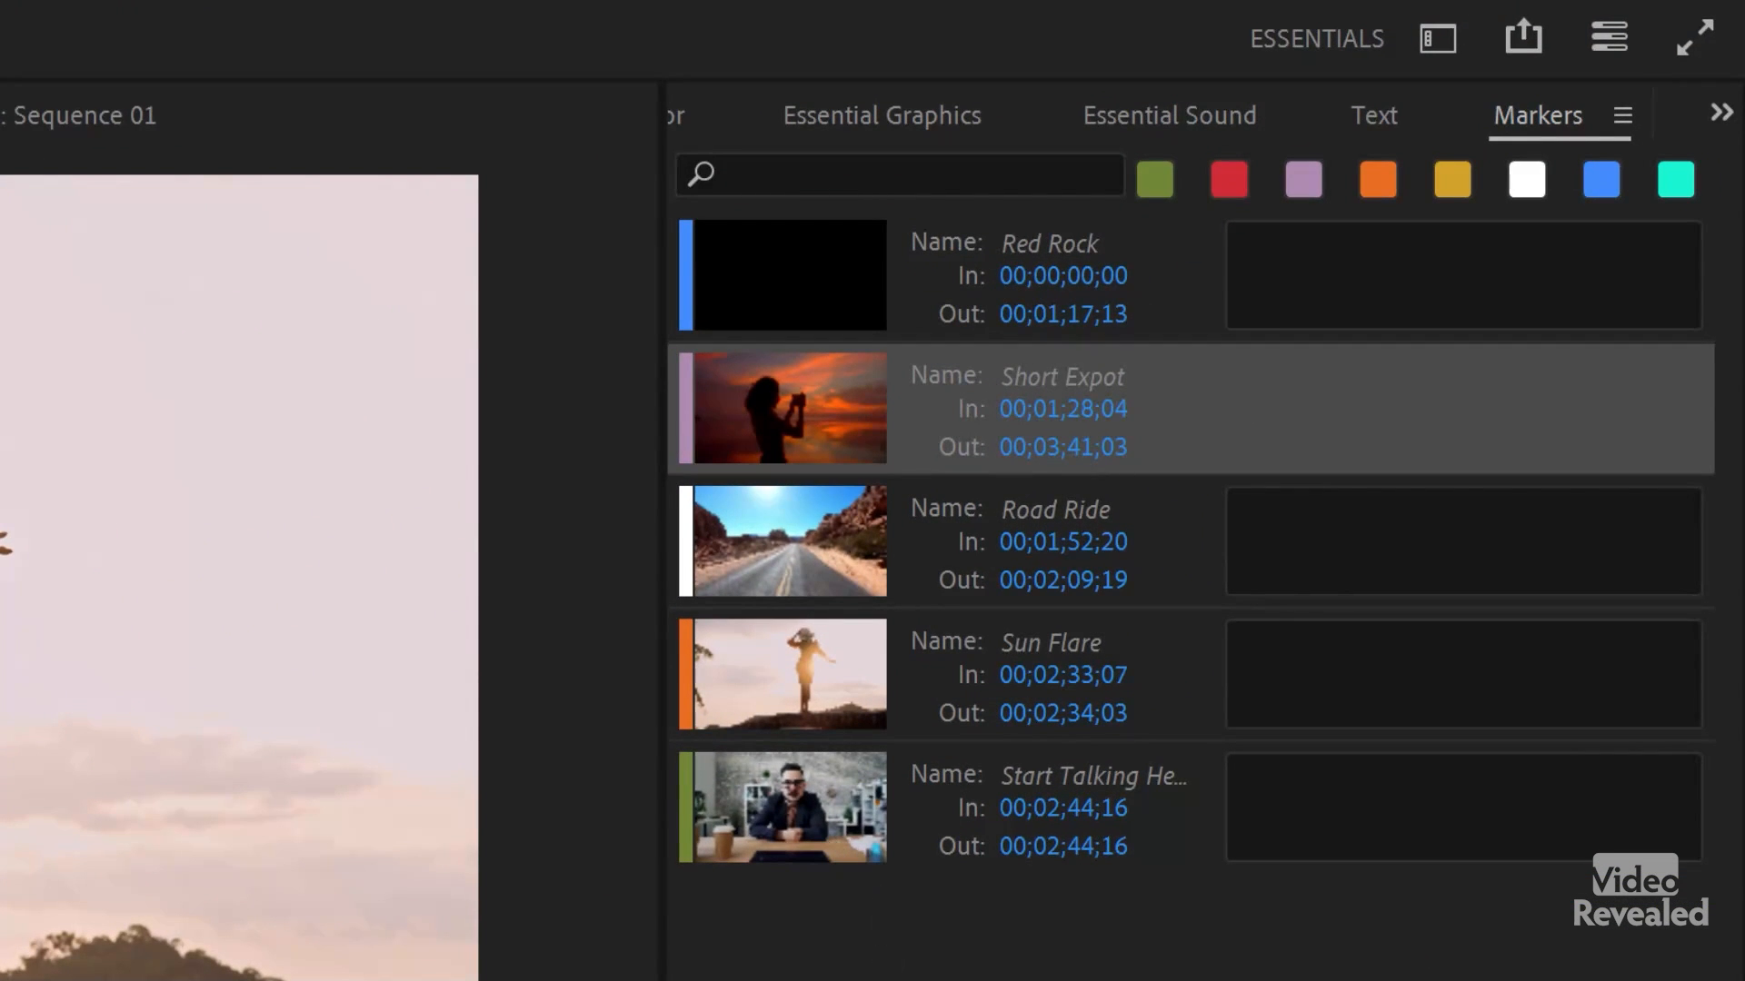
mouse_move(1055, 750)
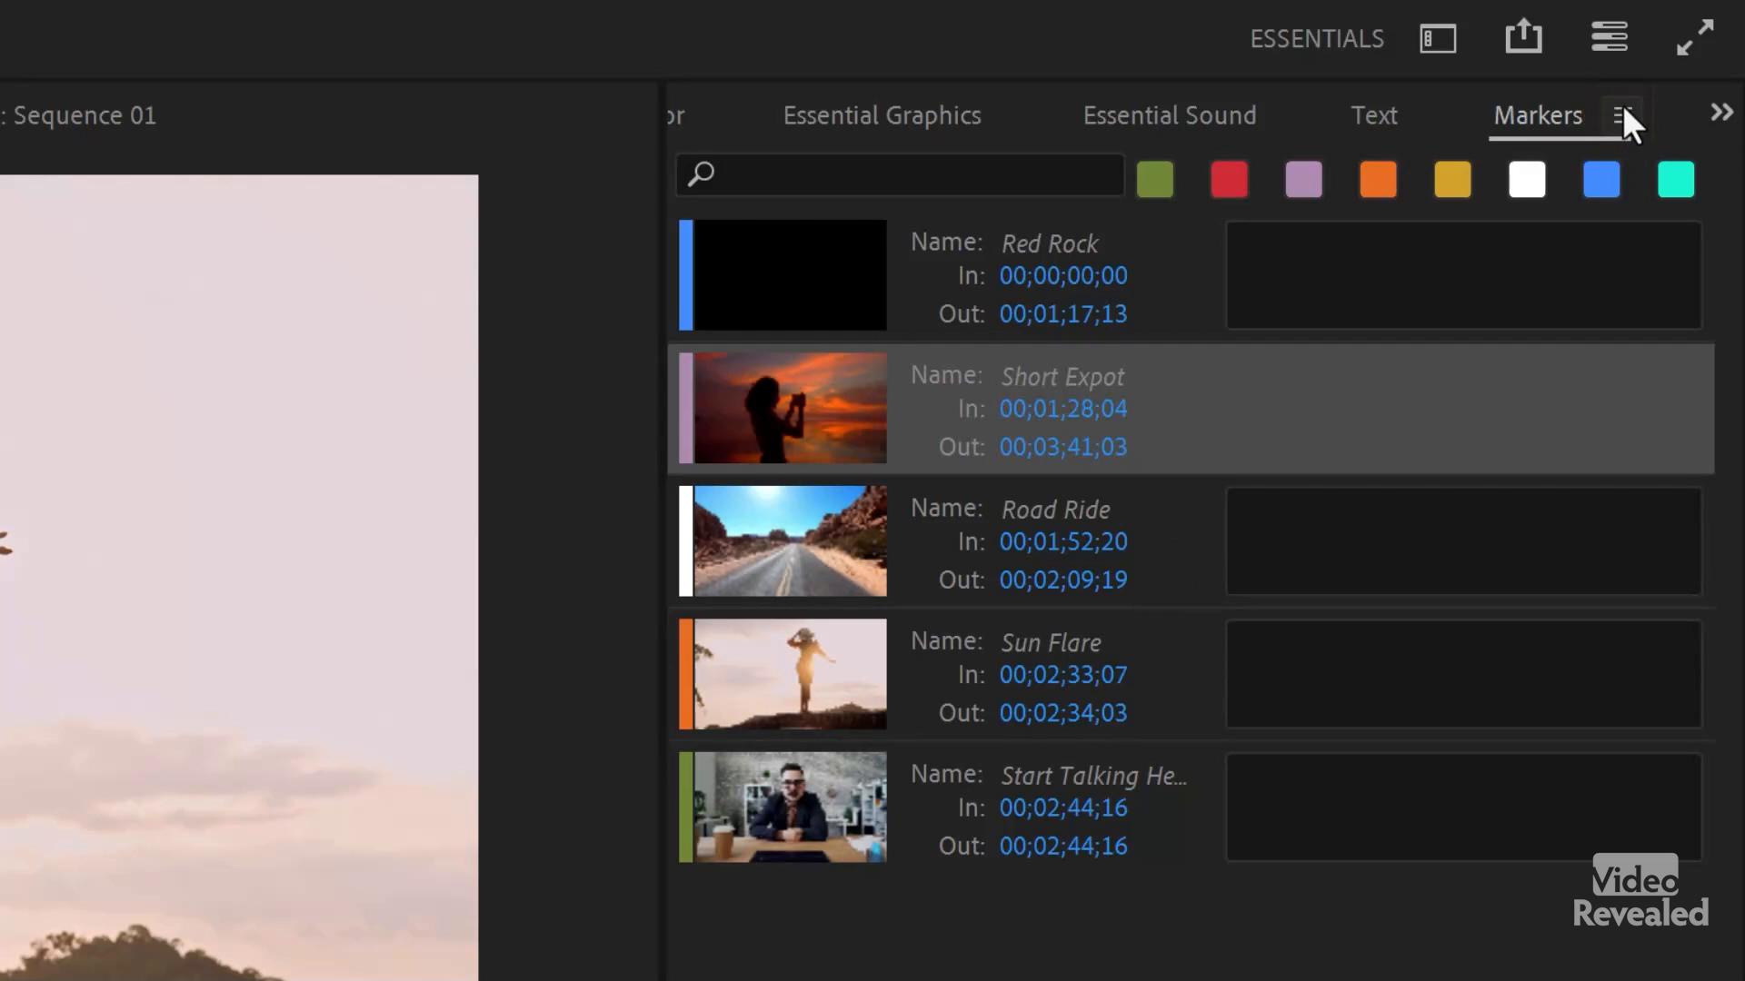
click(1627, 116)
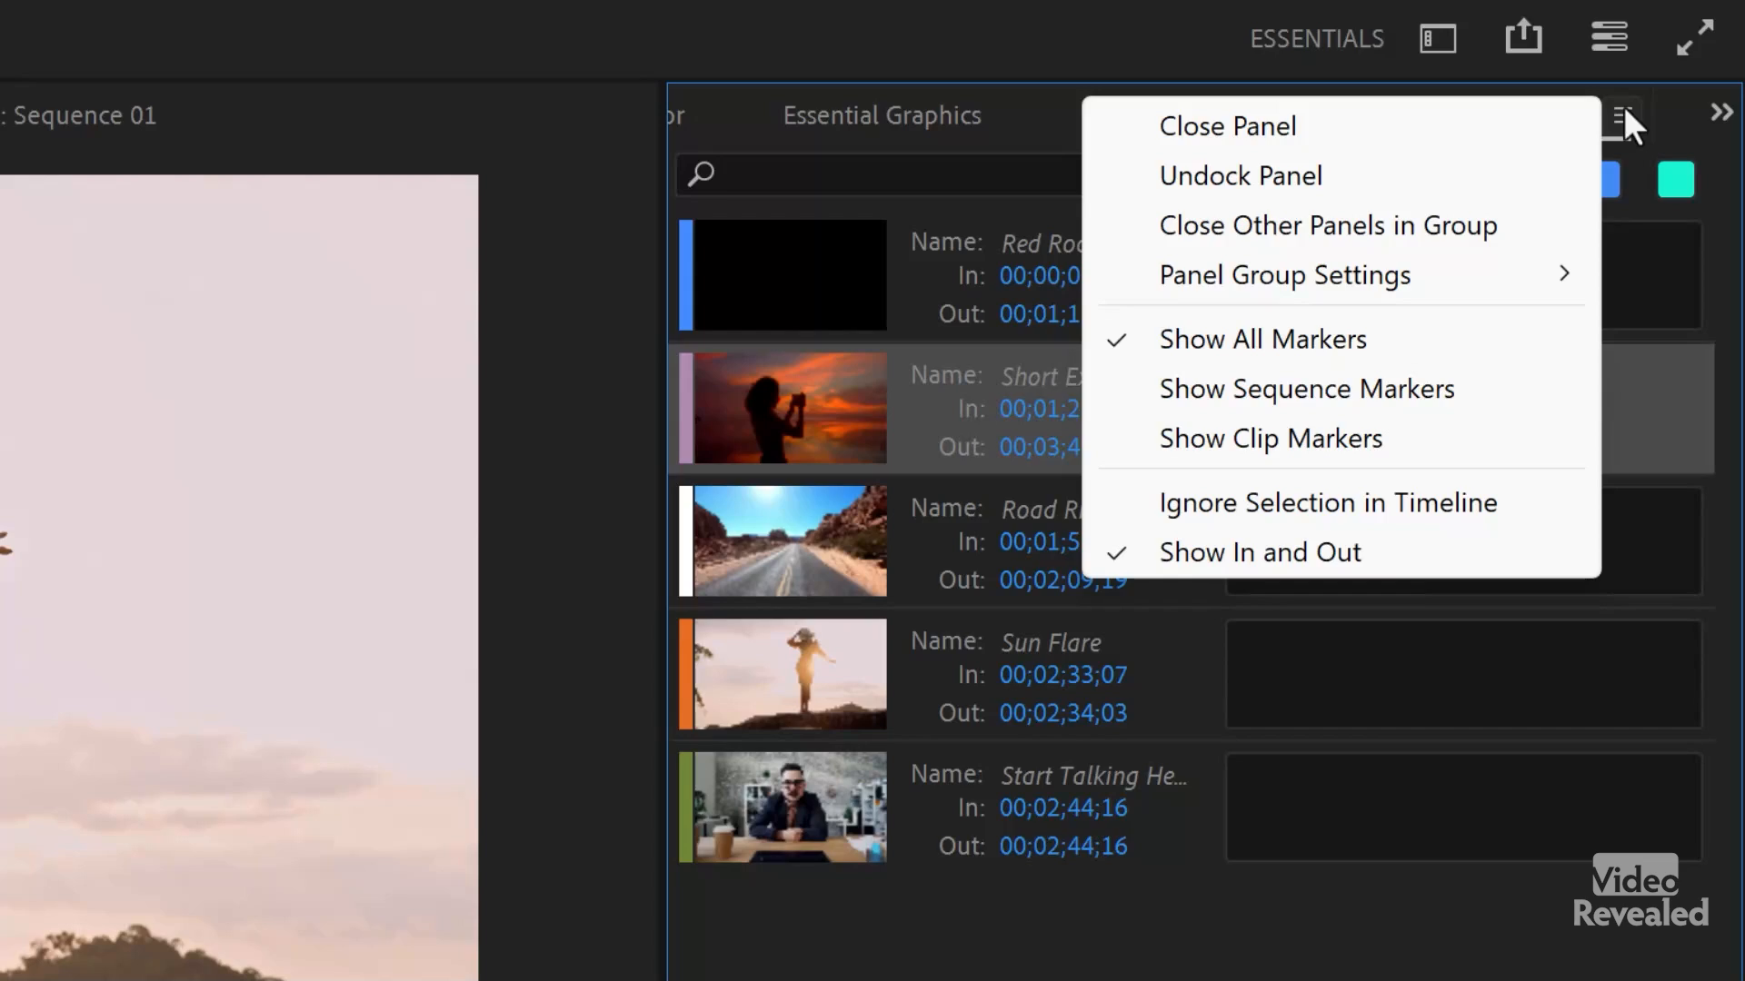
mouse_move(1291, 402)
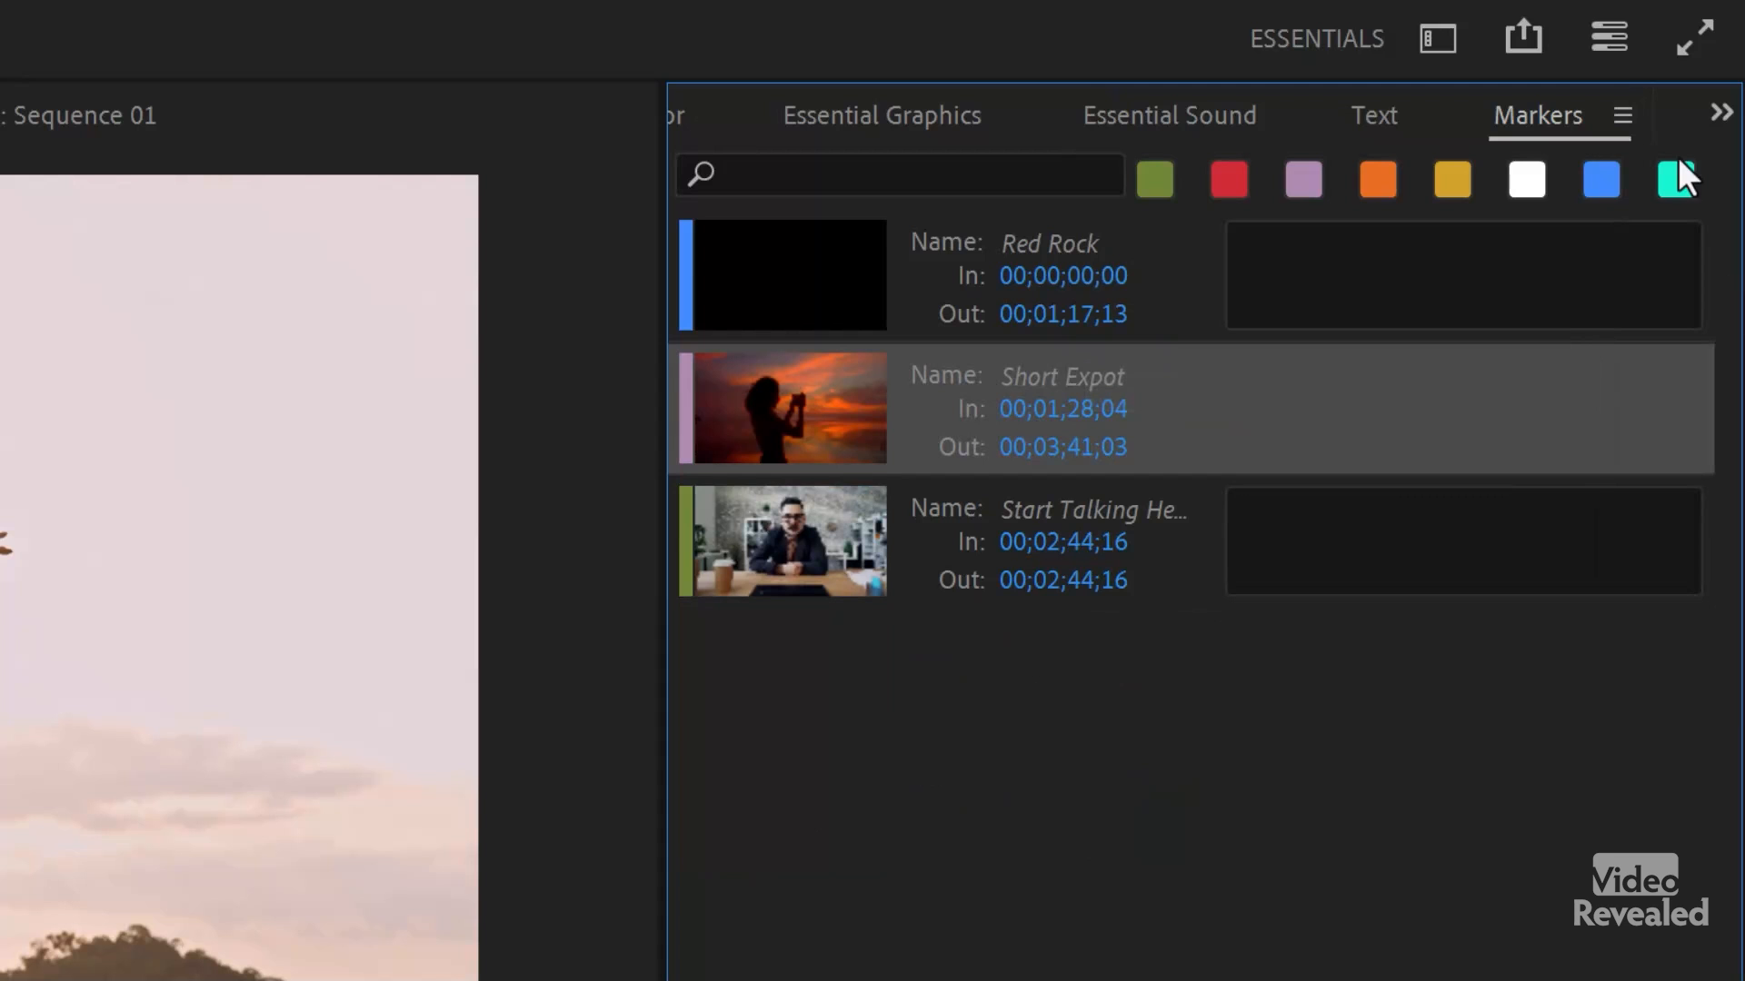
click(1622, 116)
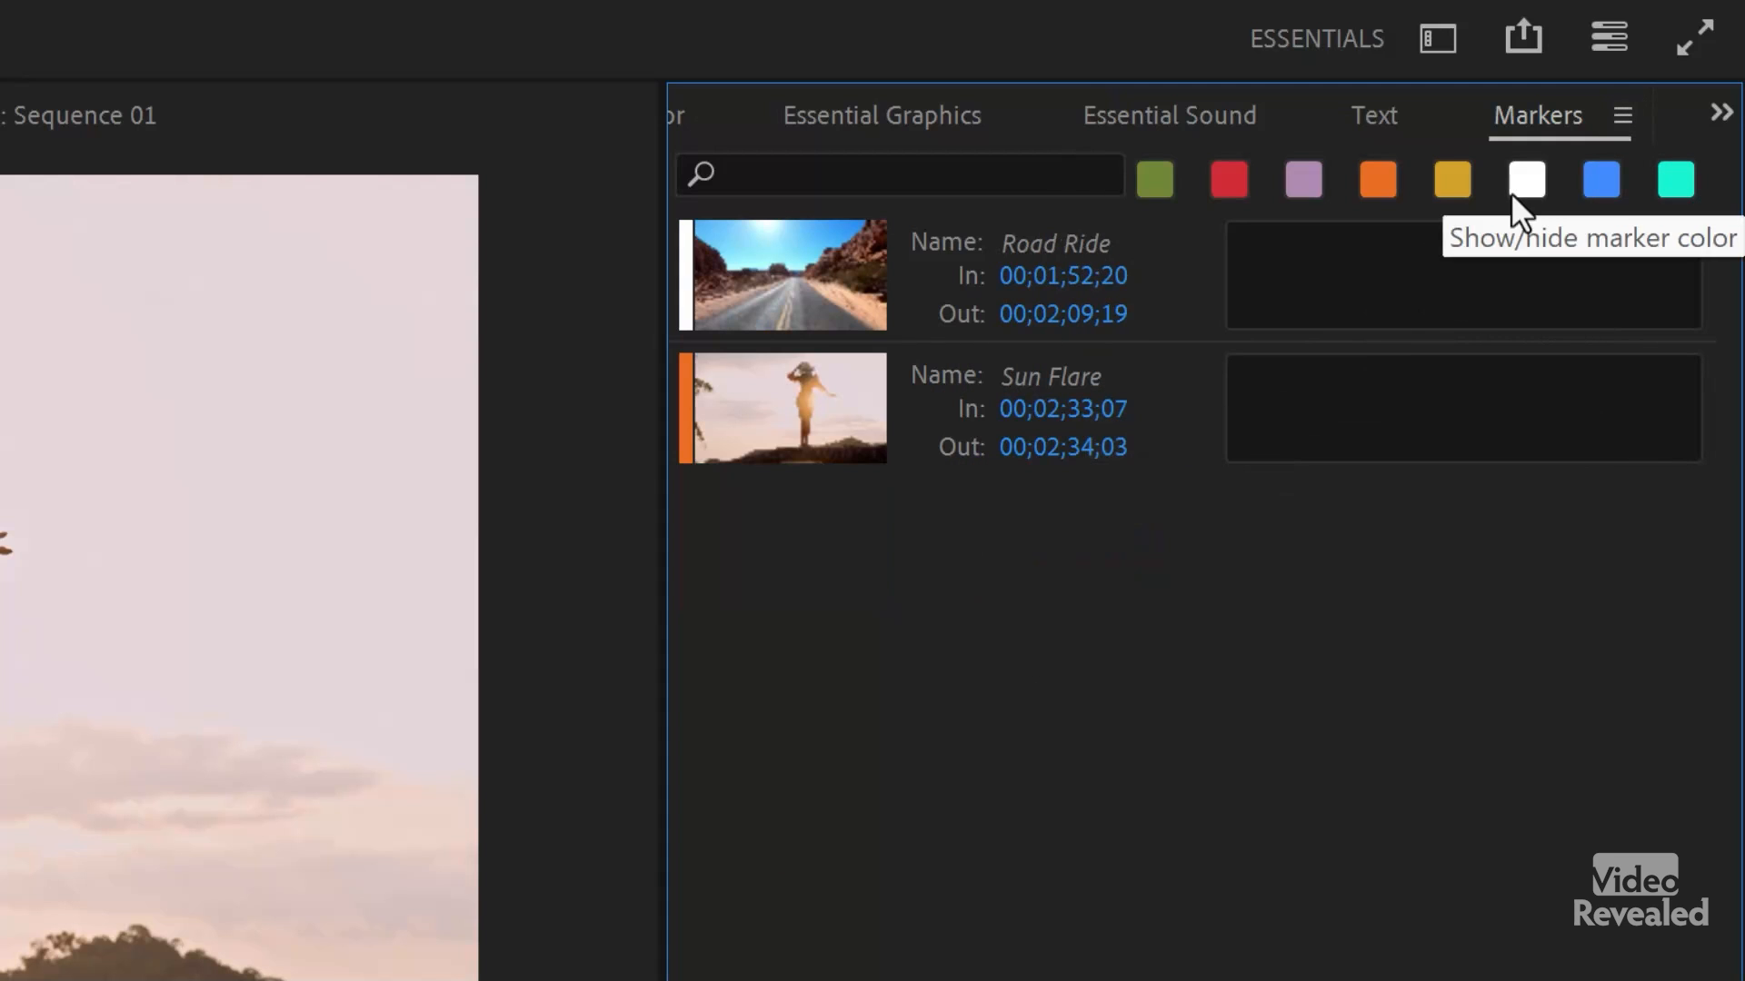
click(1623, 117)
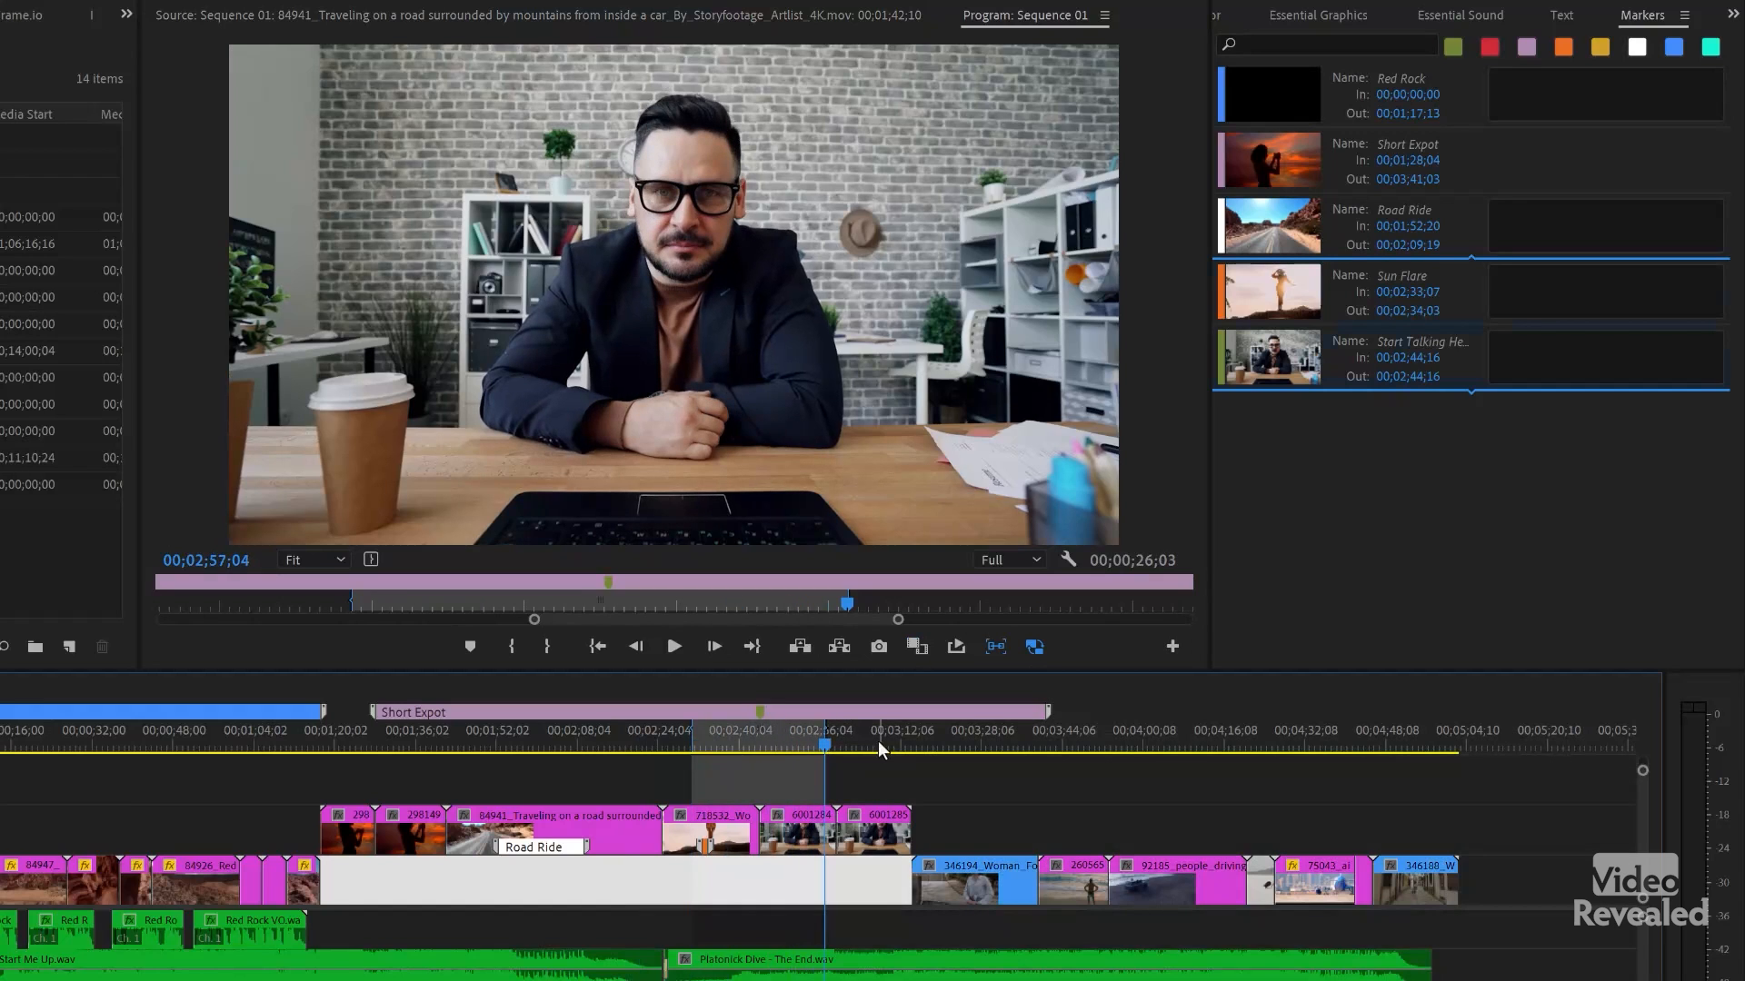
Step: Move the playhead earlier to the desert road footage inside the Short Expot marker range
click(346, 750)
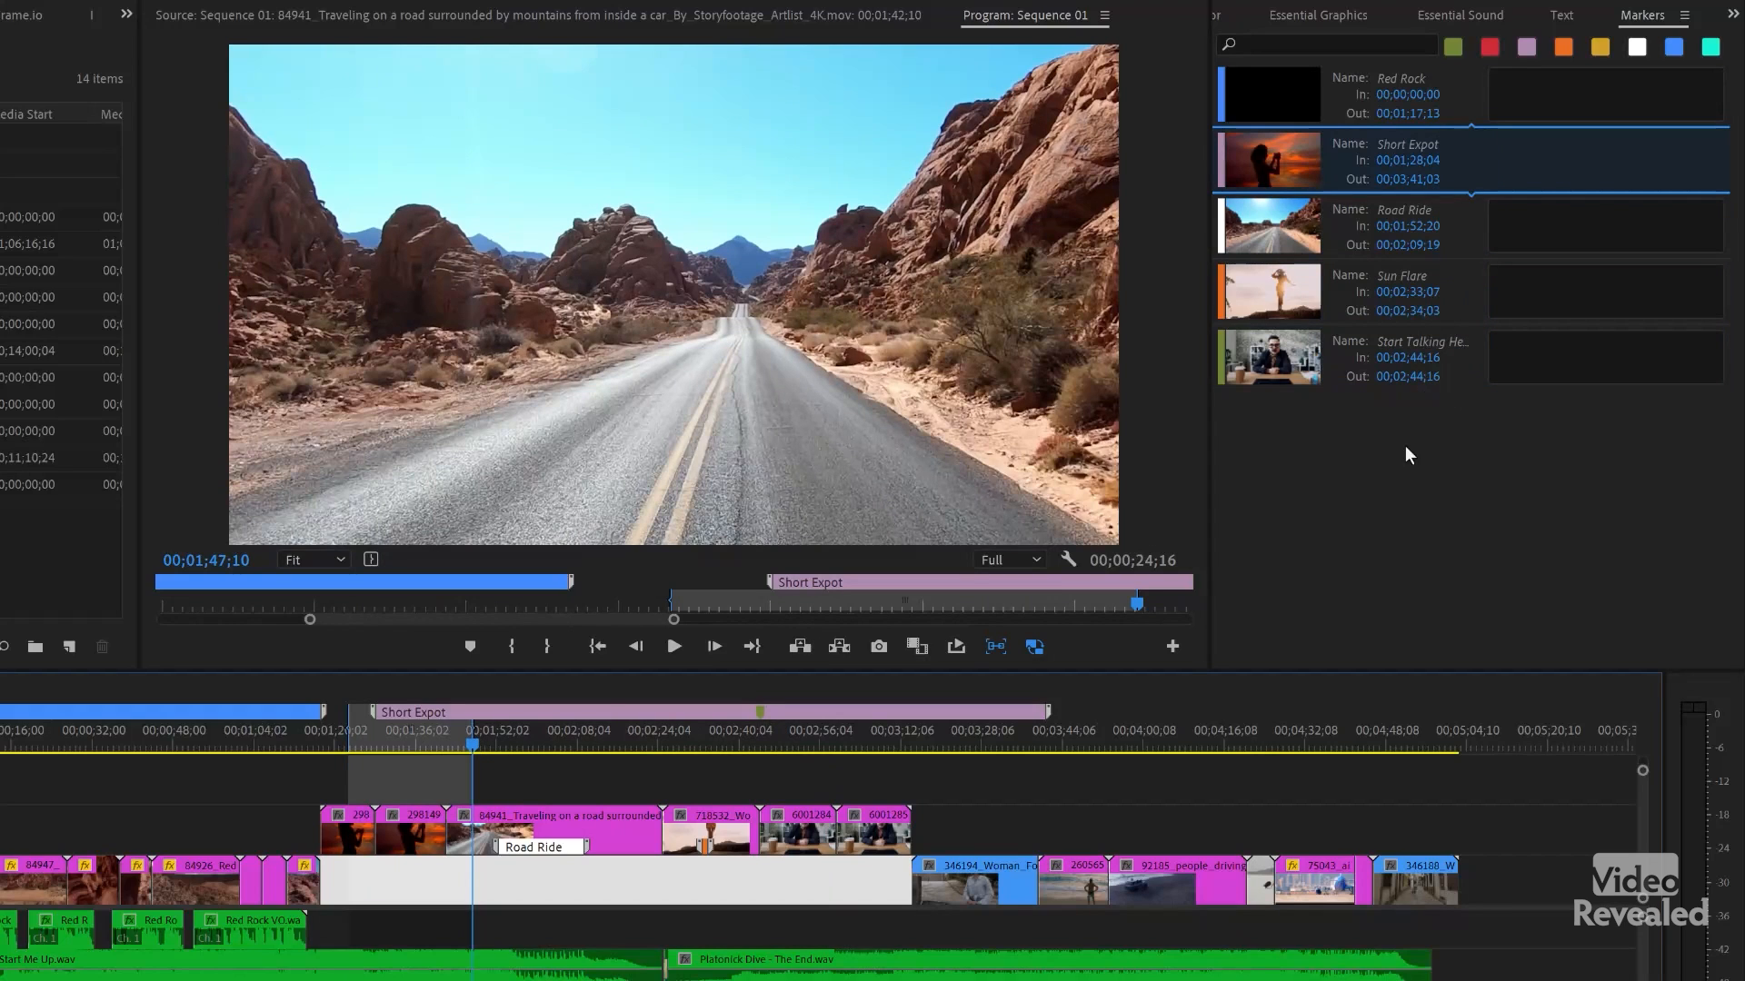
mouse_move(1388, 453)
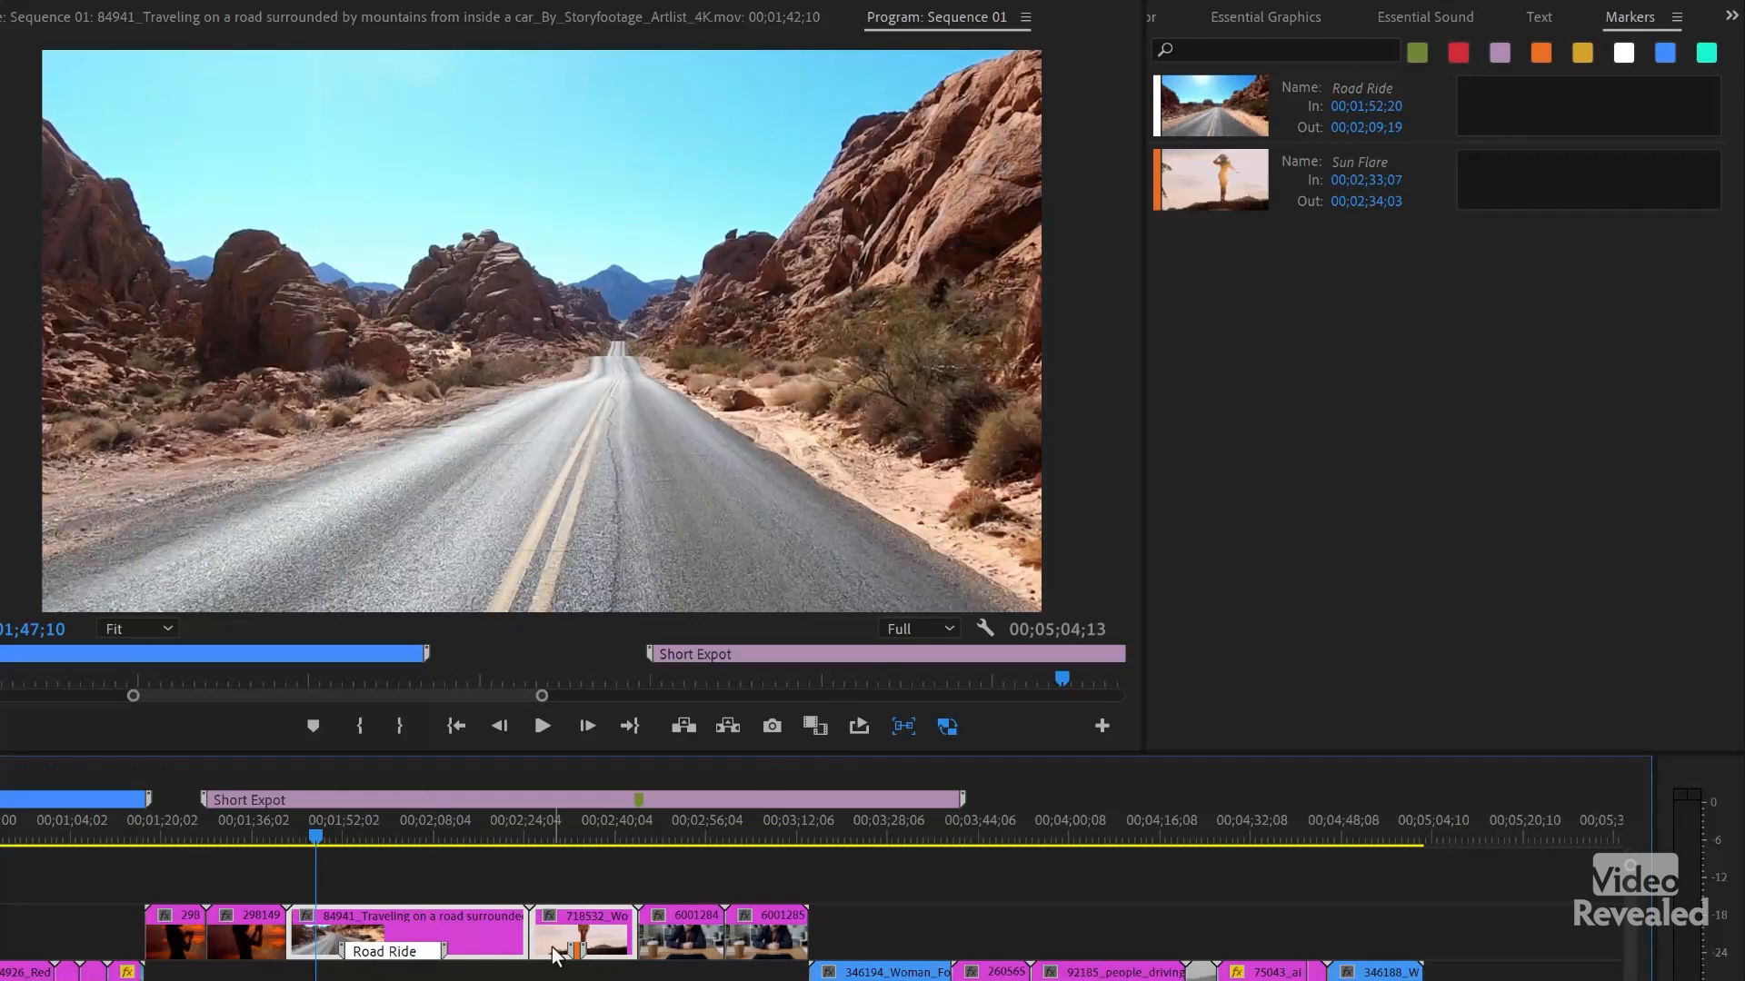
mouse_move(440, 885)
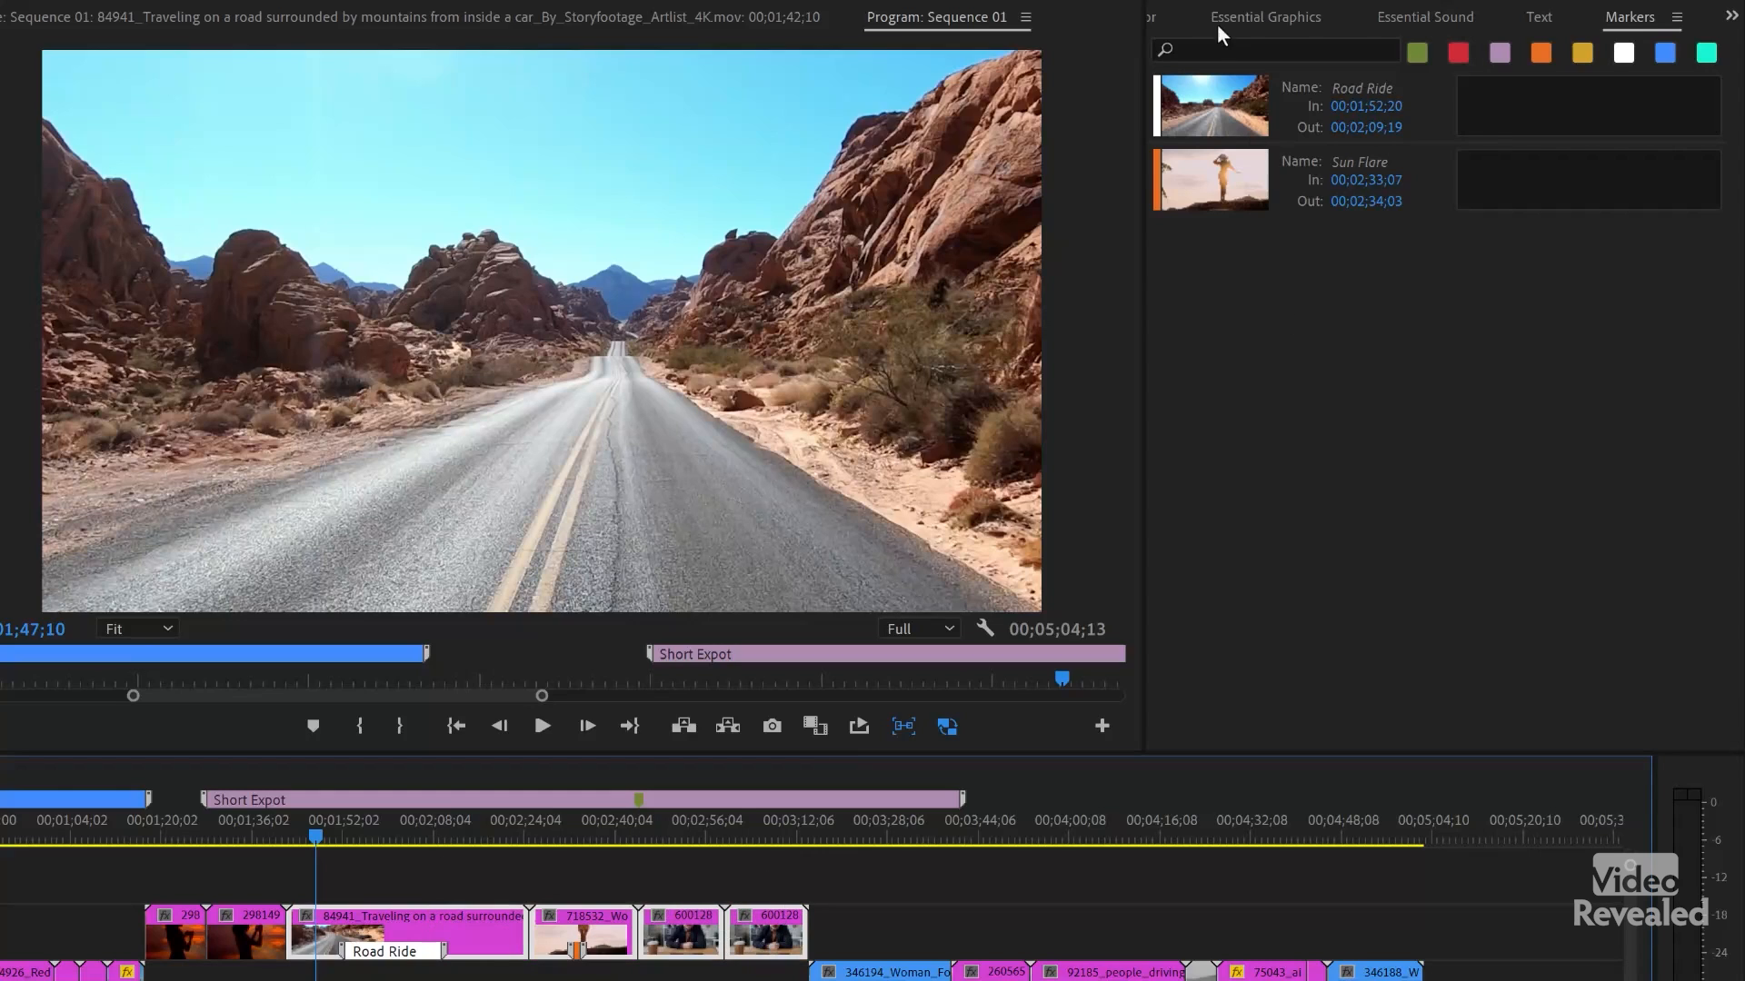
mouse_move(684, 970)
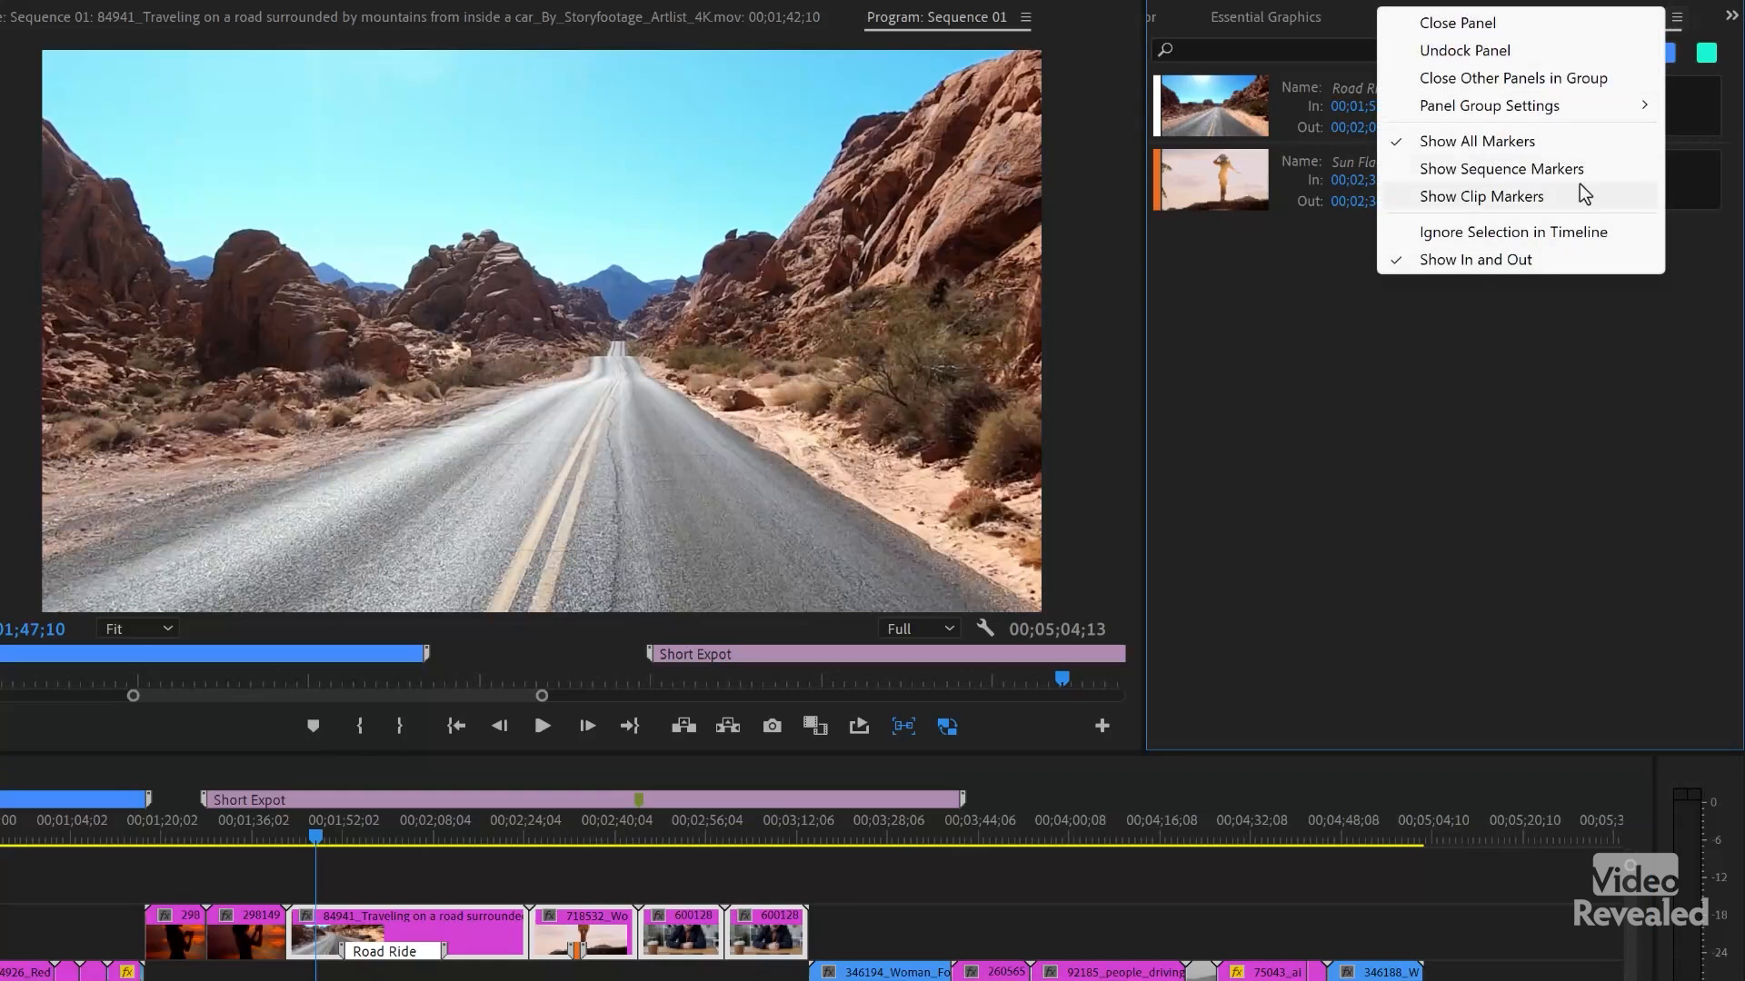
mouse_move(1562, 235)
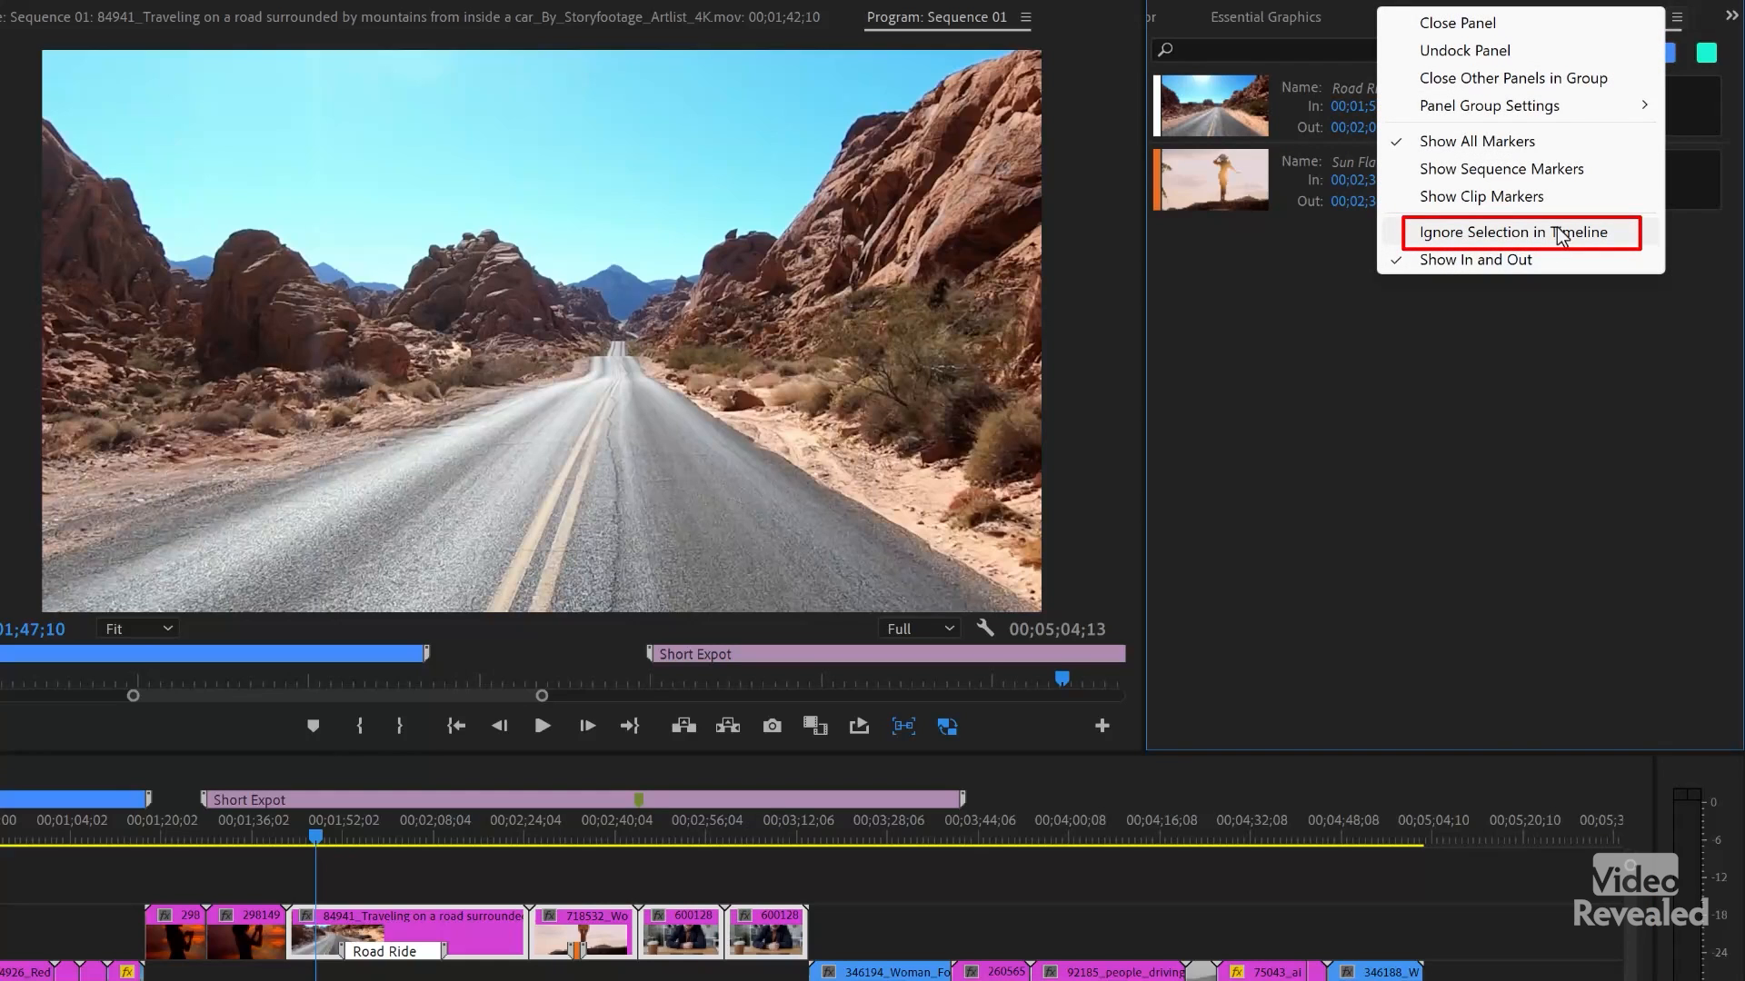
Step: Enable Ignore Selection in Timeline so unnamed clip markers also appear in the list
click(1520, 231)
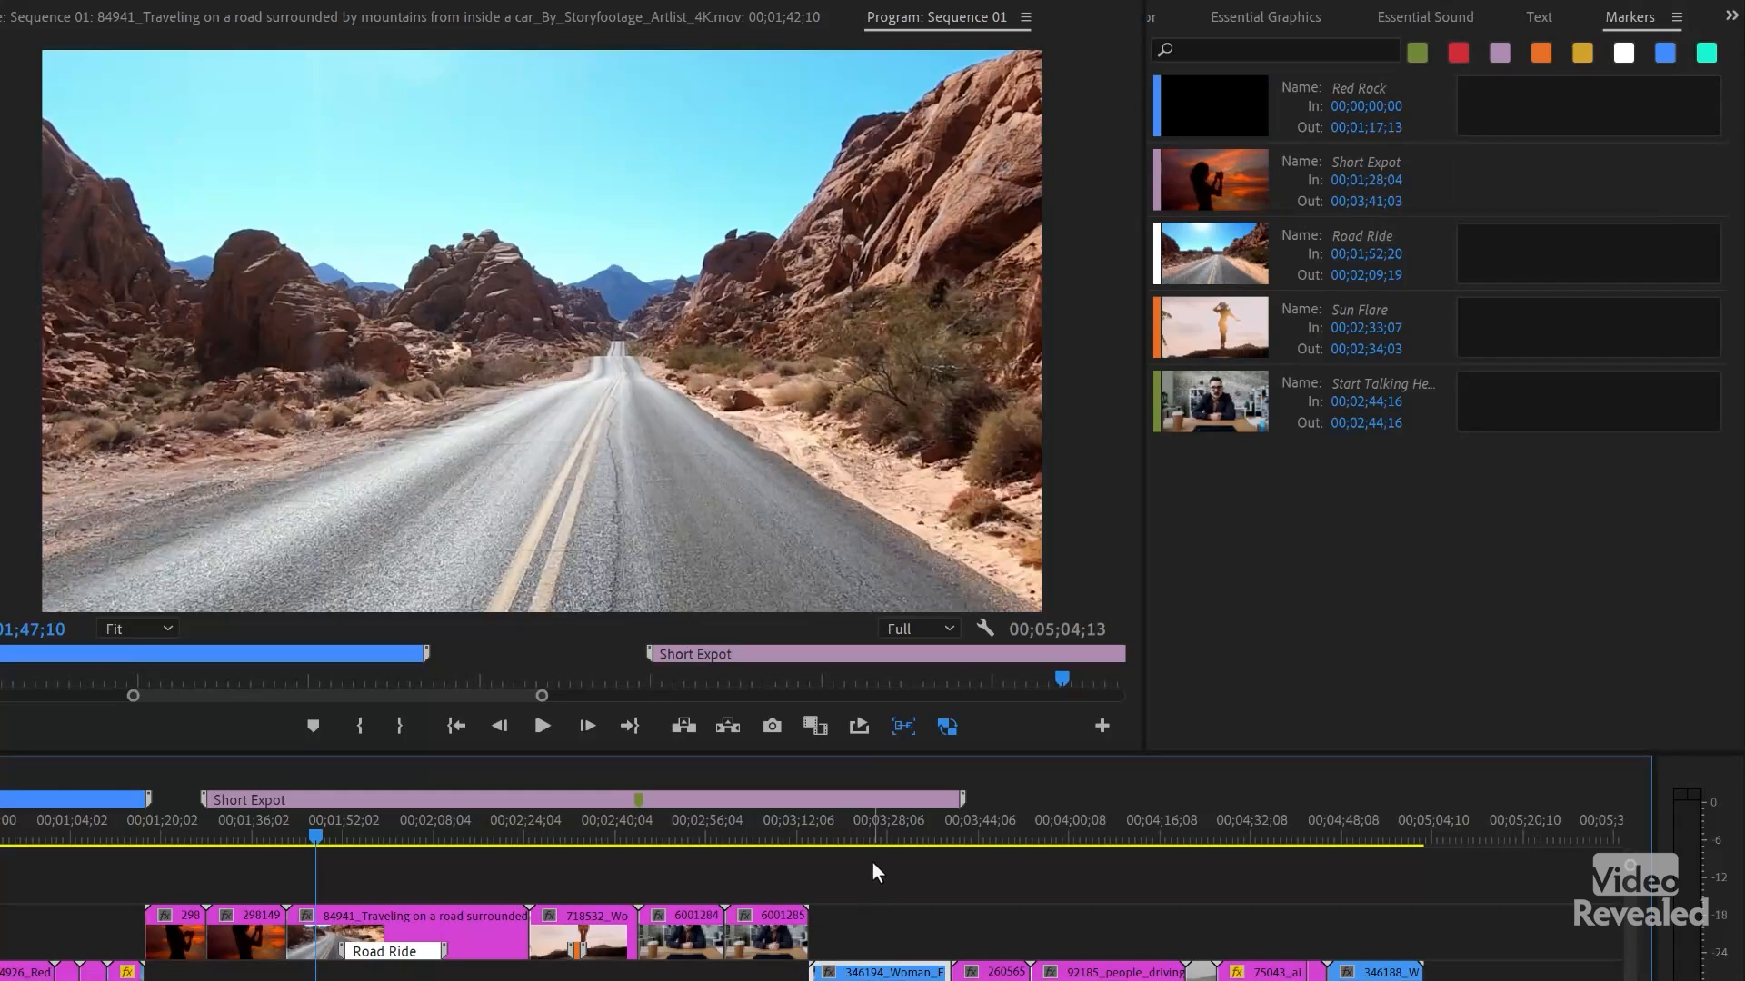
mouse_move(956, 942)
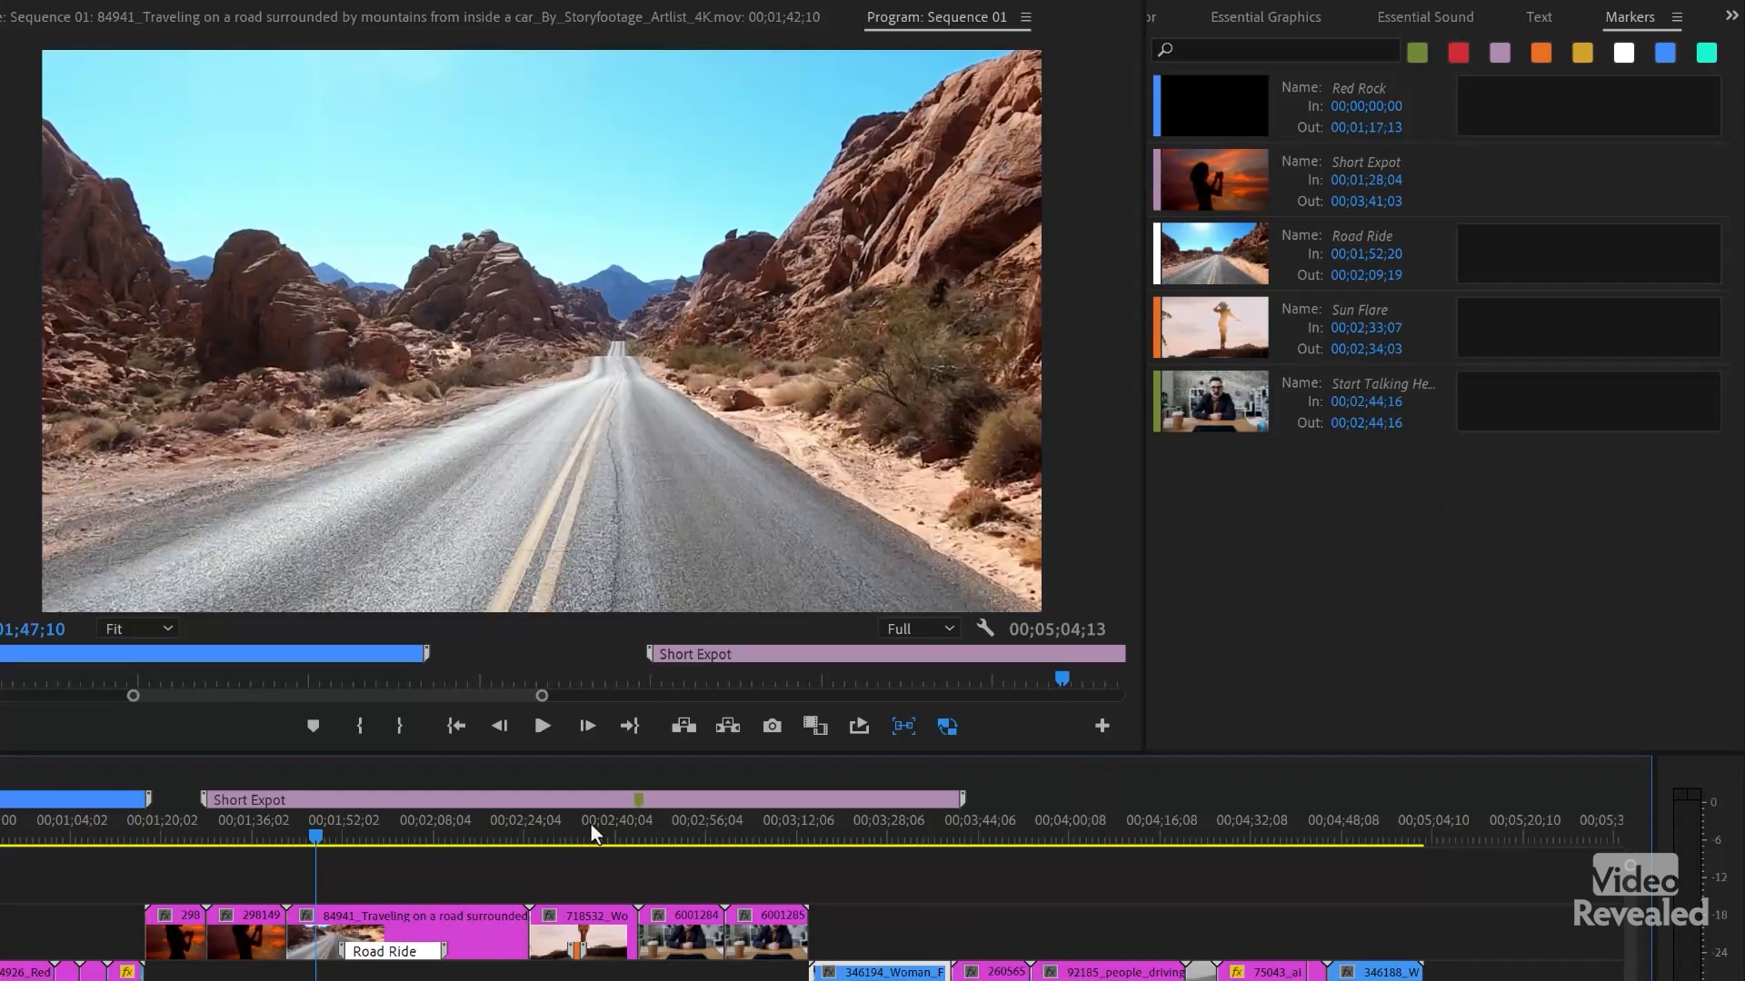
click(1048, 836)
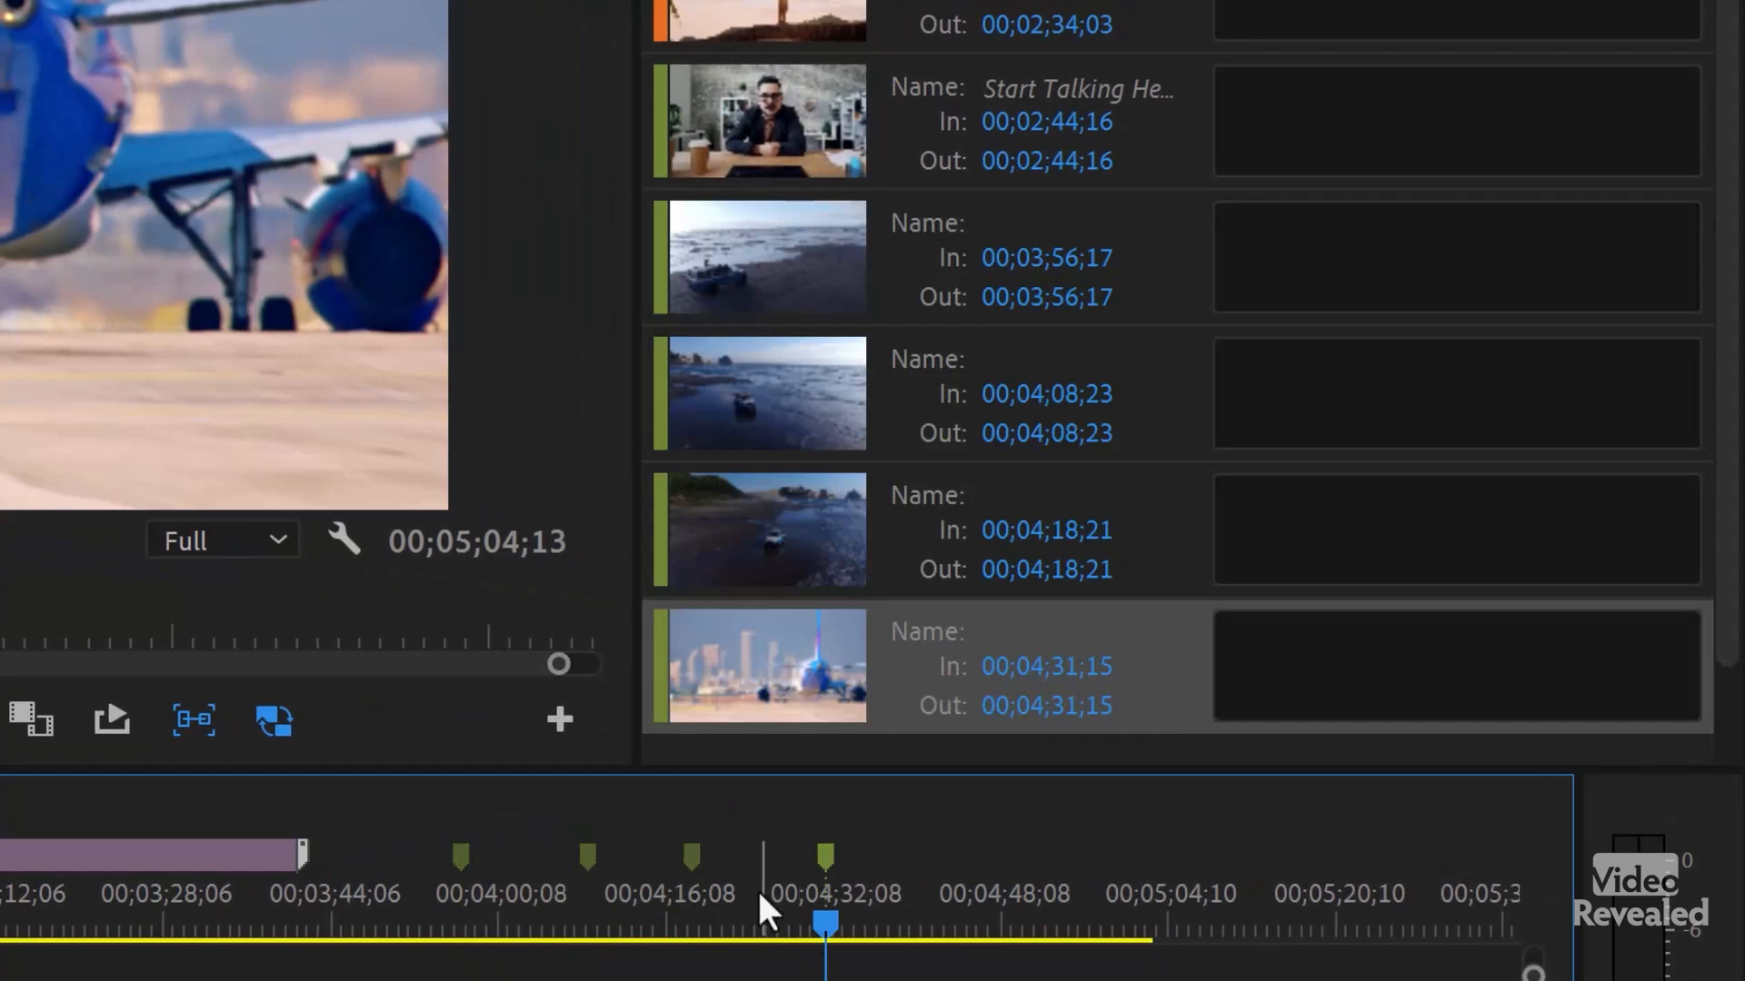
mouse_move(690, 896)
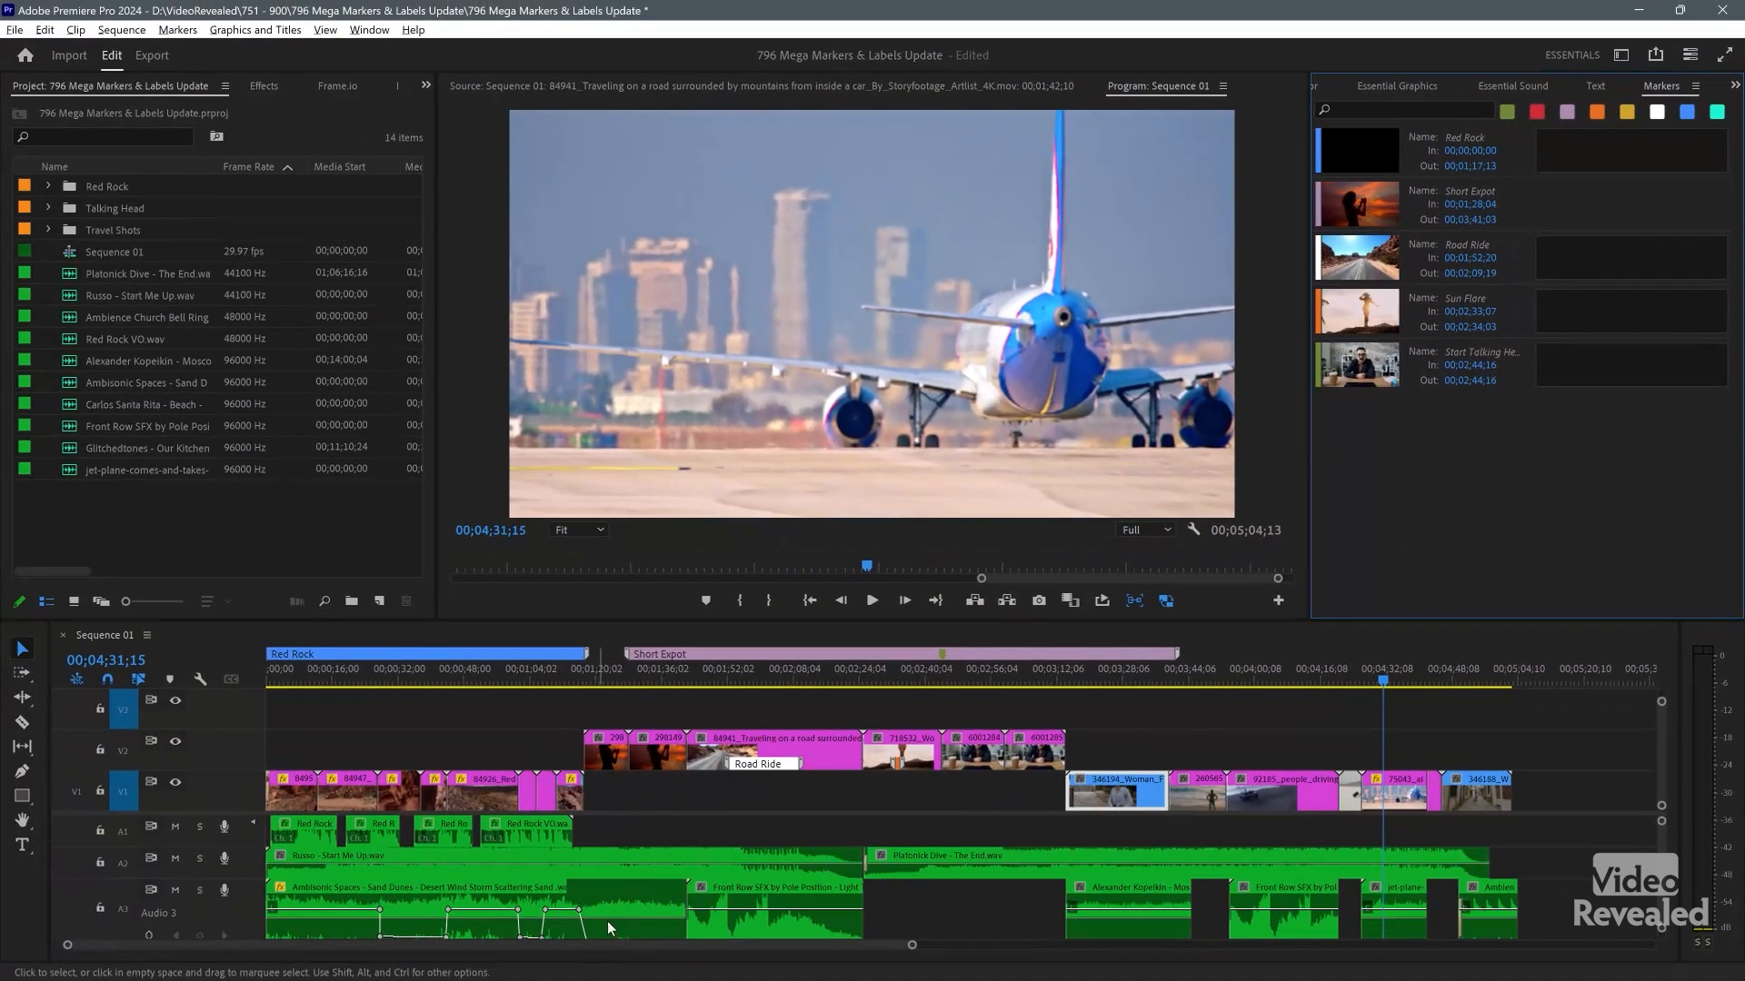
mouse_move(804, 828)
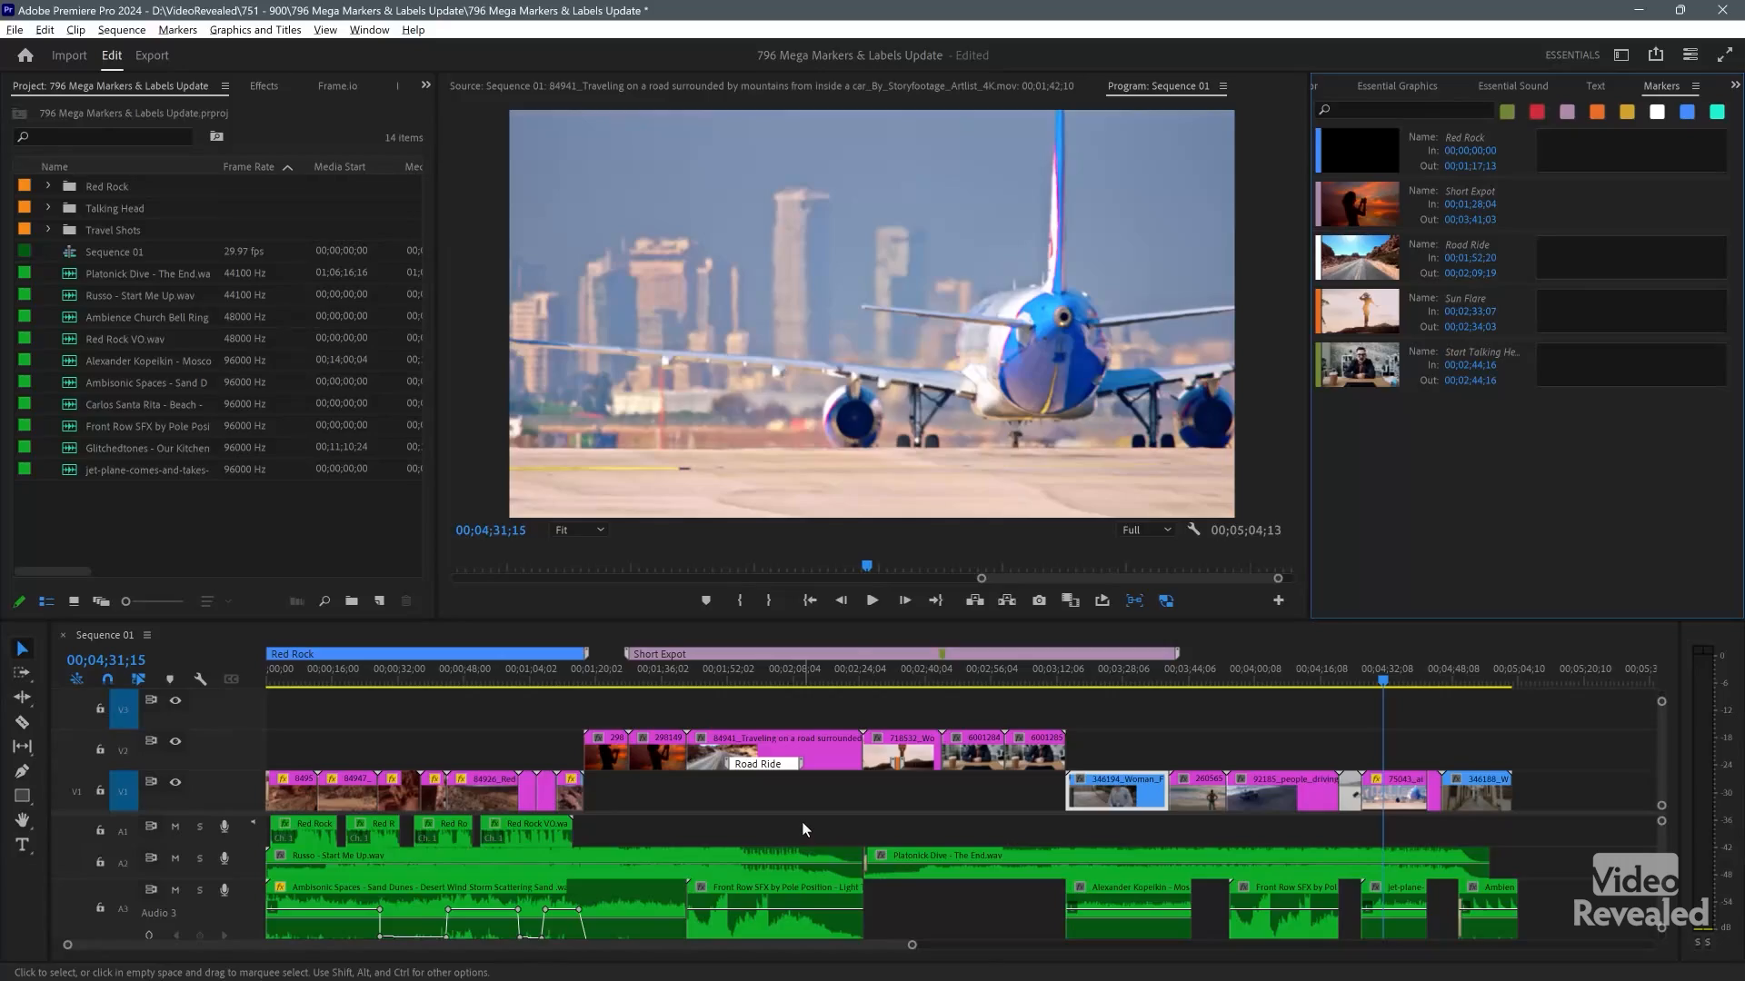
Step: Open the Edit menu's Preferences submenu with Labels about to be chosen
click(38, 34)
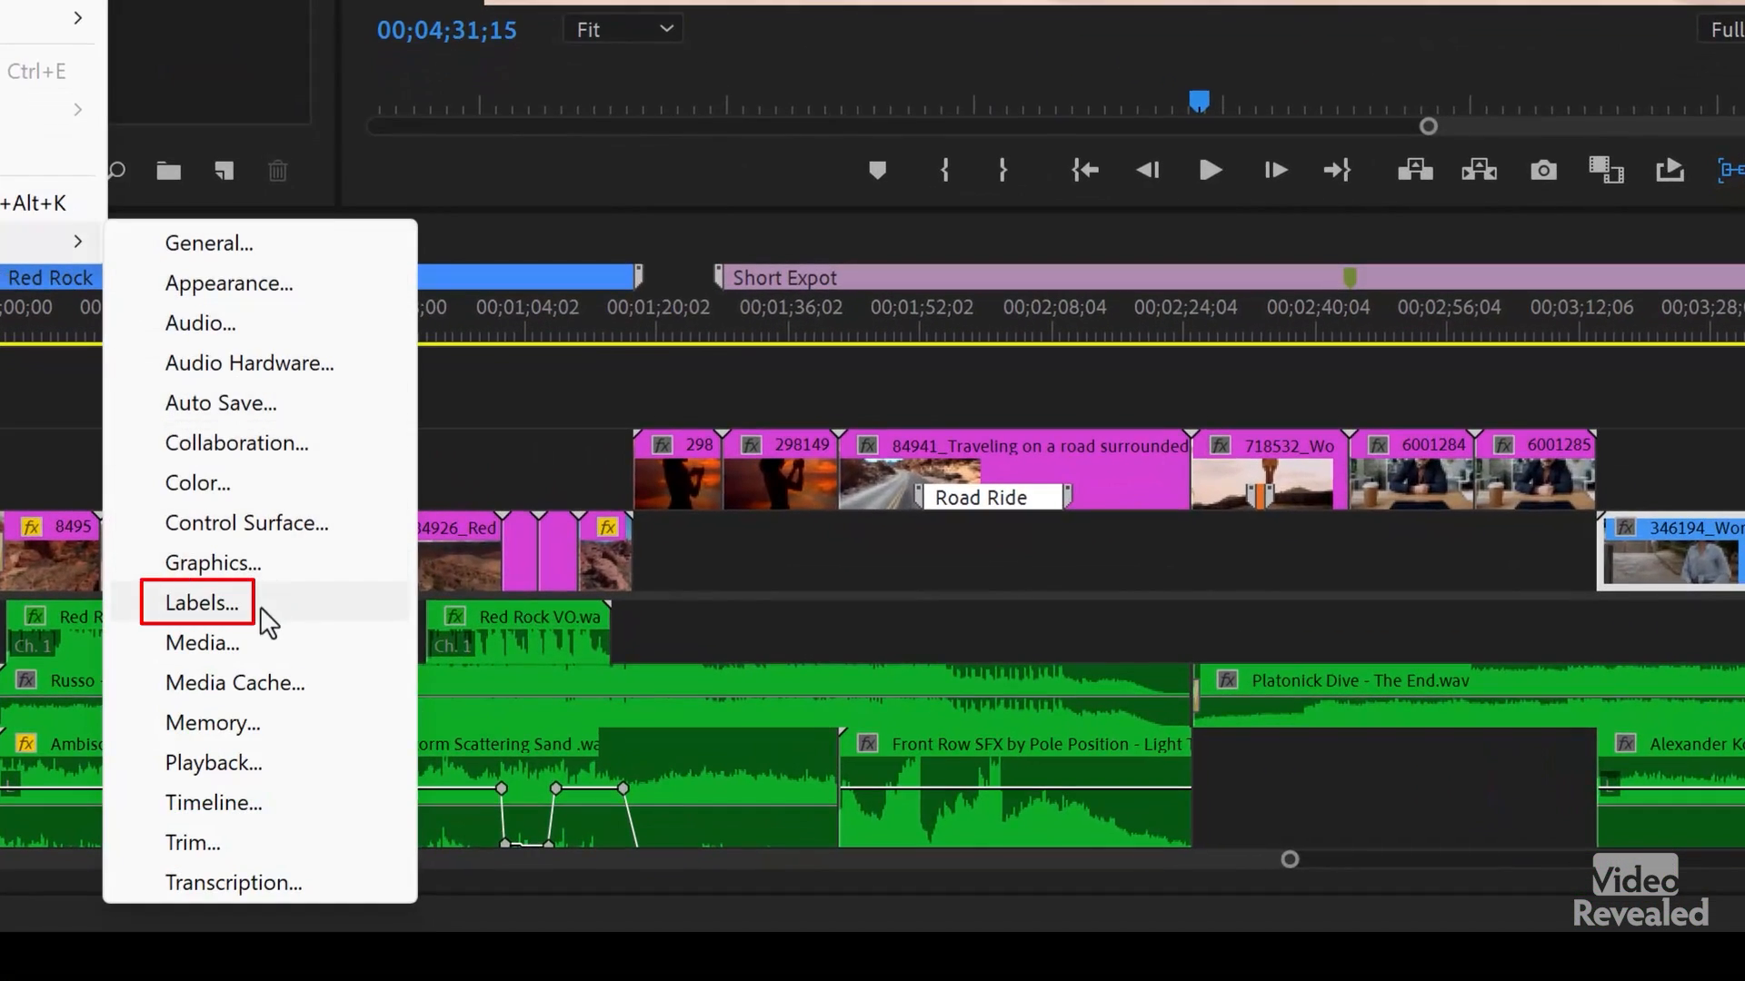
Step: Open the Labels preferences showing label colours, defaults and the Vibrant colour preset
click(196, 602)
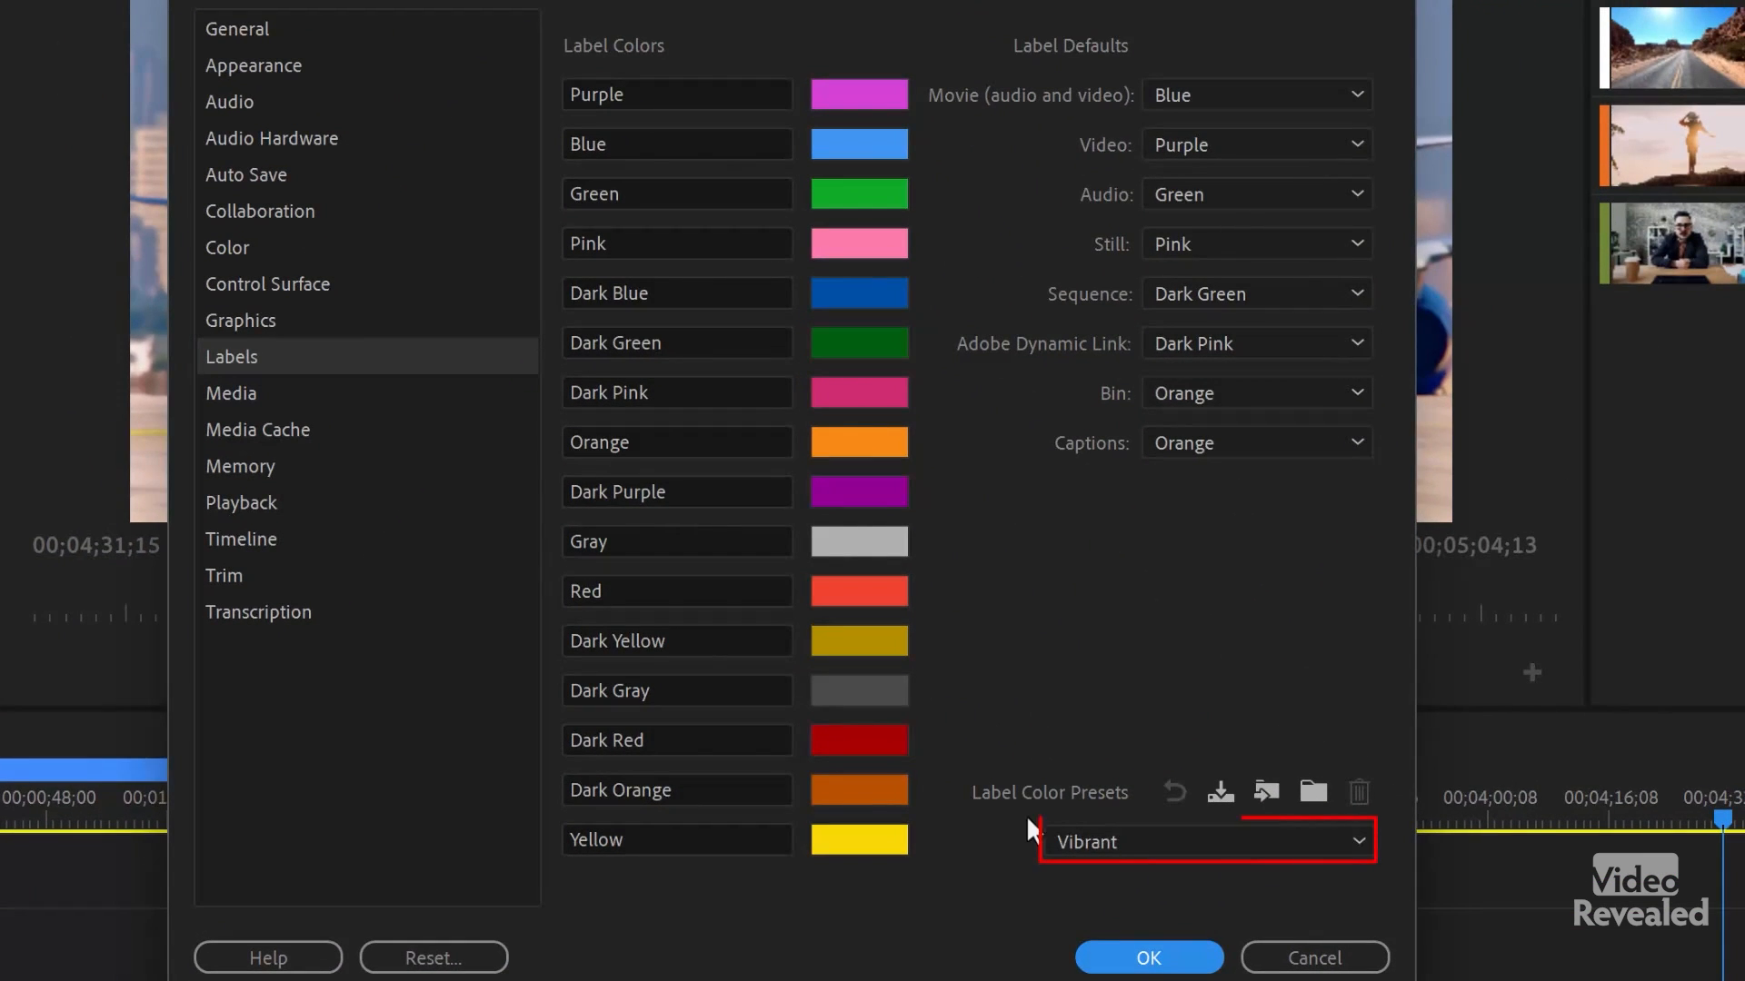
mouse_move(1174, 794)
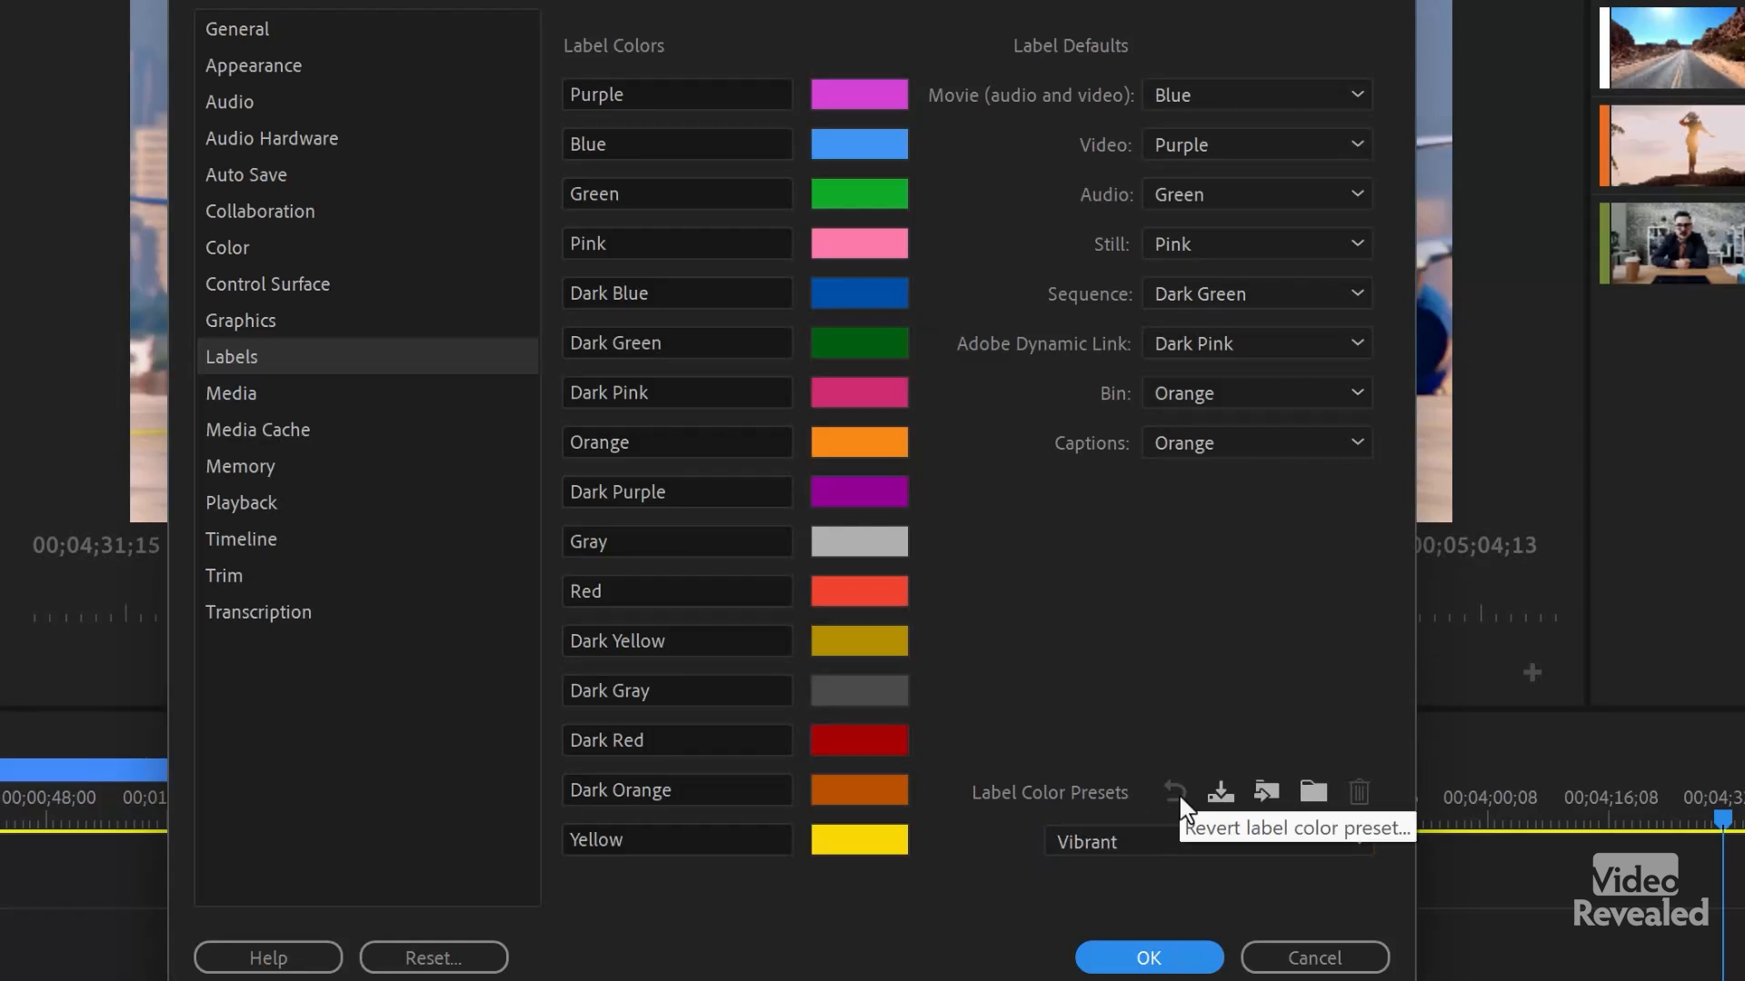
mouse_move(1170, 800)
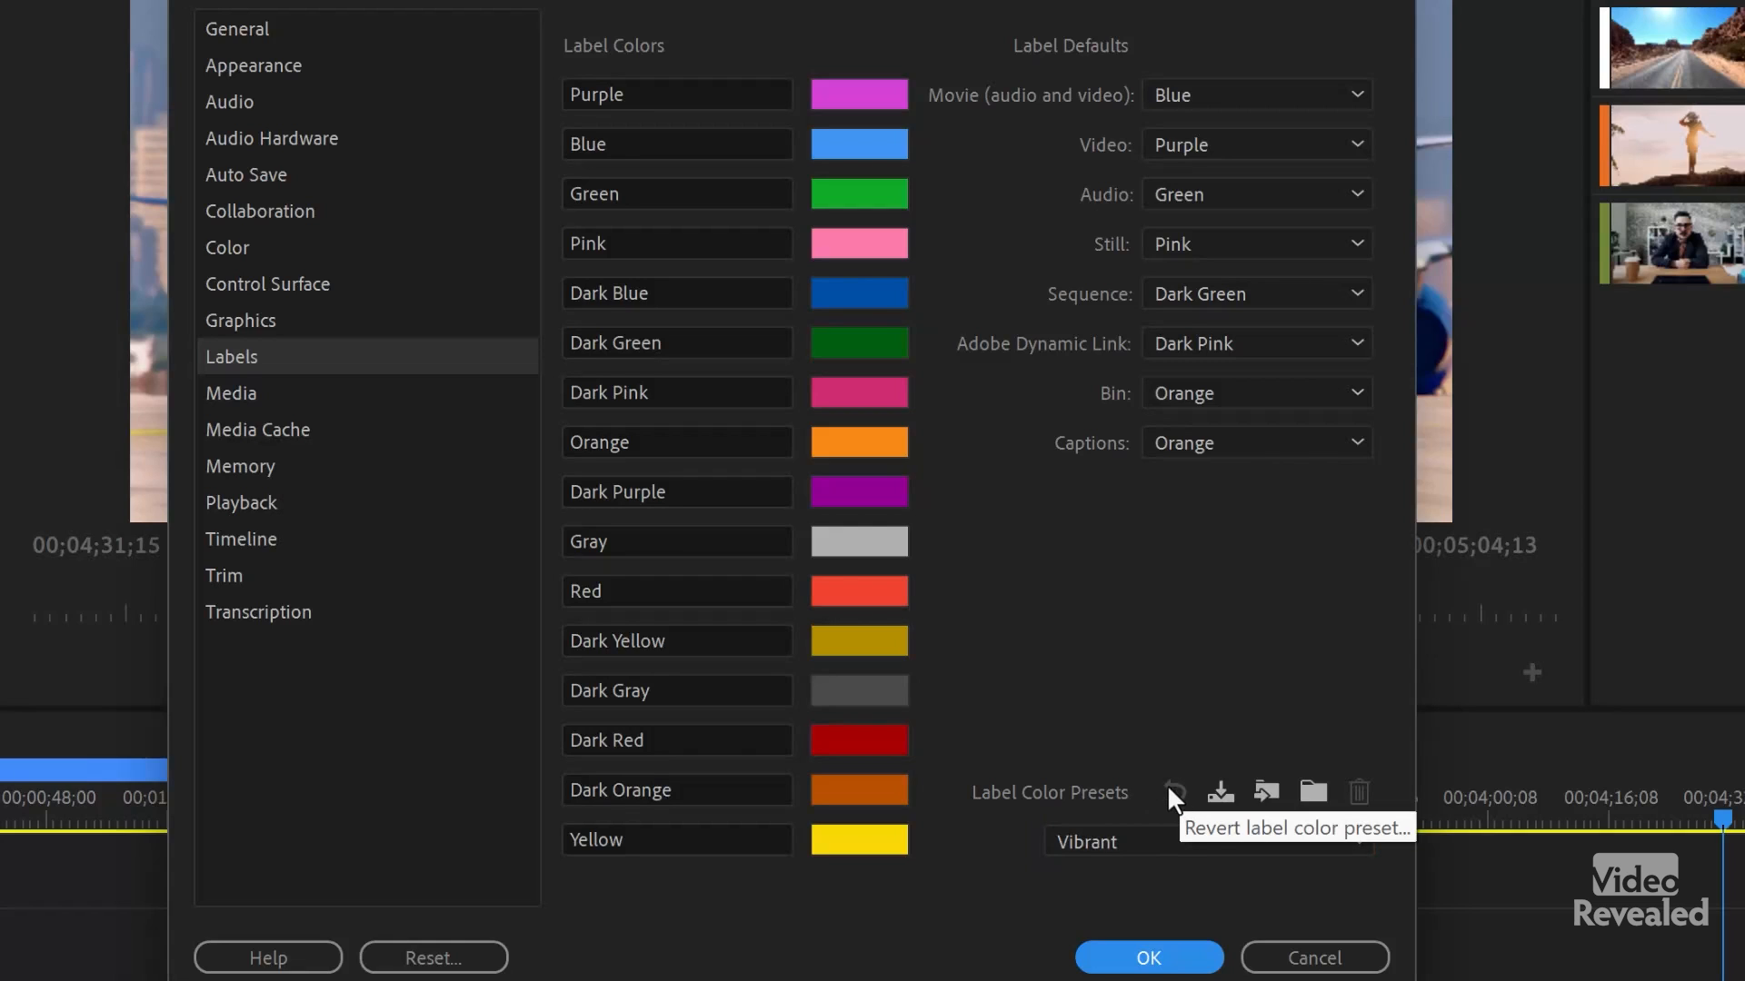
mouse_move(1177, 803)
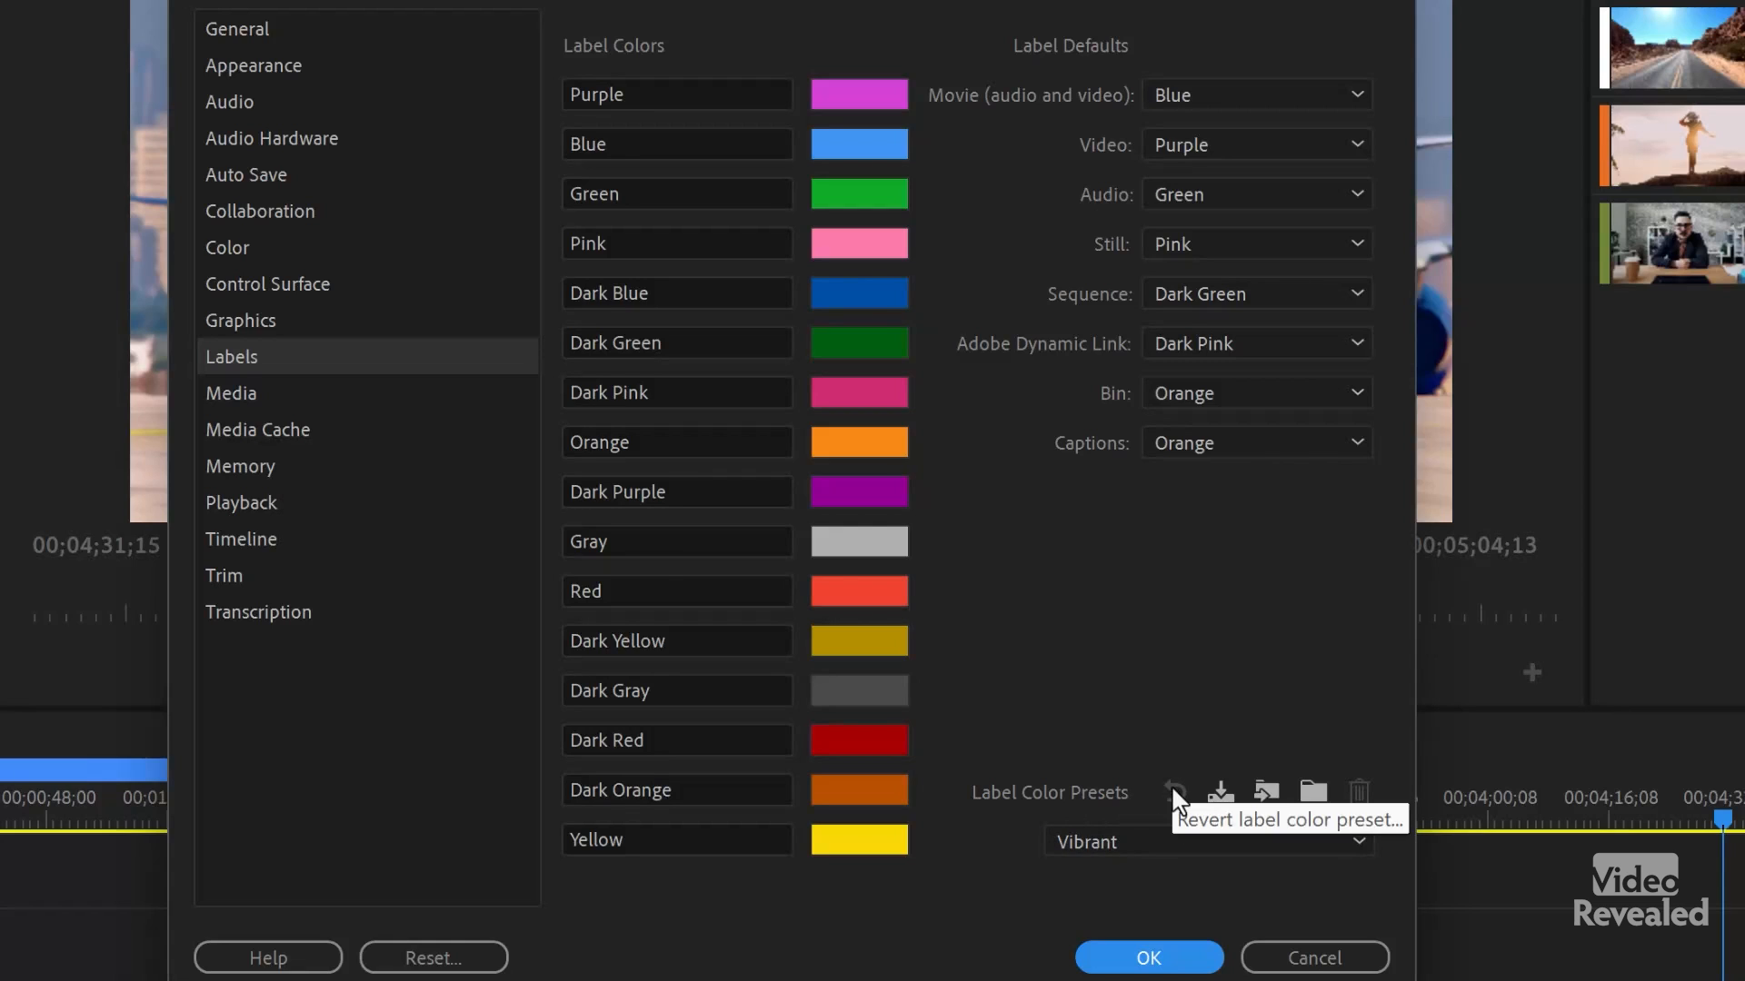
mouse_move(1215, 805)
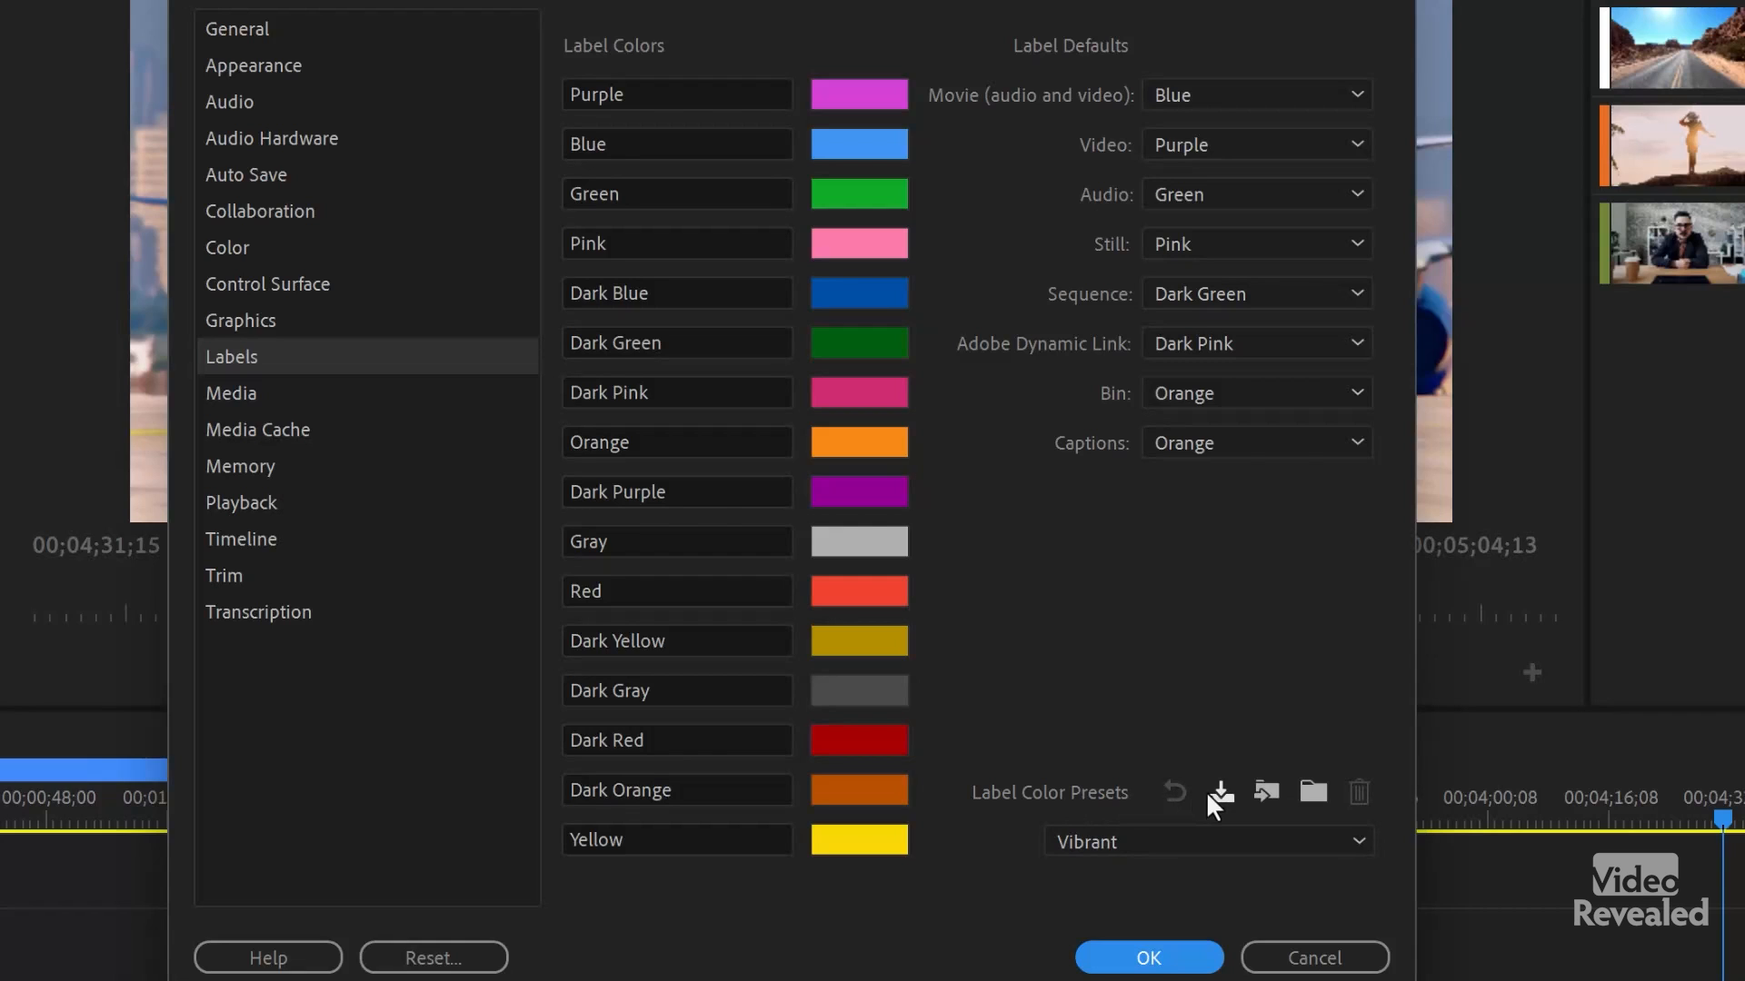
mouse_move(1272, 802)
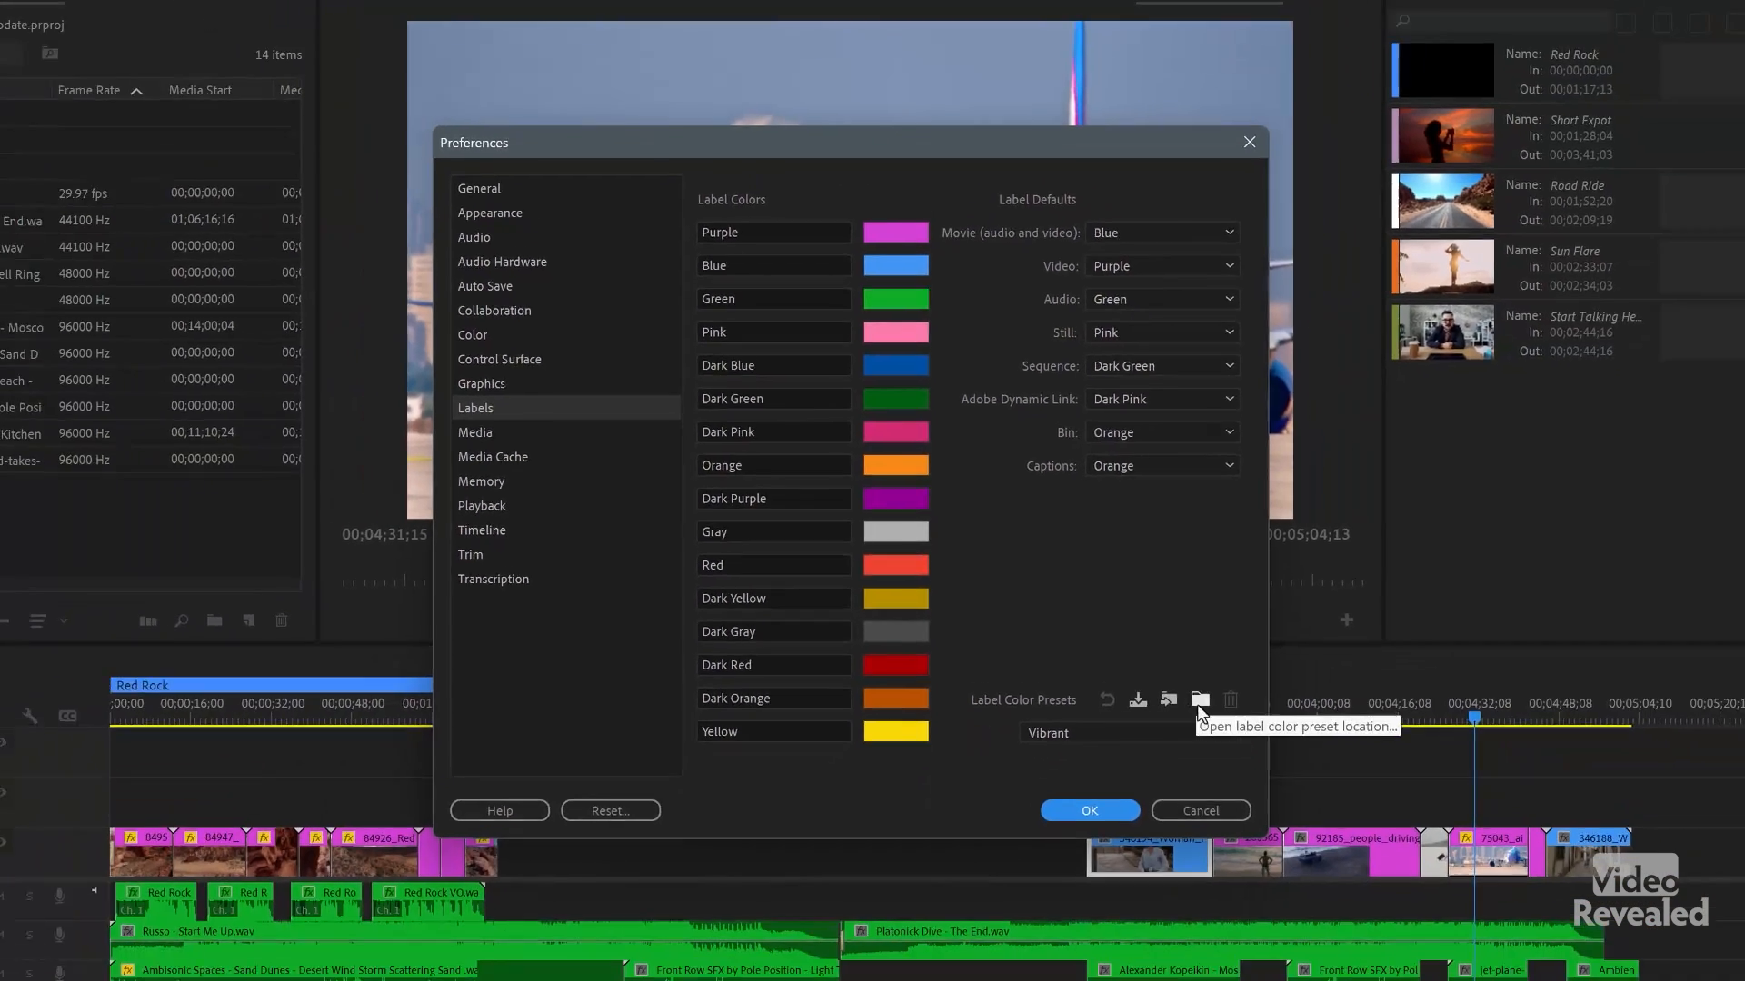
Step: Check the empty label presets folder in Explorer, then apply the Default preset and close Preferences
click(1199, 701)
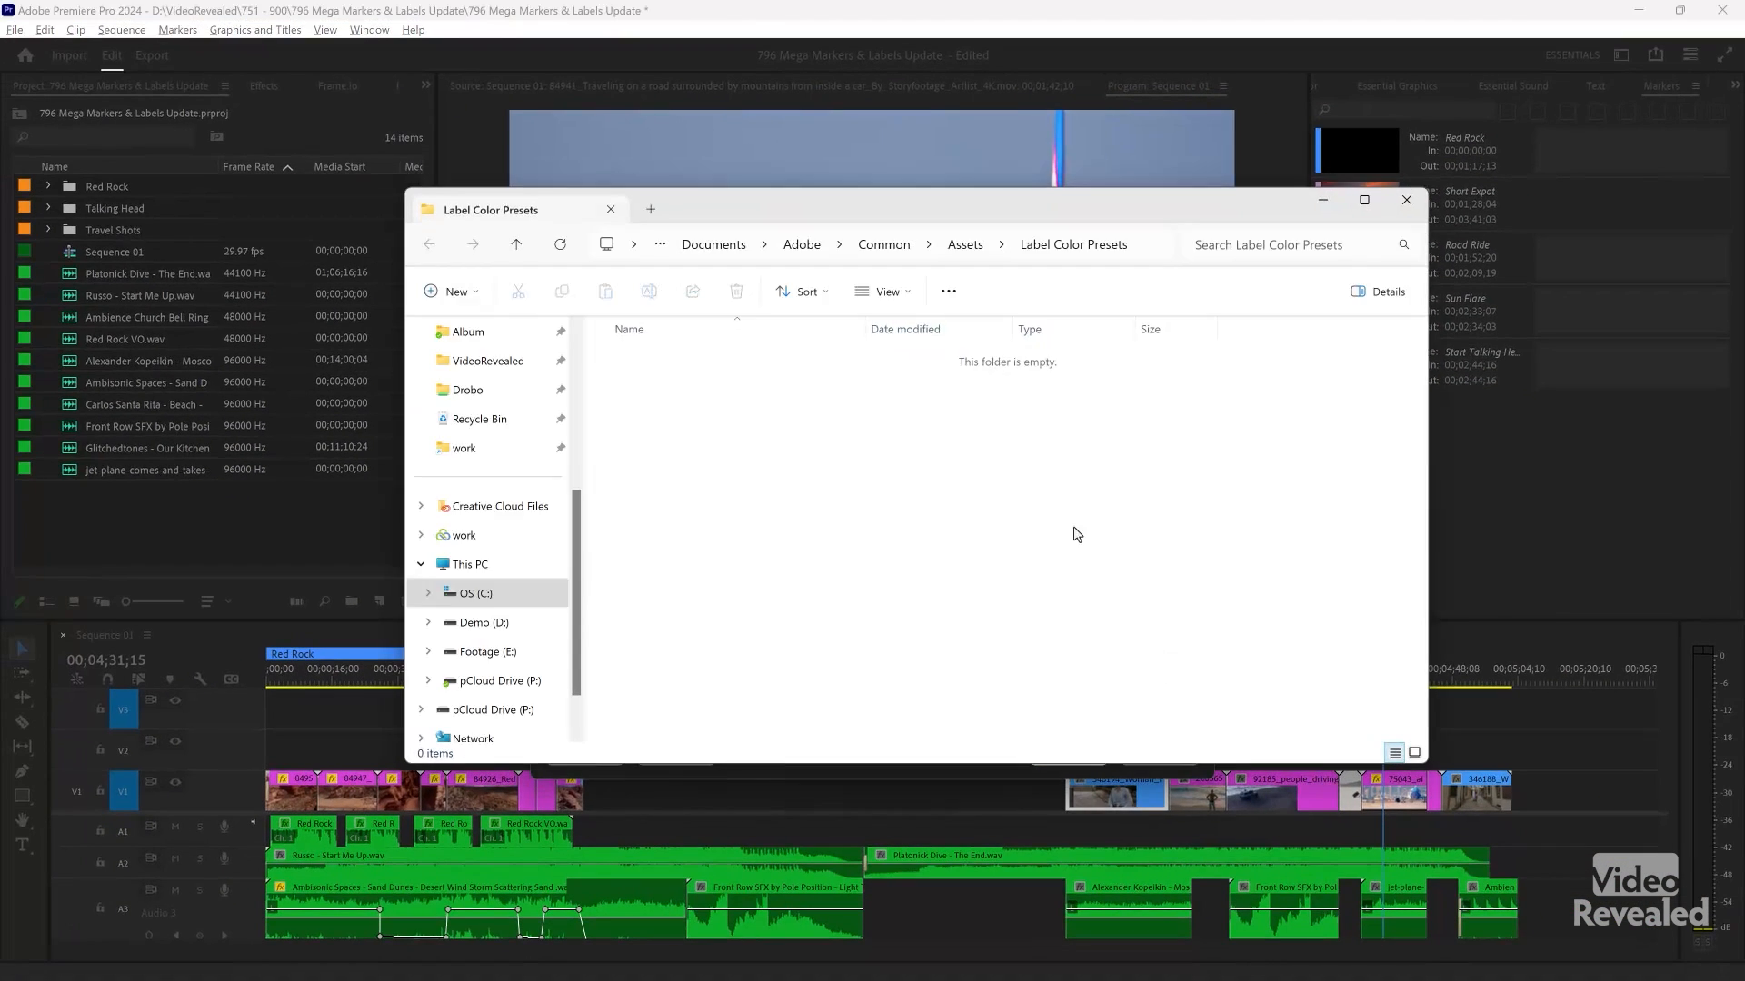
mouse_move(1406, 202)
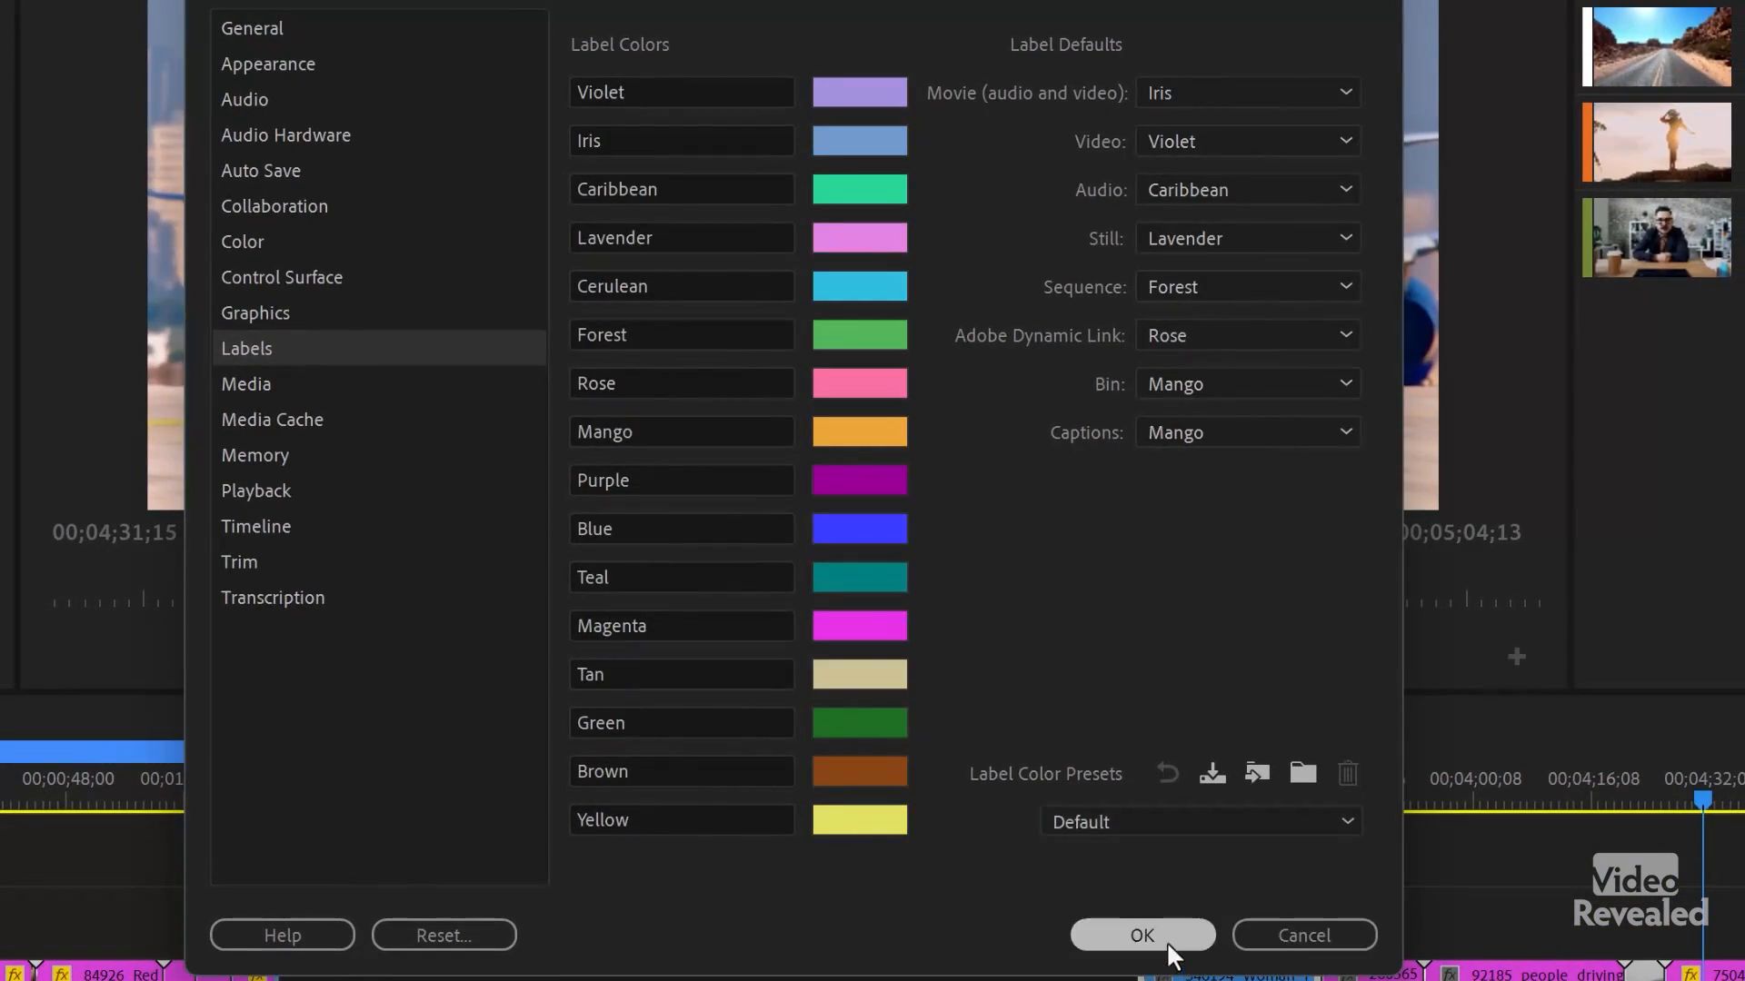
click(1142, 935)
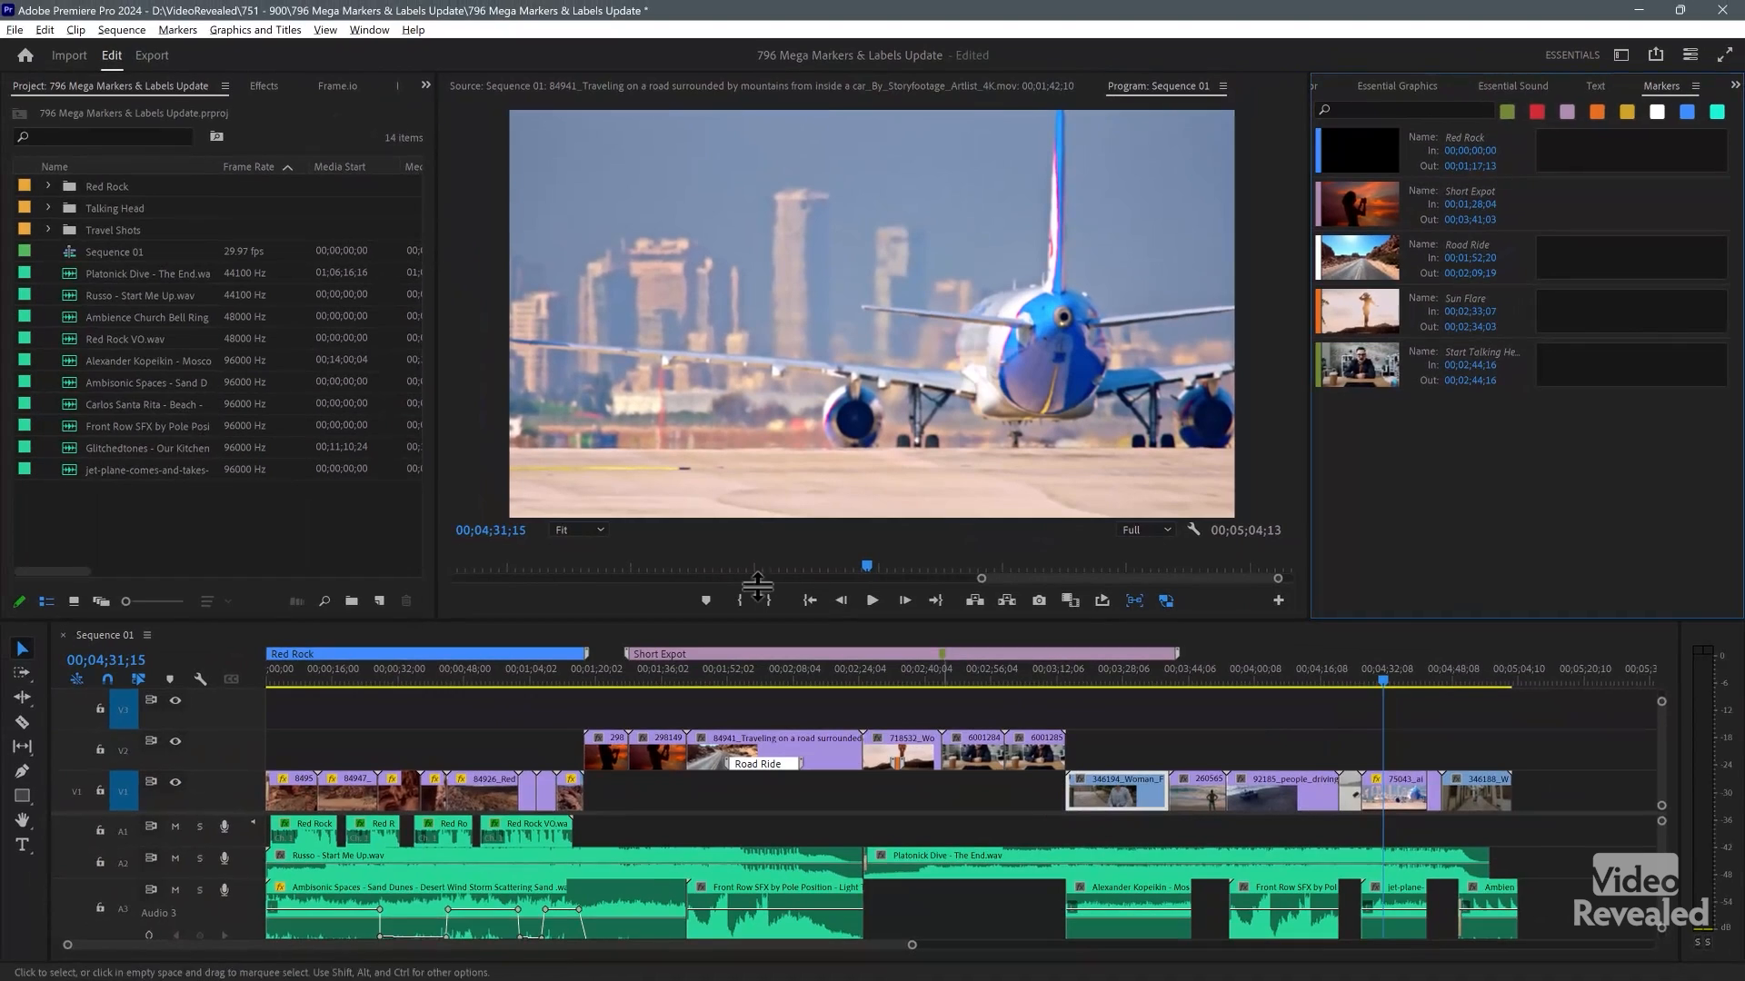
click(36, 34)
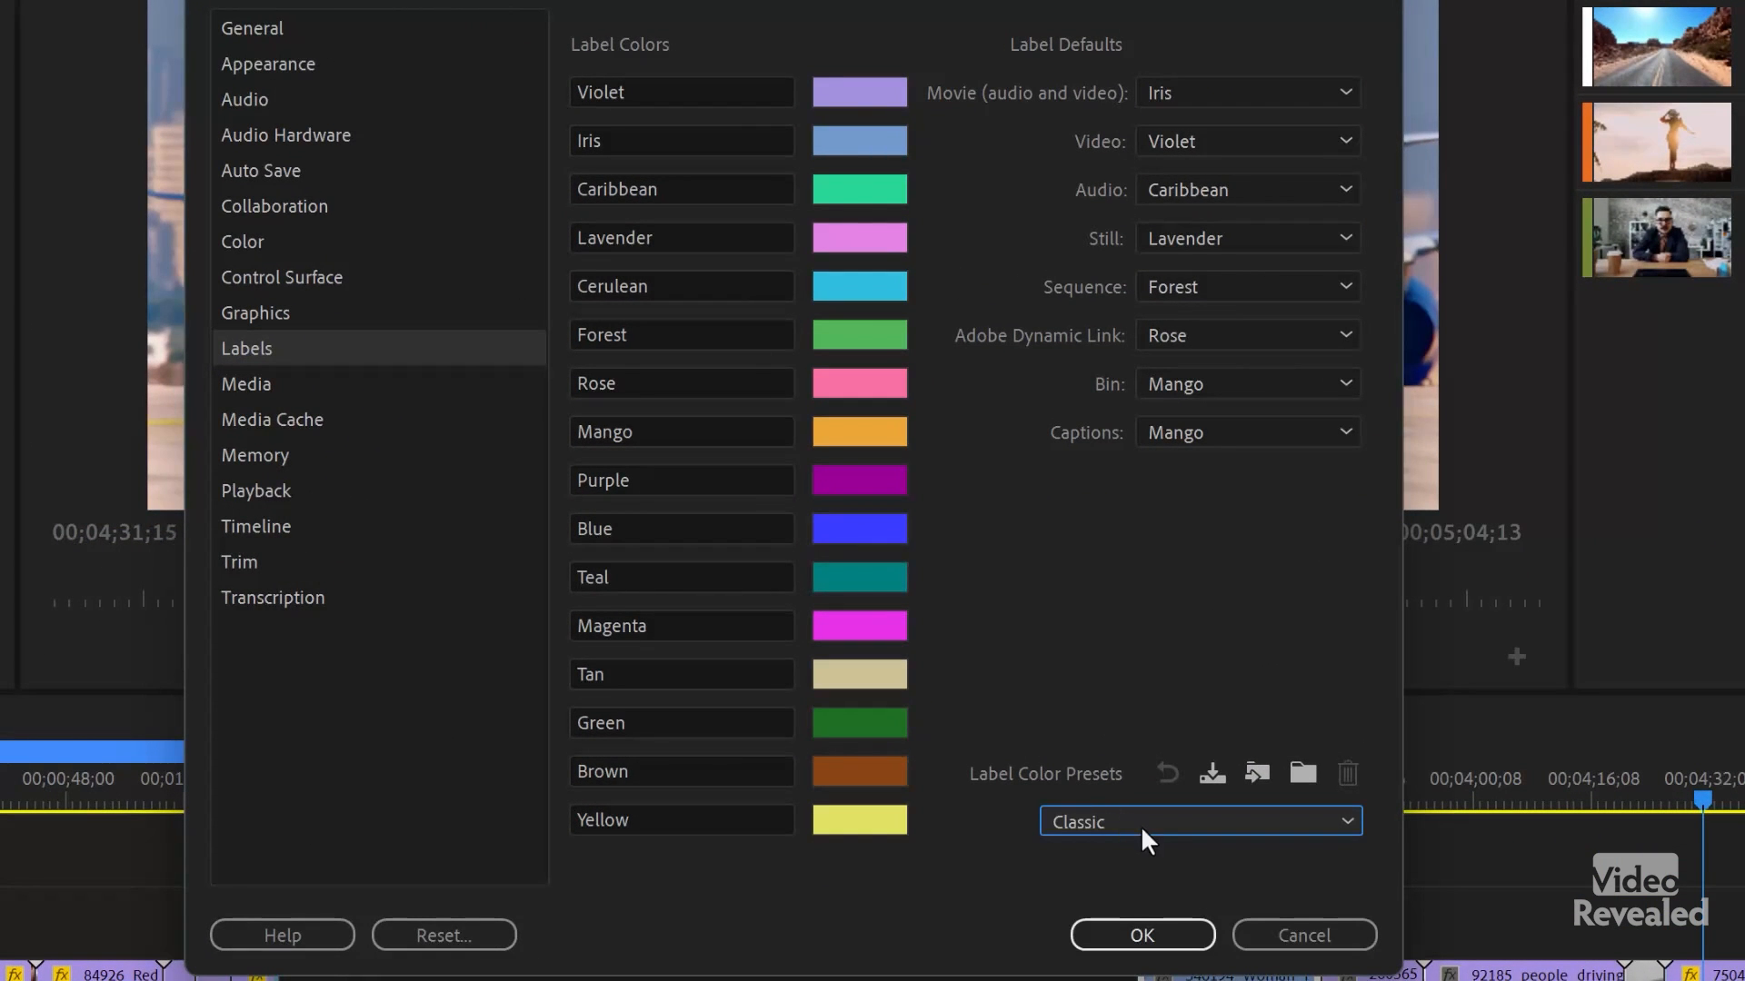
Step: Switch the Label Color Presets dropdown back and forth between Vibrant and Editorial
click(1200, 821)
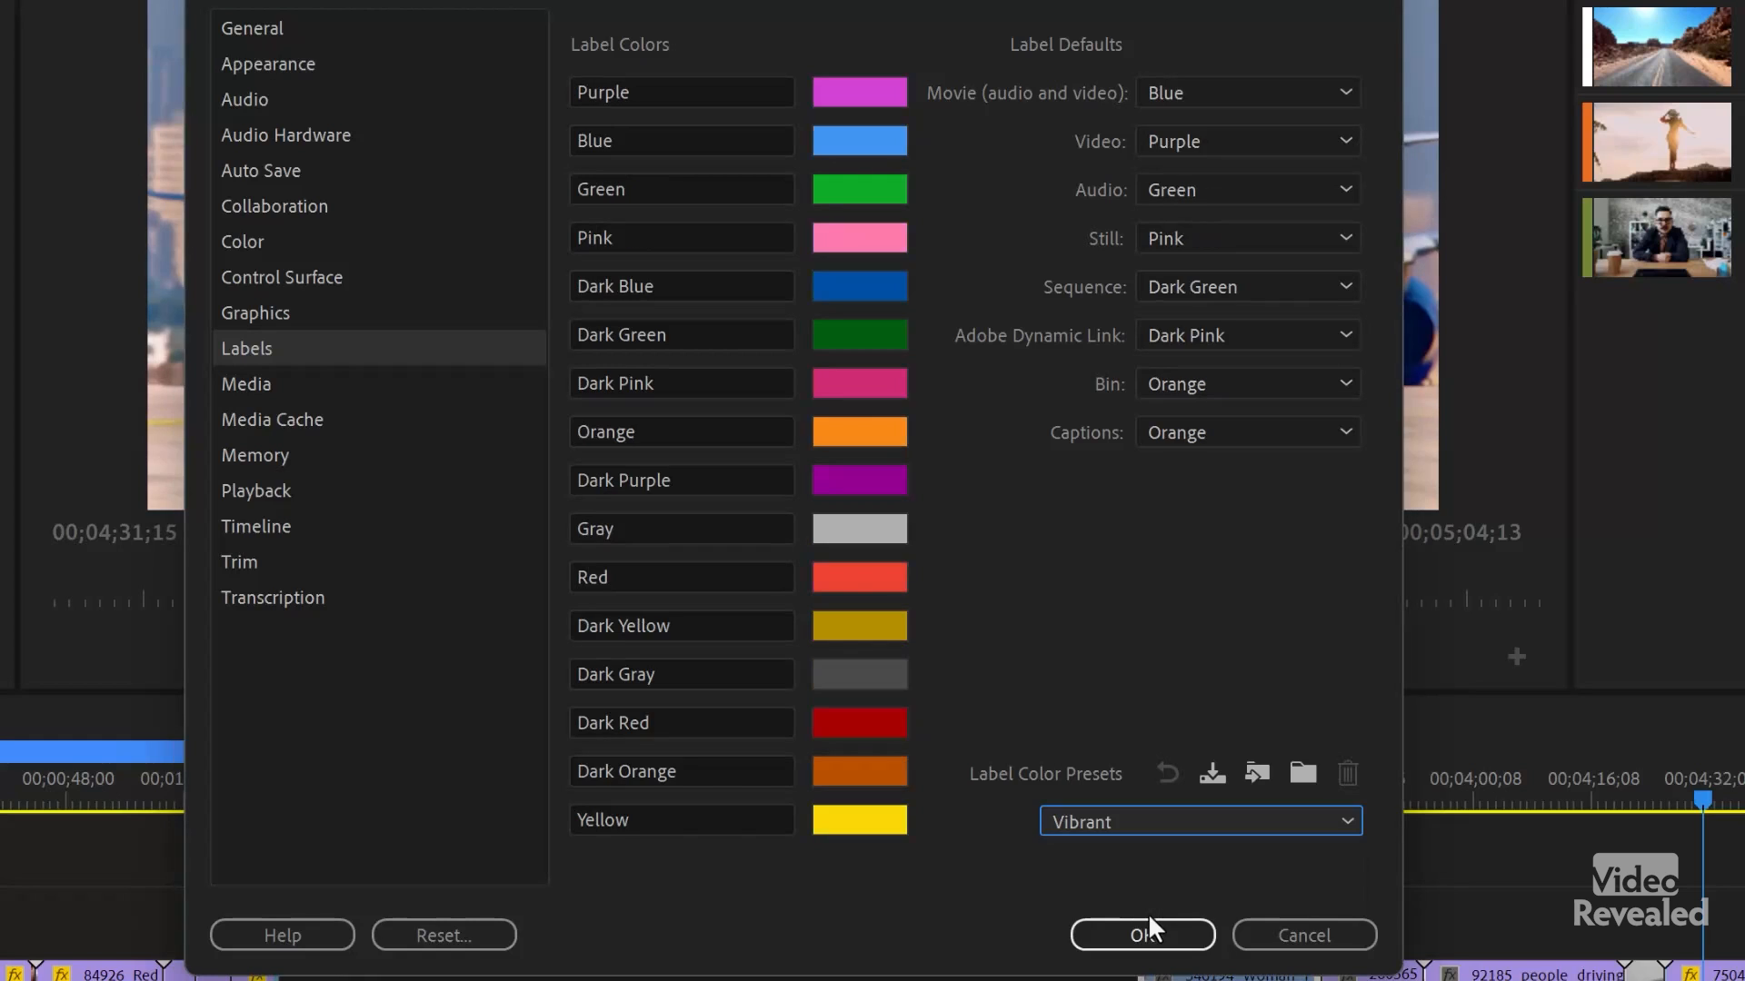
click(1199, 821)
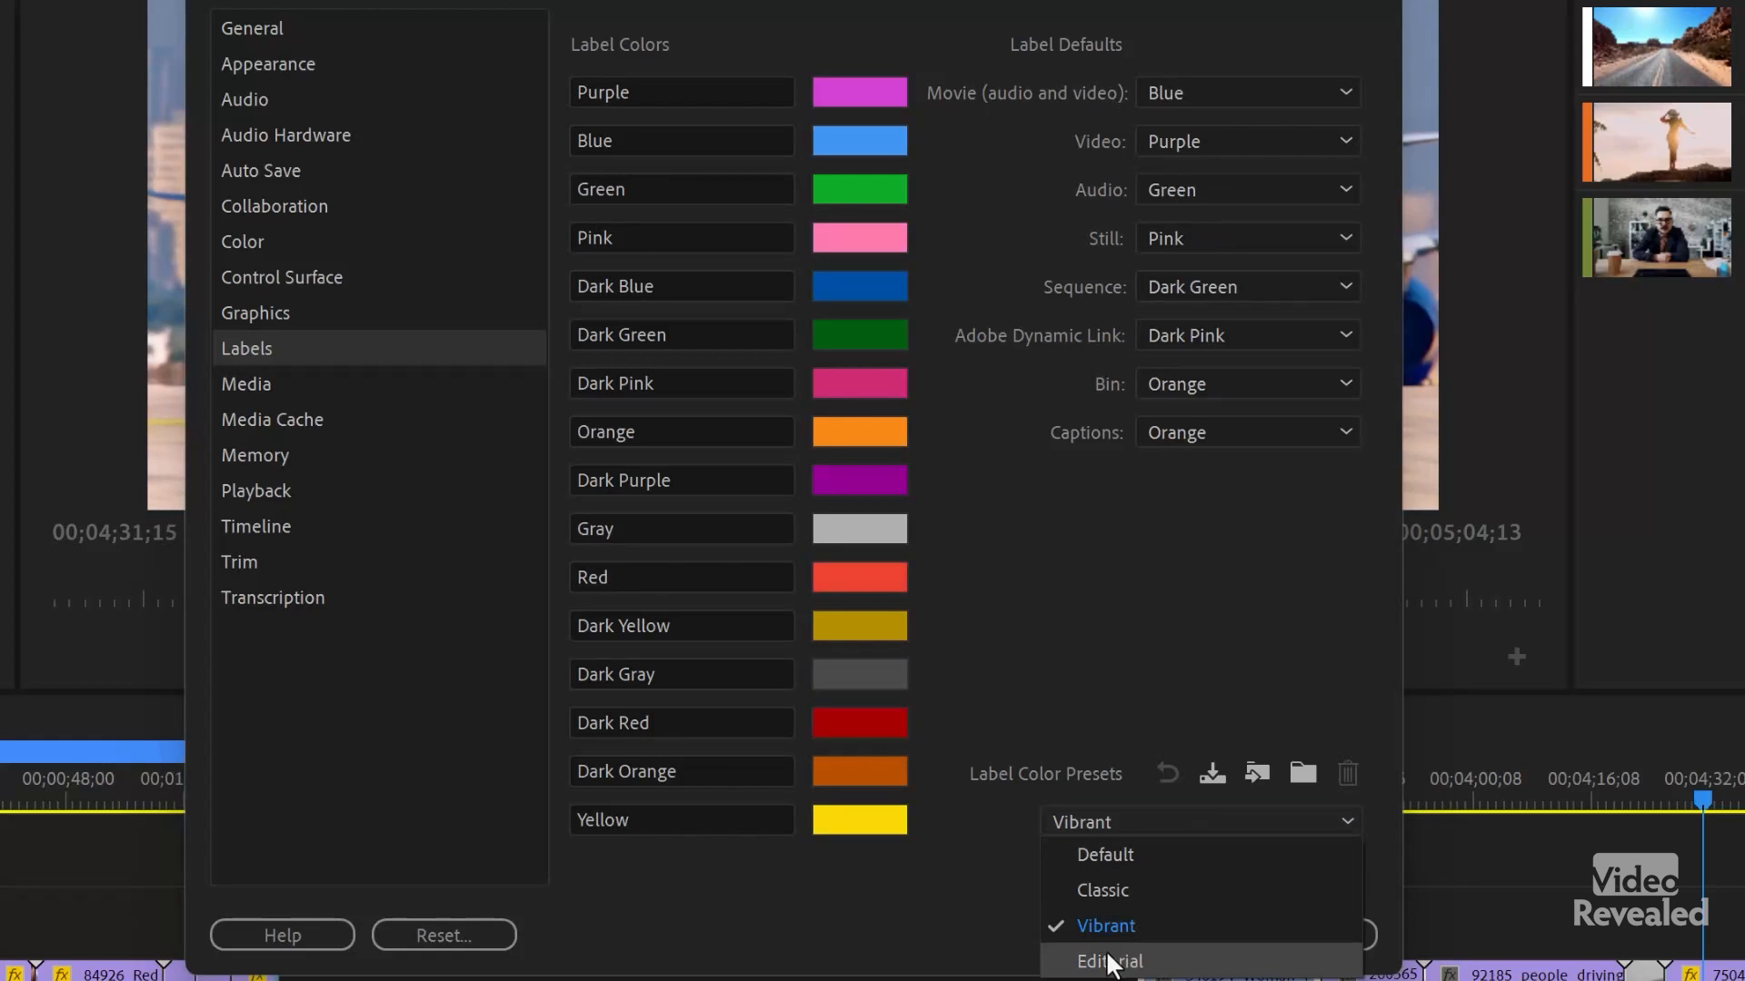
click(1110, 962)
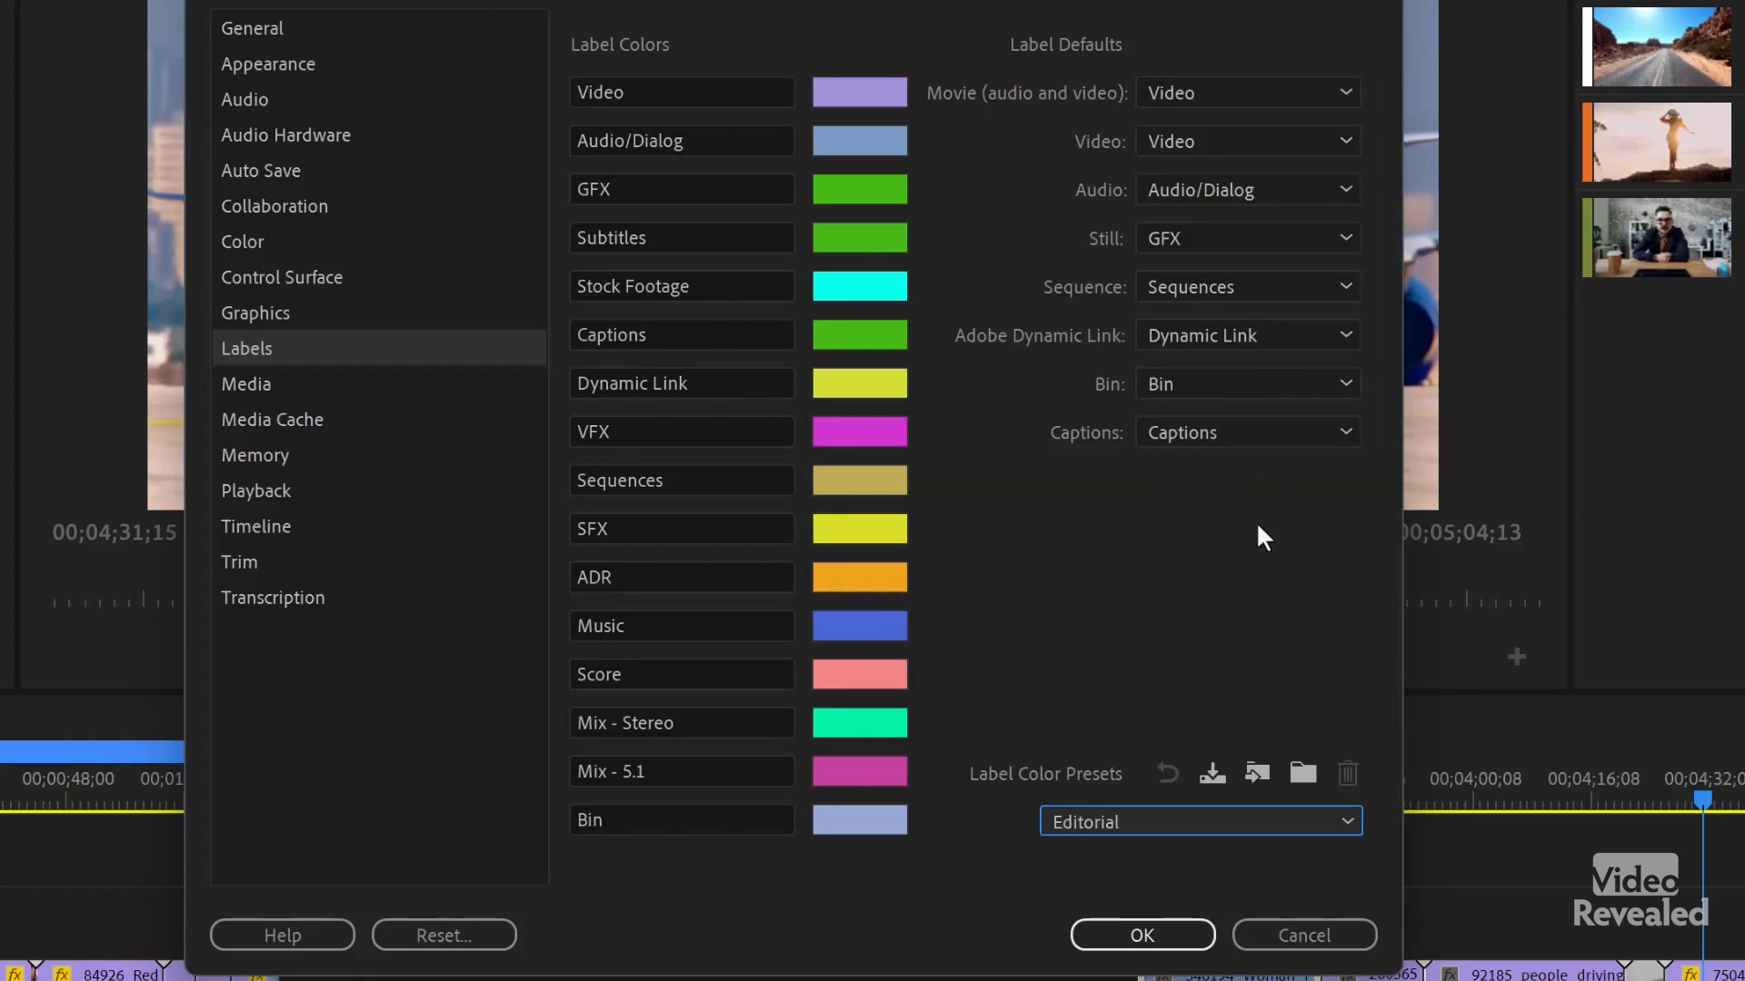
click(1201, 821)
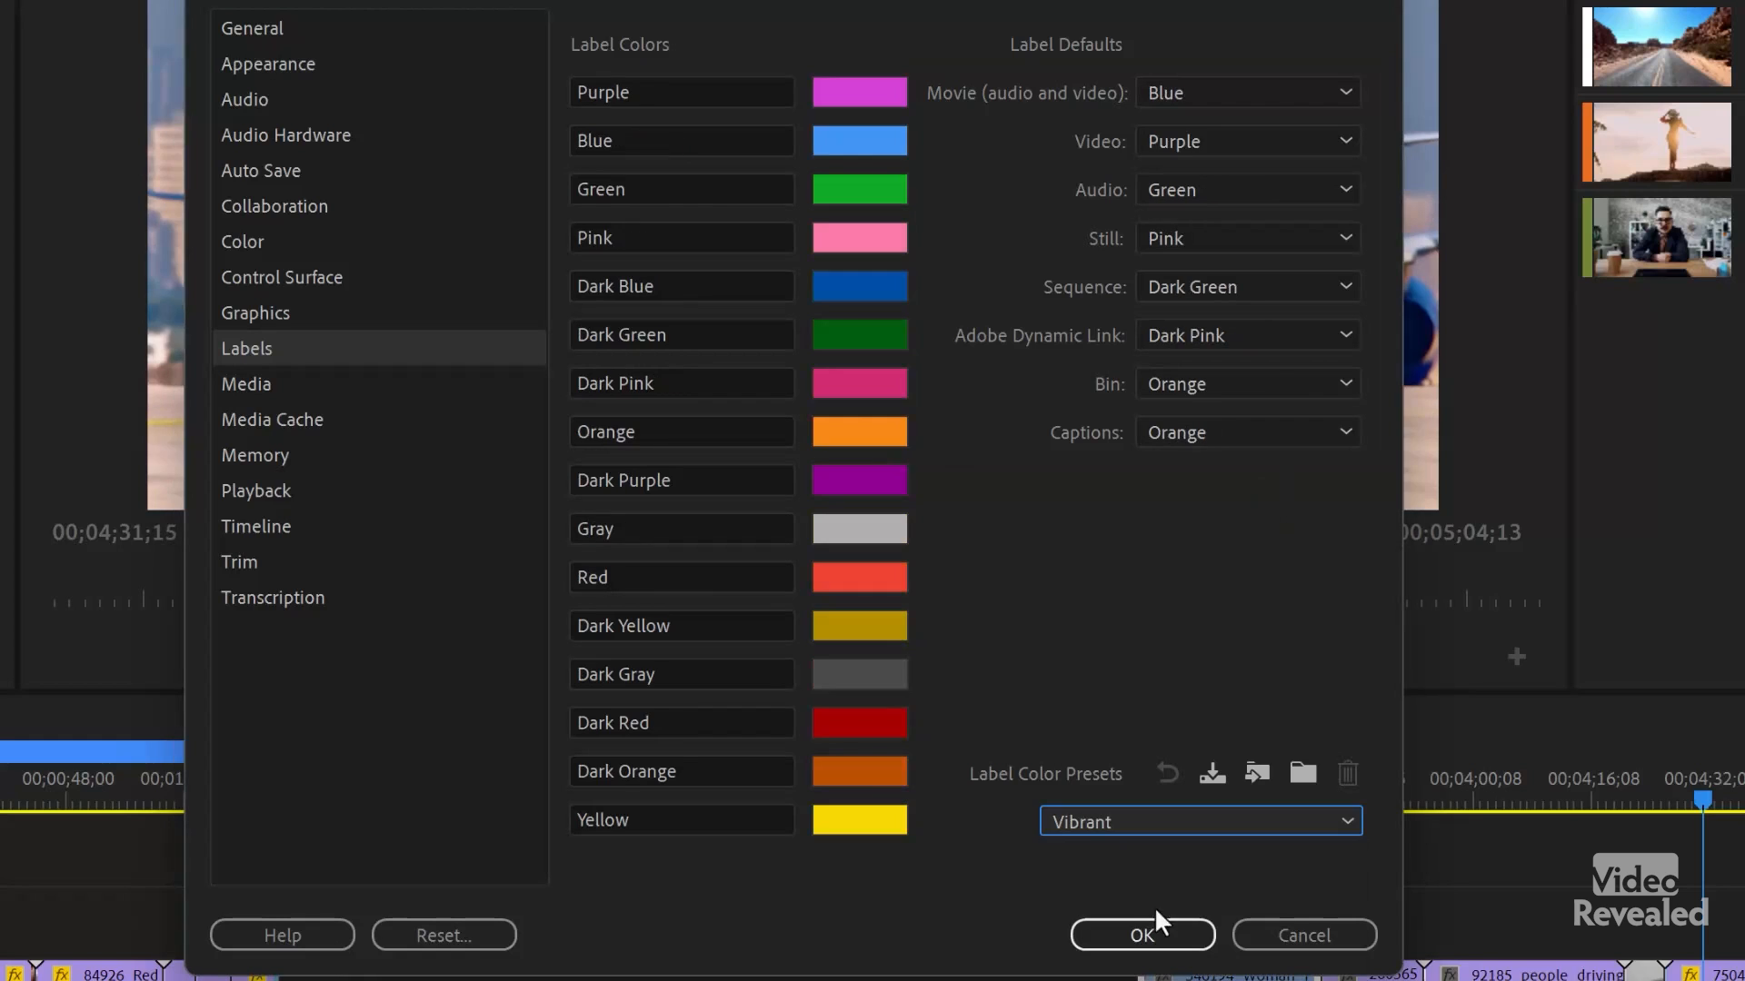
click(1199, 822)
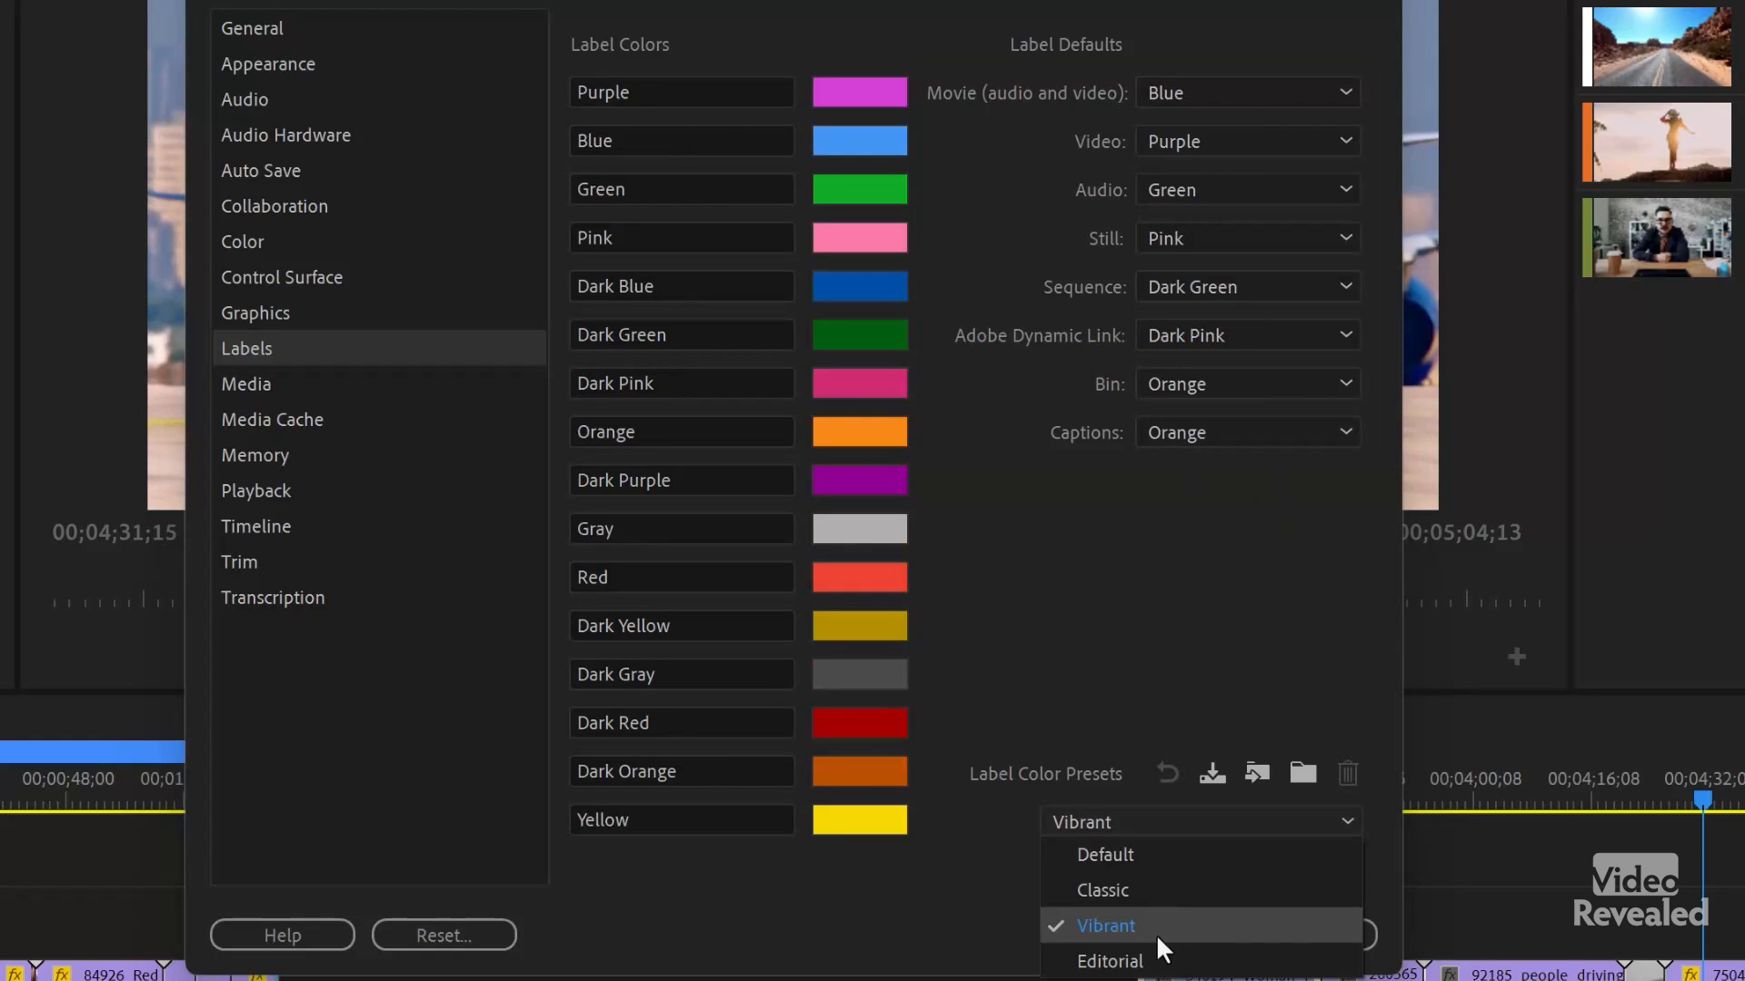
click(1109, 961)
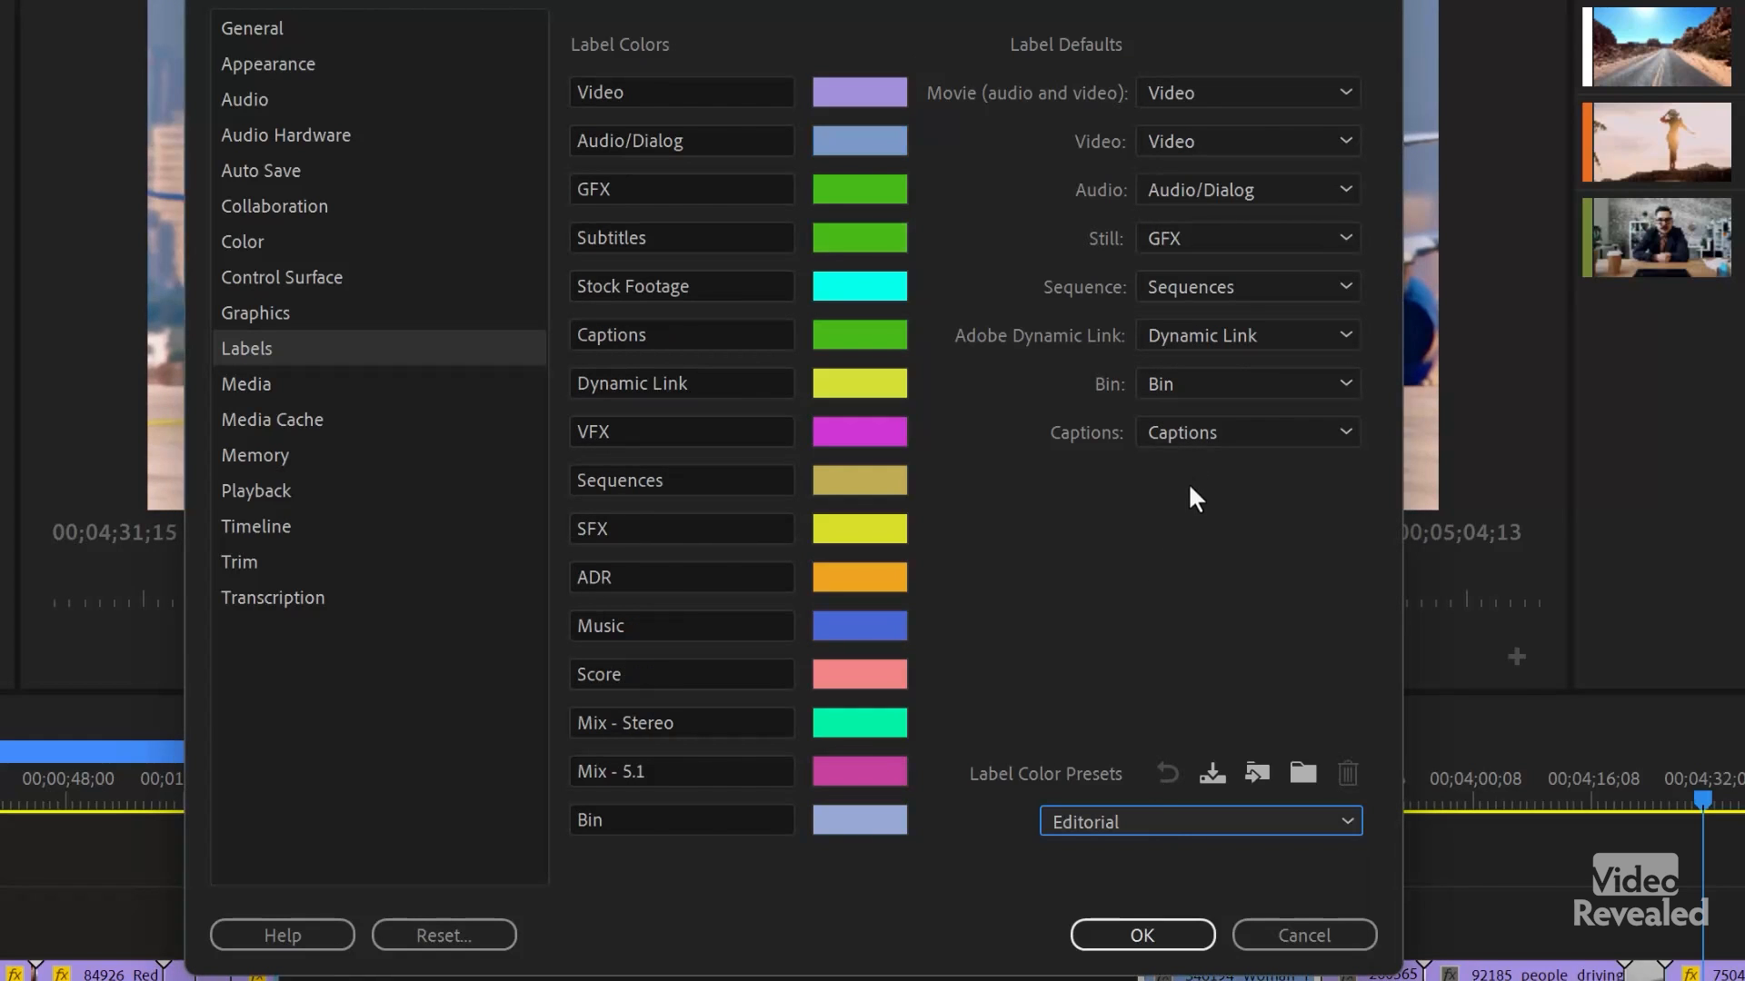
mouse_move(1256, 103)
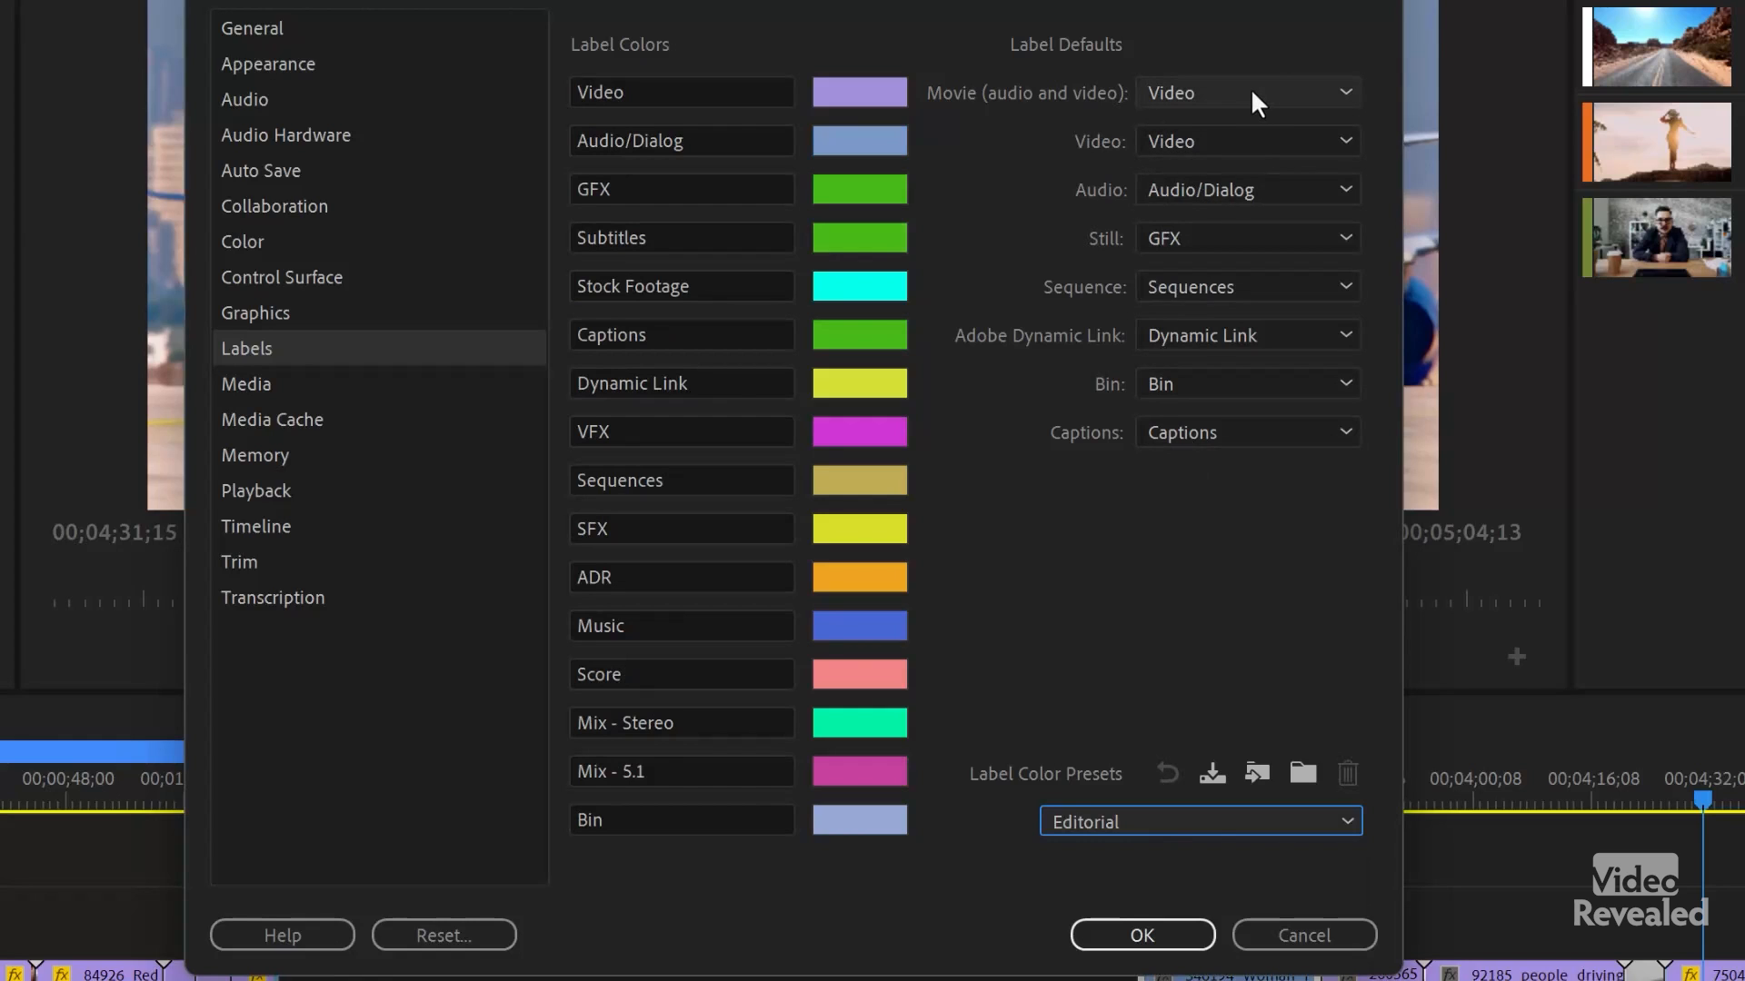
mouse_move(991, 146)
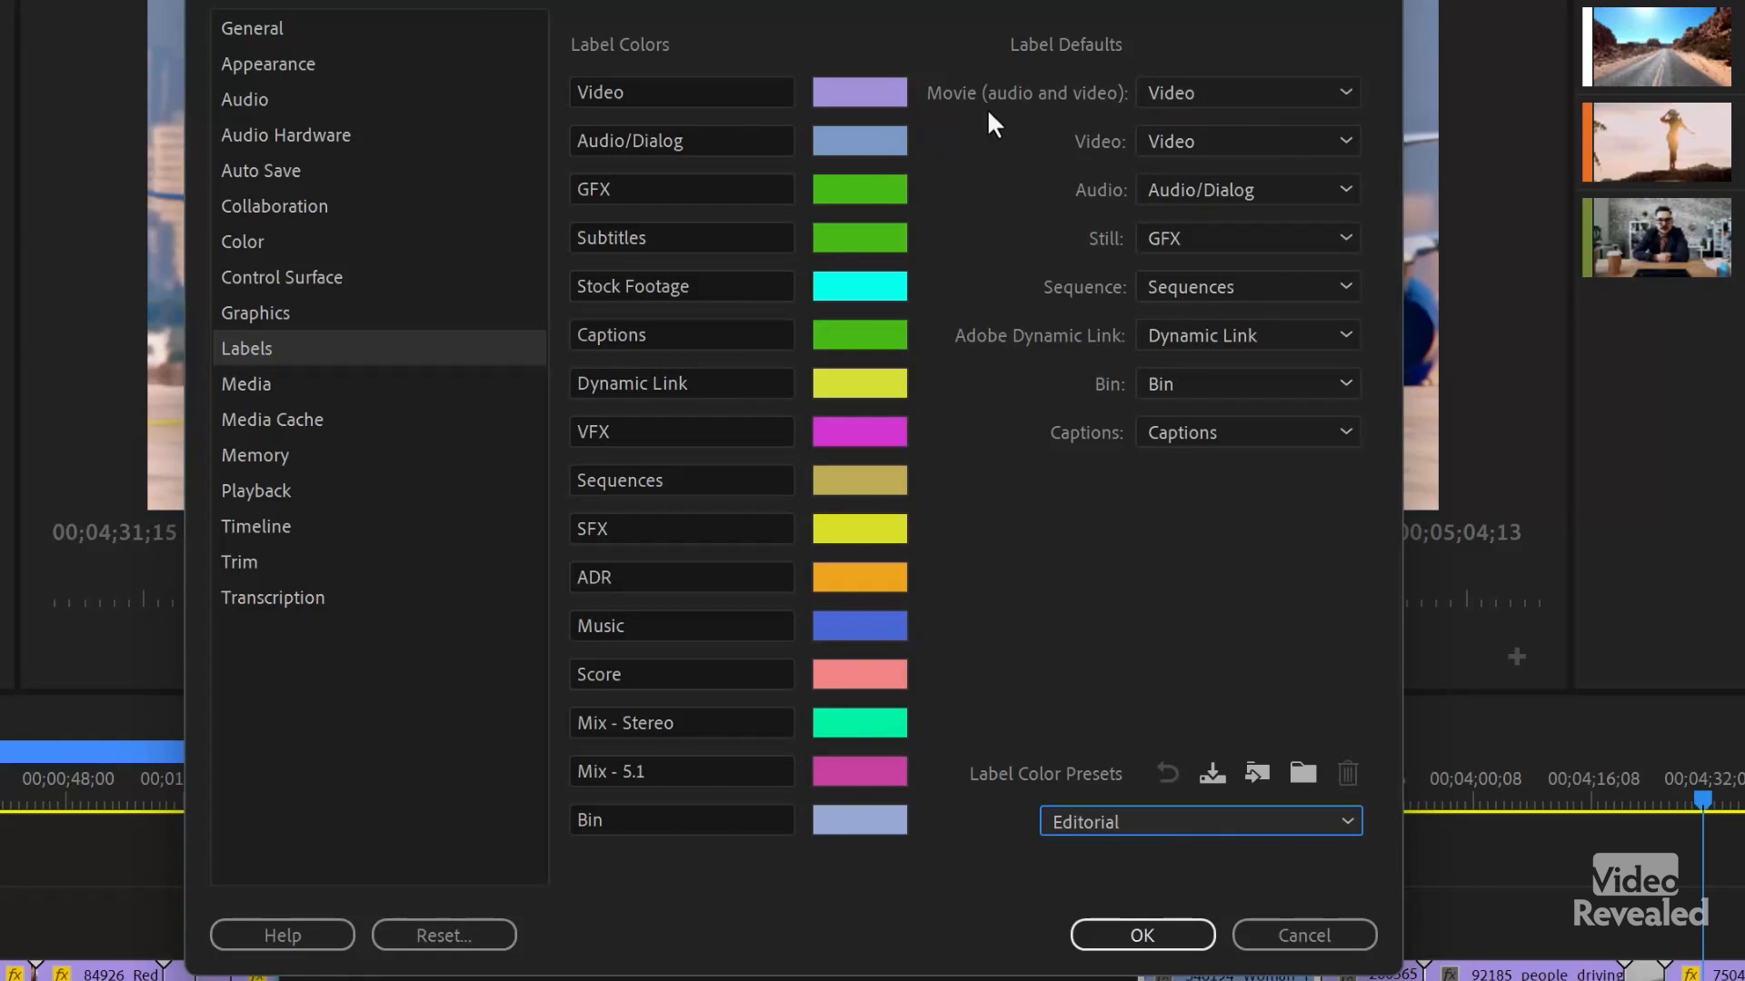
mouse_move(1090, 212)
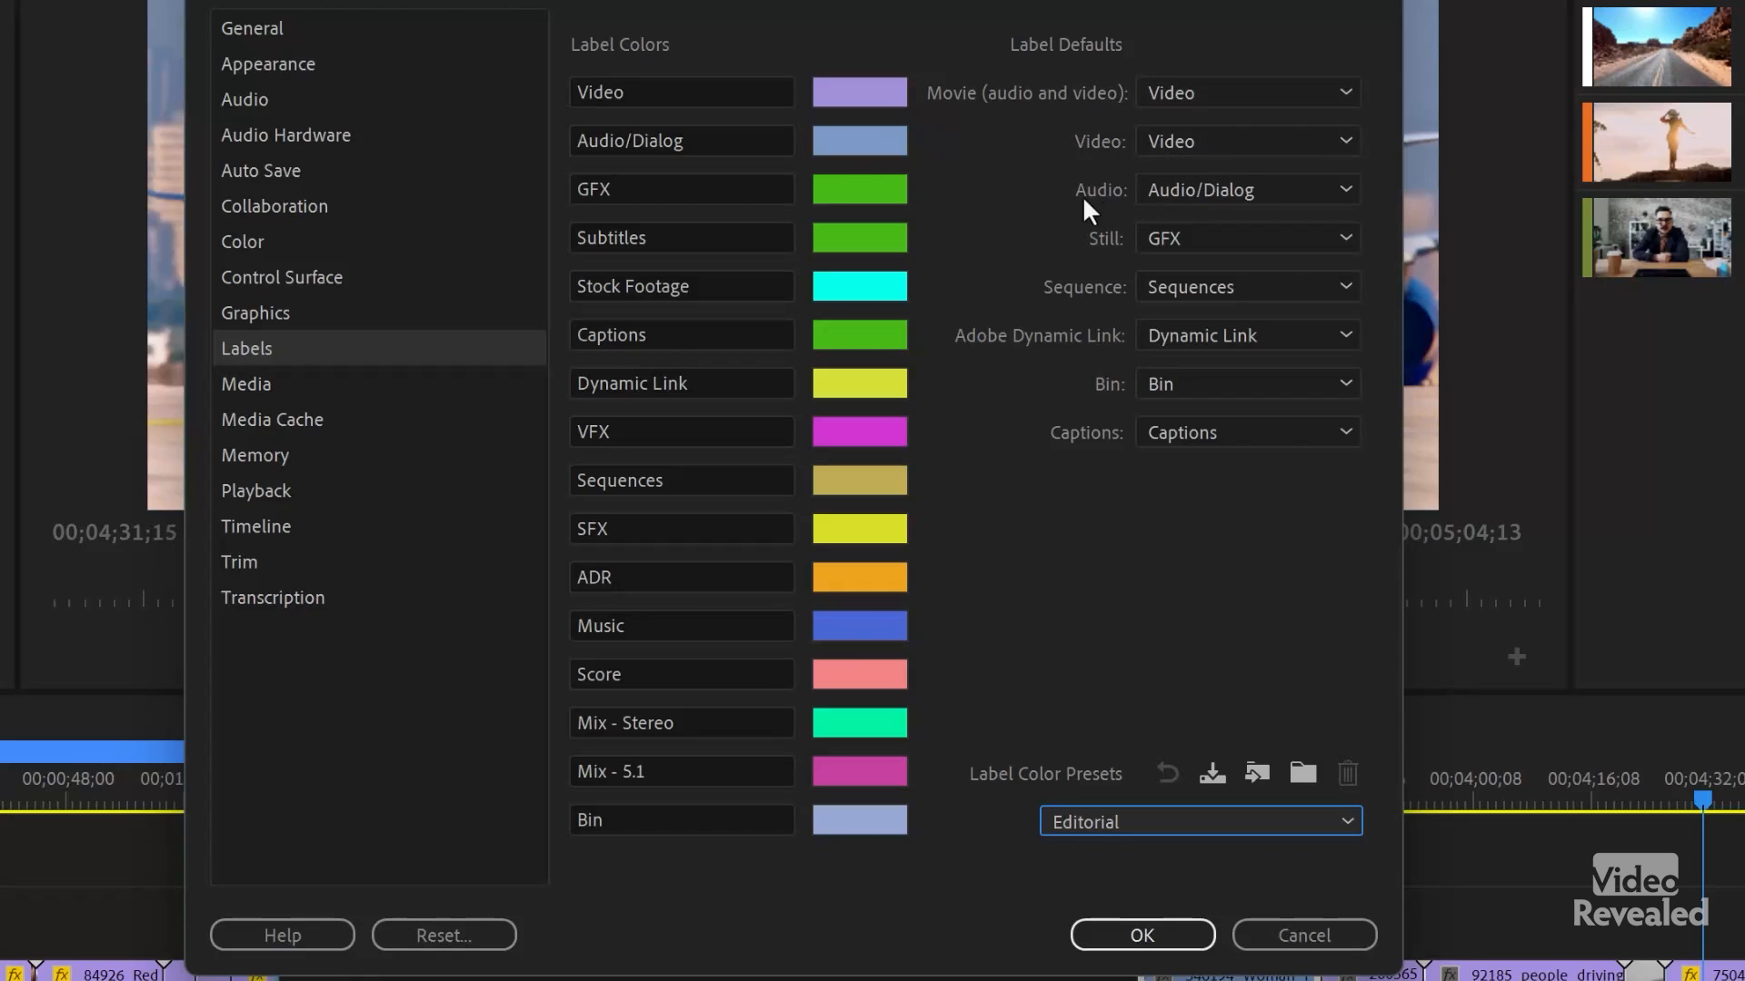
mouse_move(1227, 256)
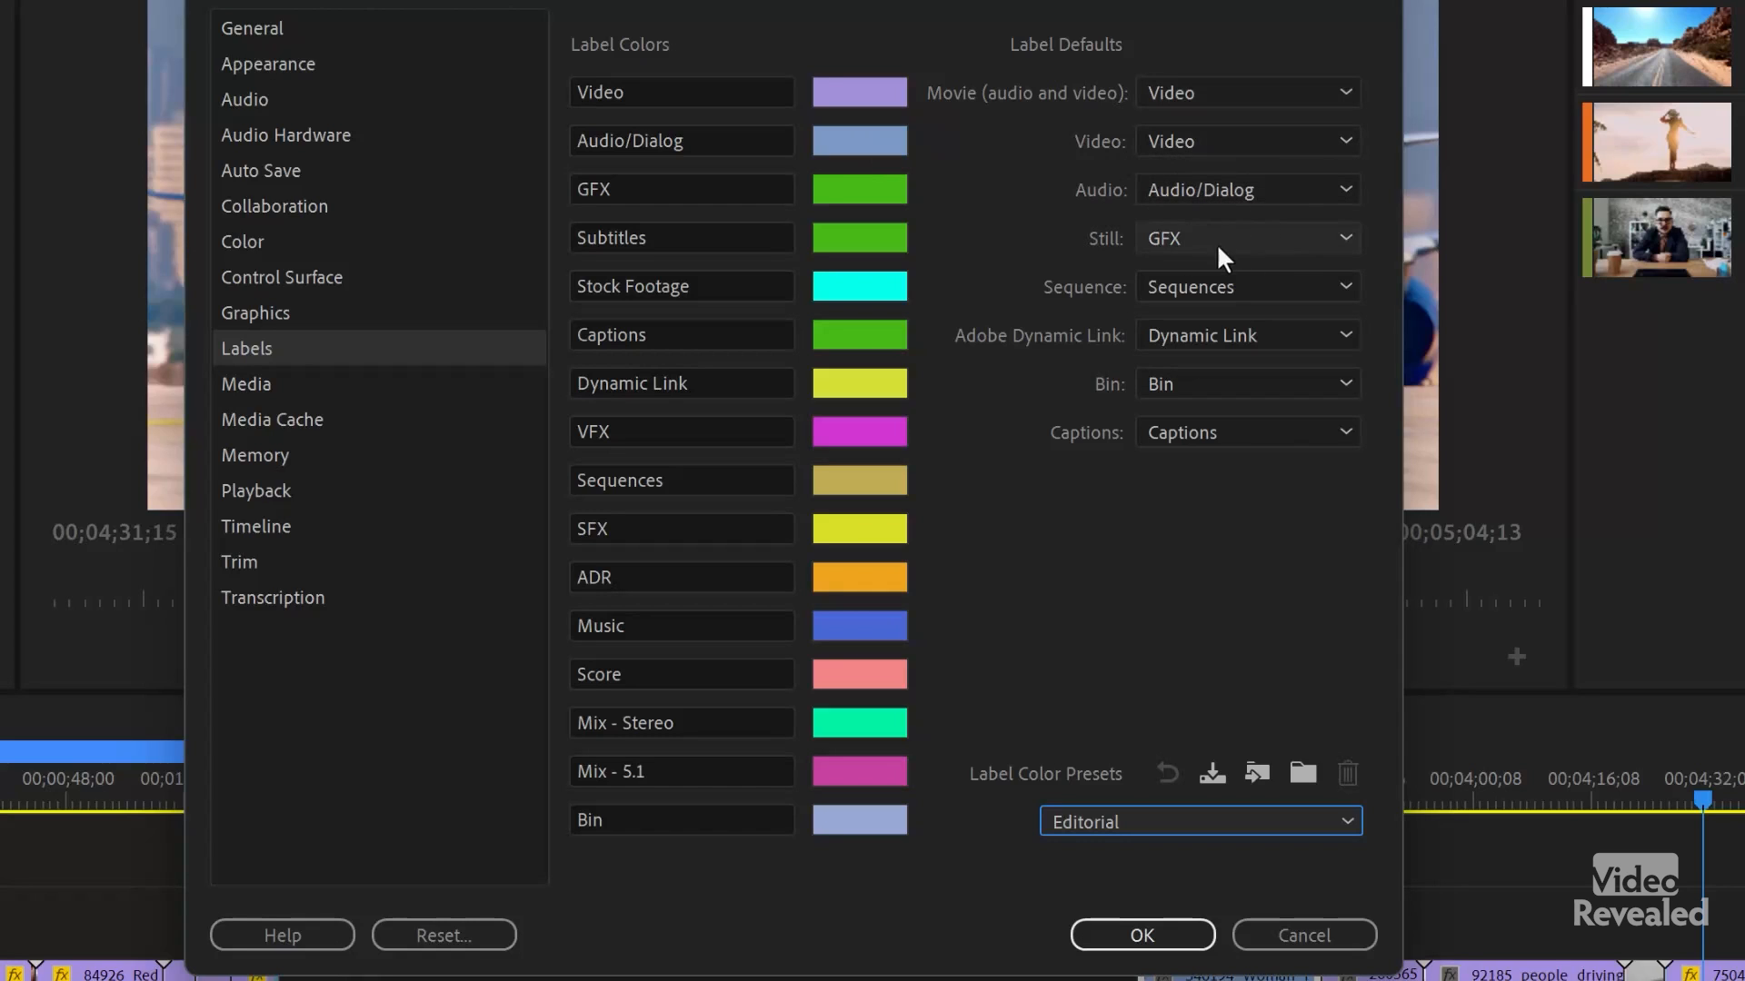
mouse_move(1097, 317)
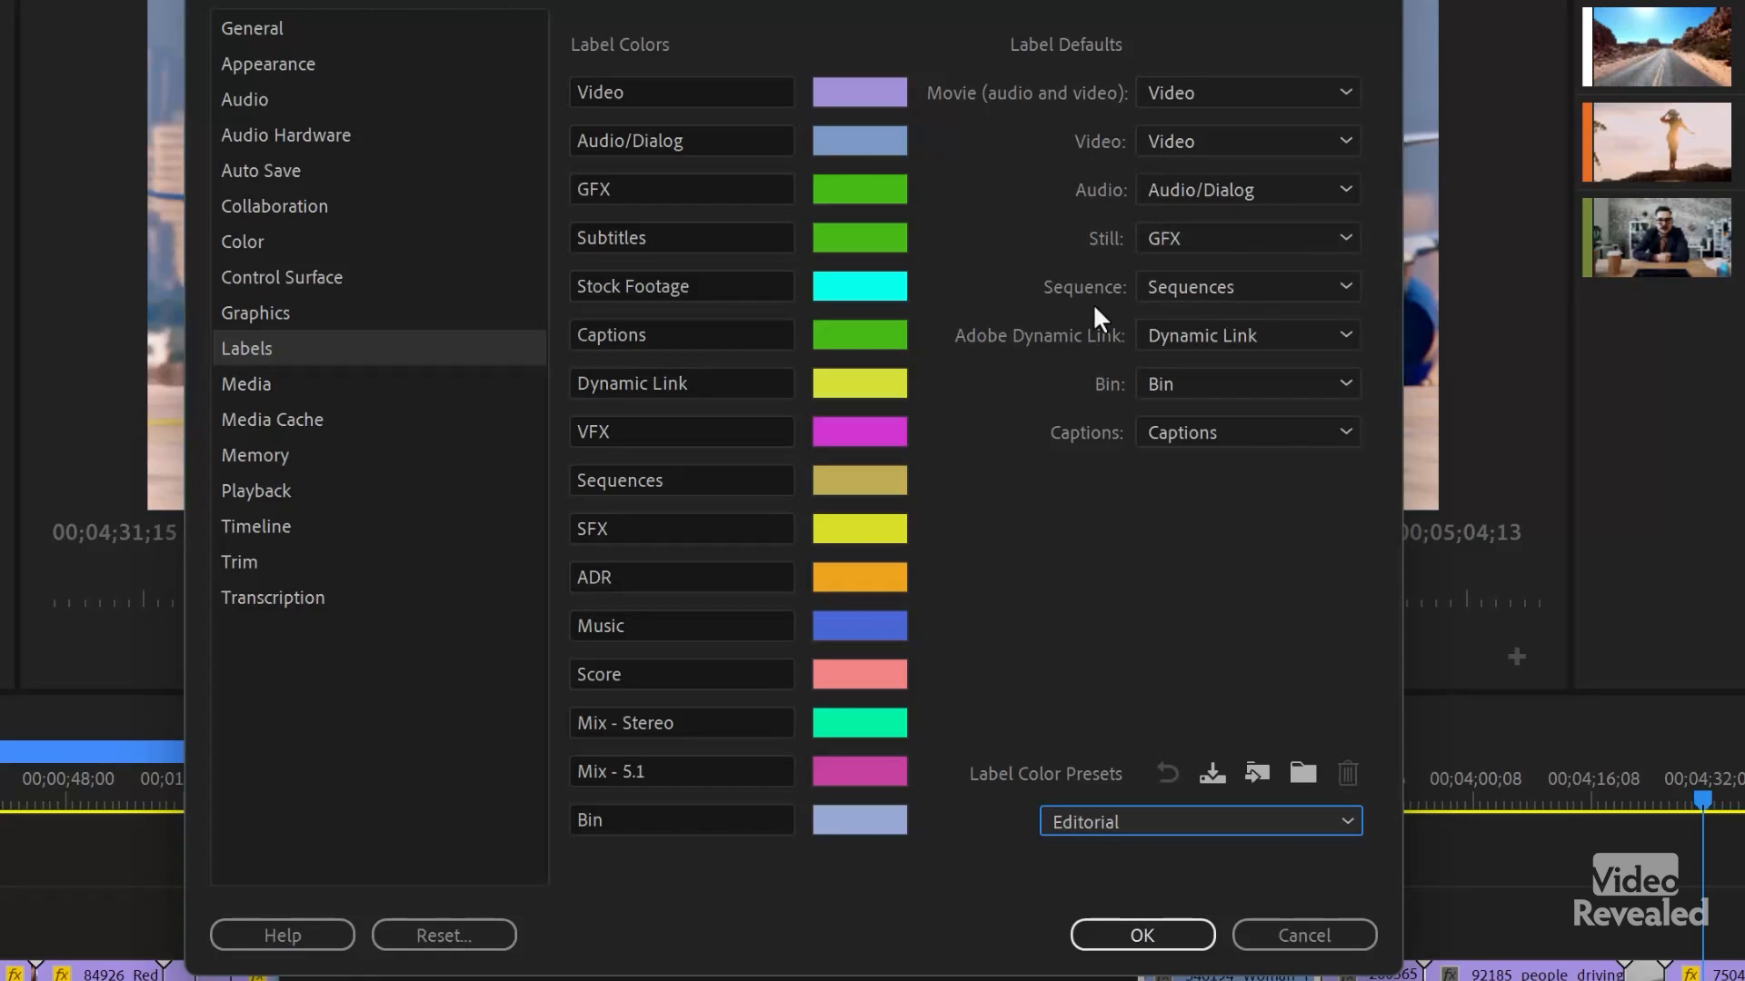
mouse_move(1221, 390)
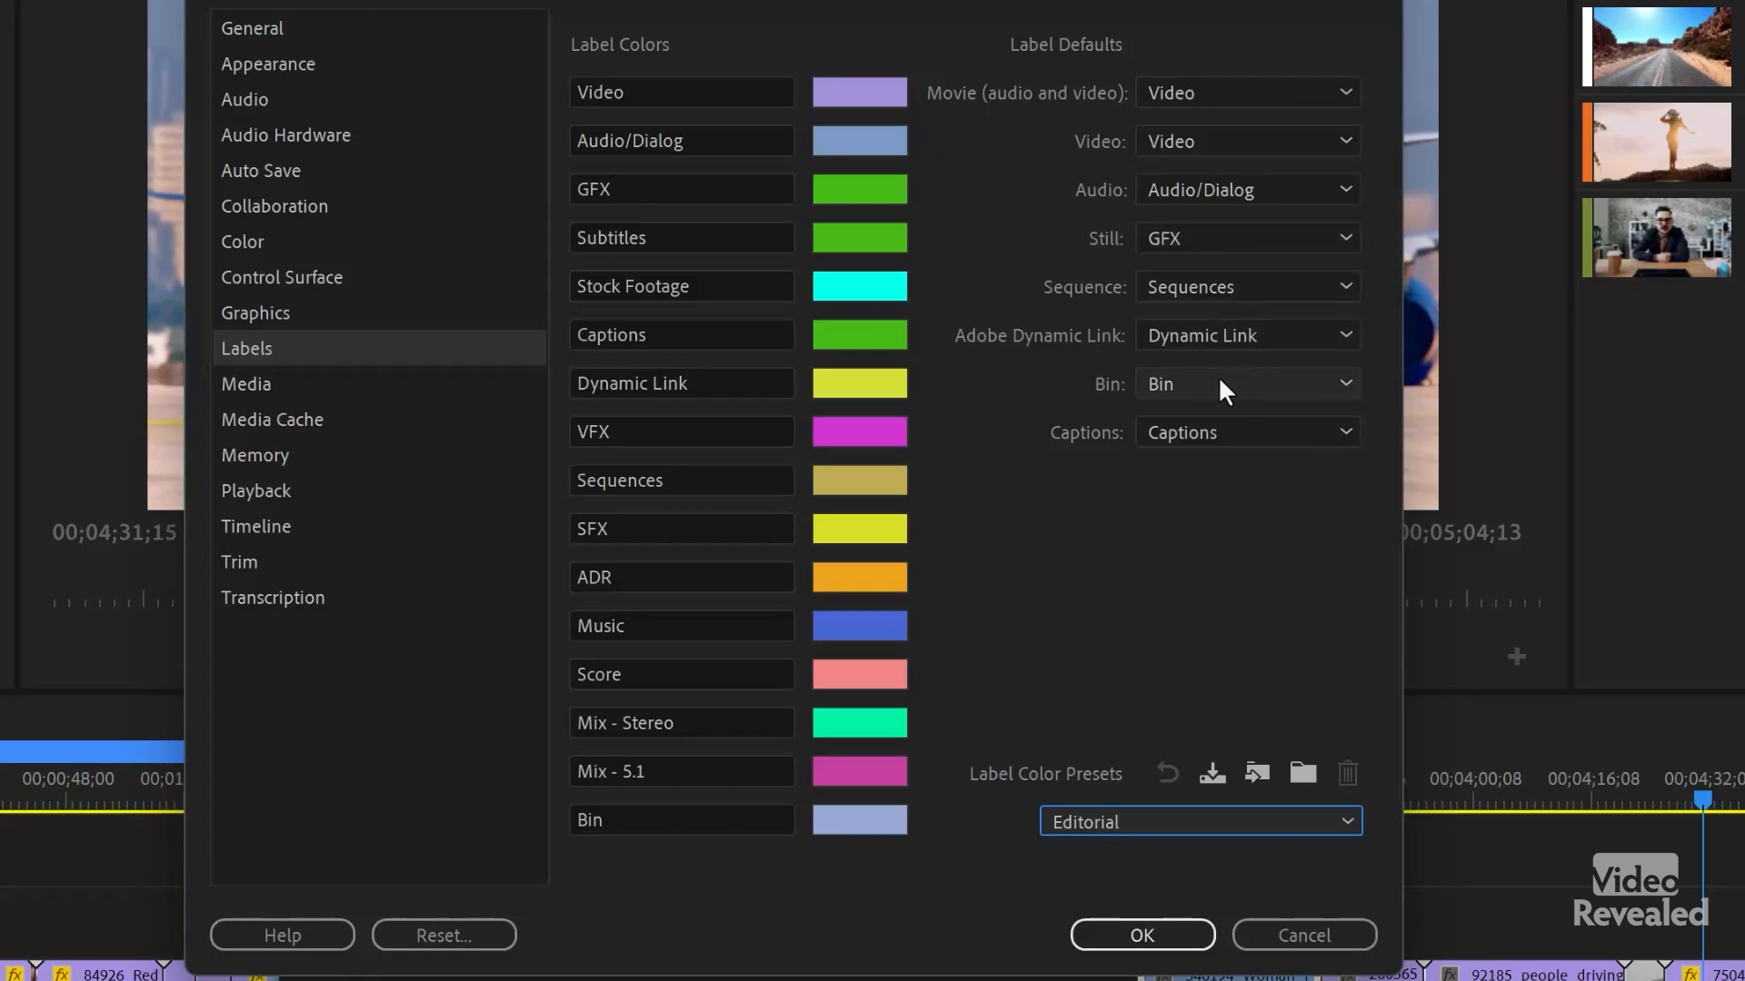
mouse_move(1239, 514)
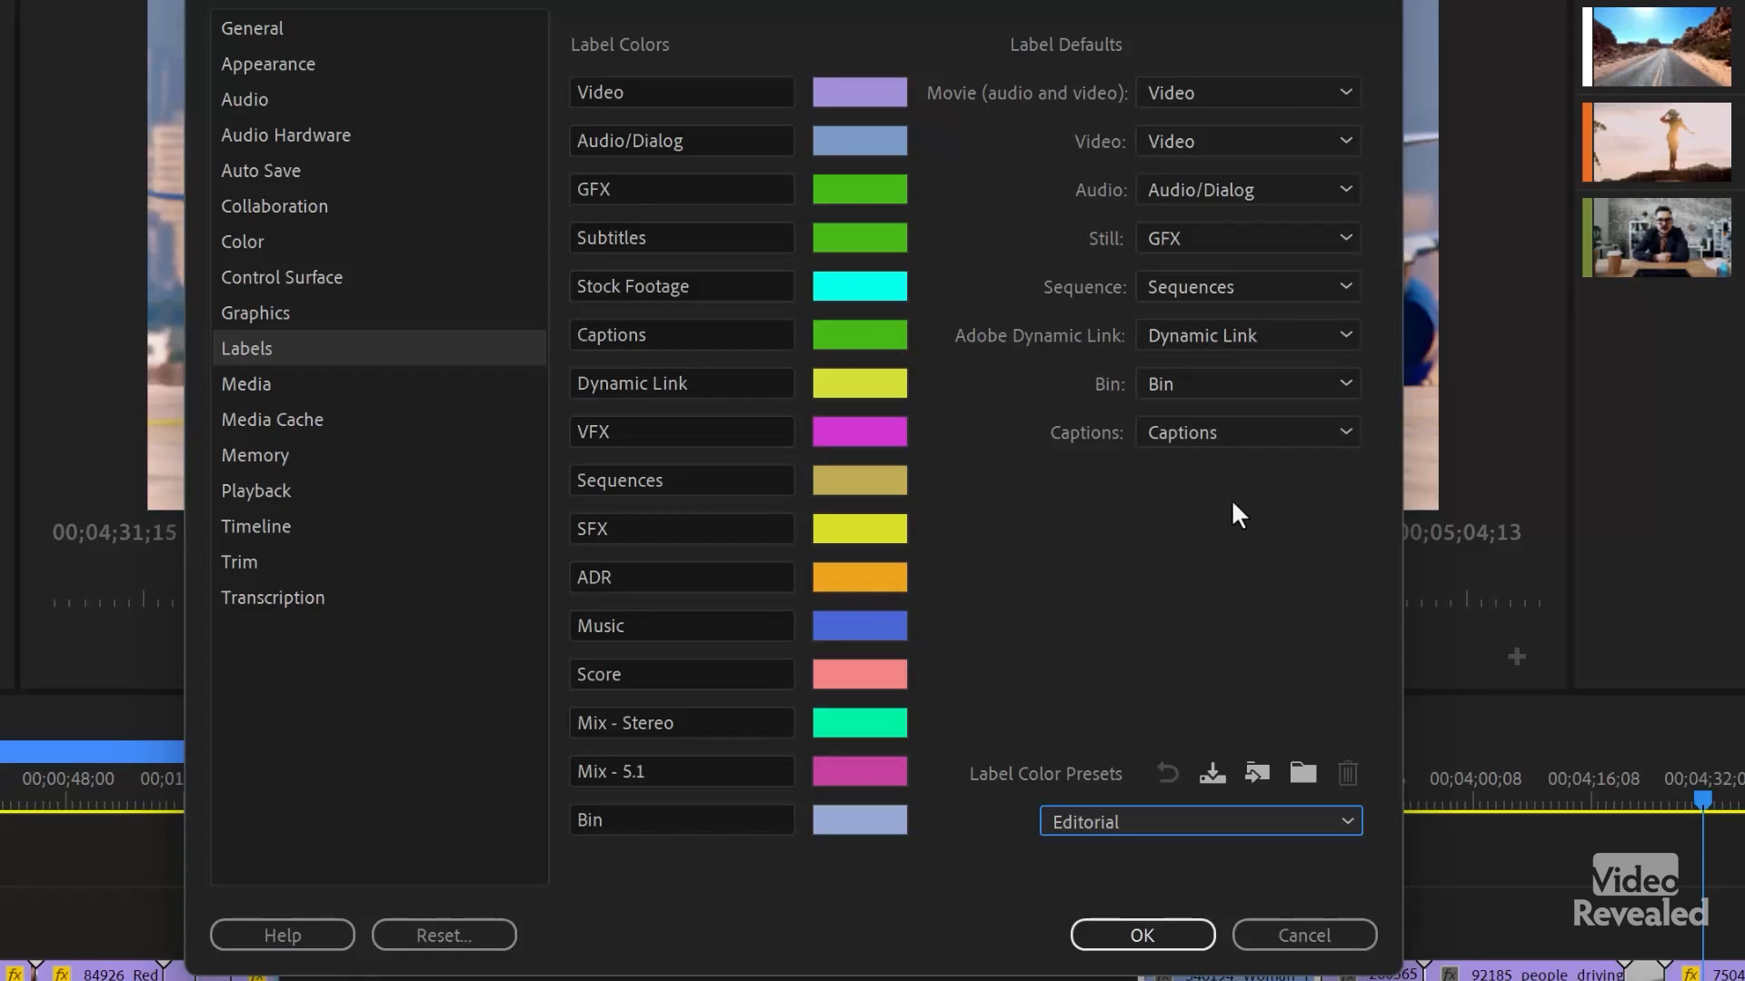
Step: Select the Vibrant label preset and recolour its Purple label darker
click(1201, 821)
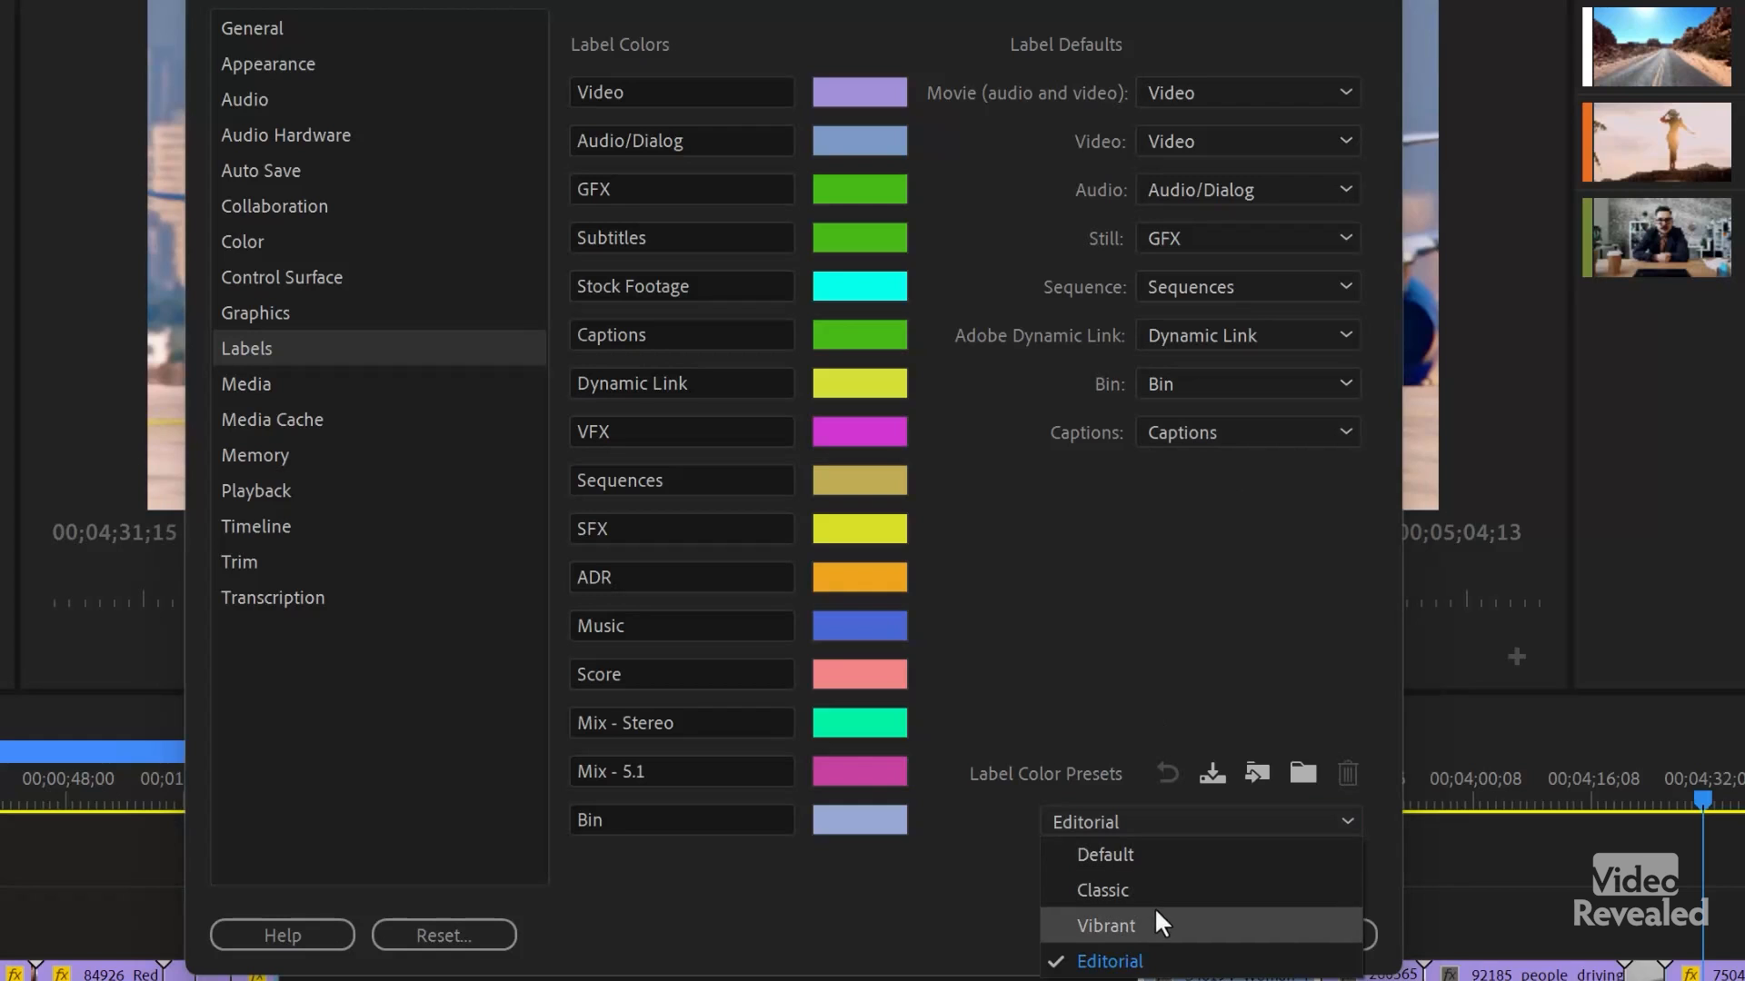
click(1105, 925)
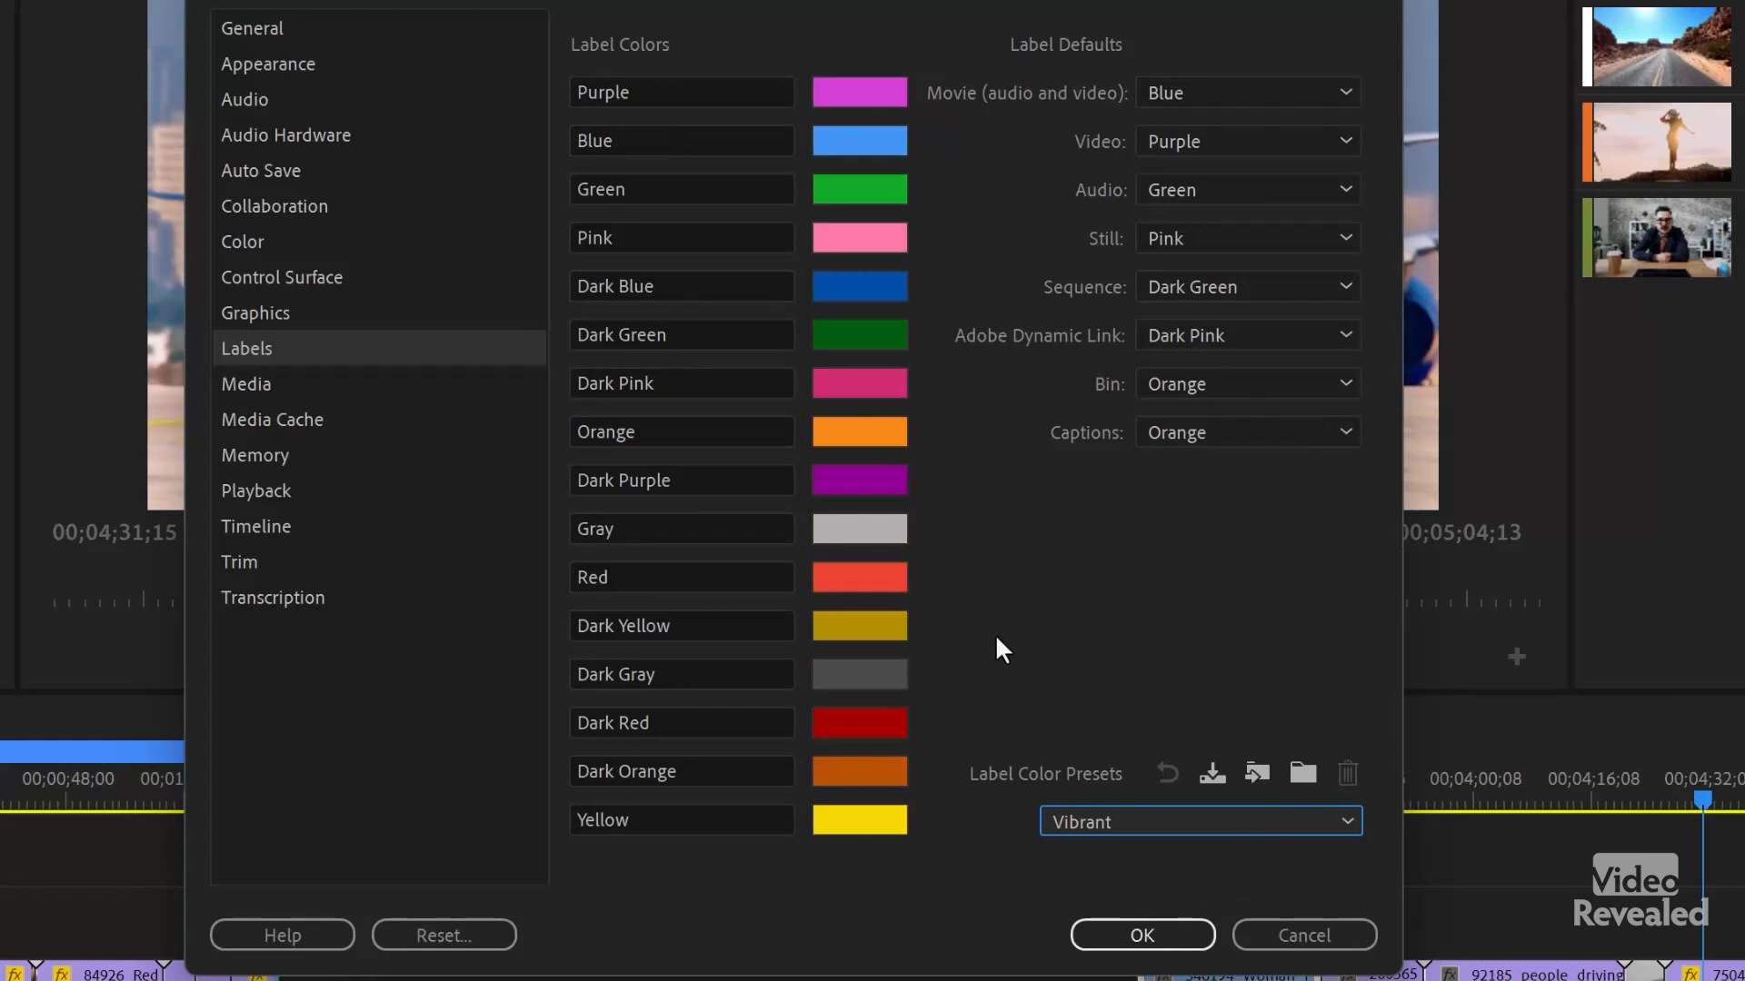
click(859, 92)
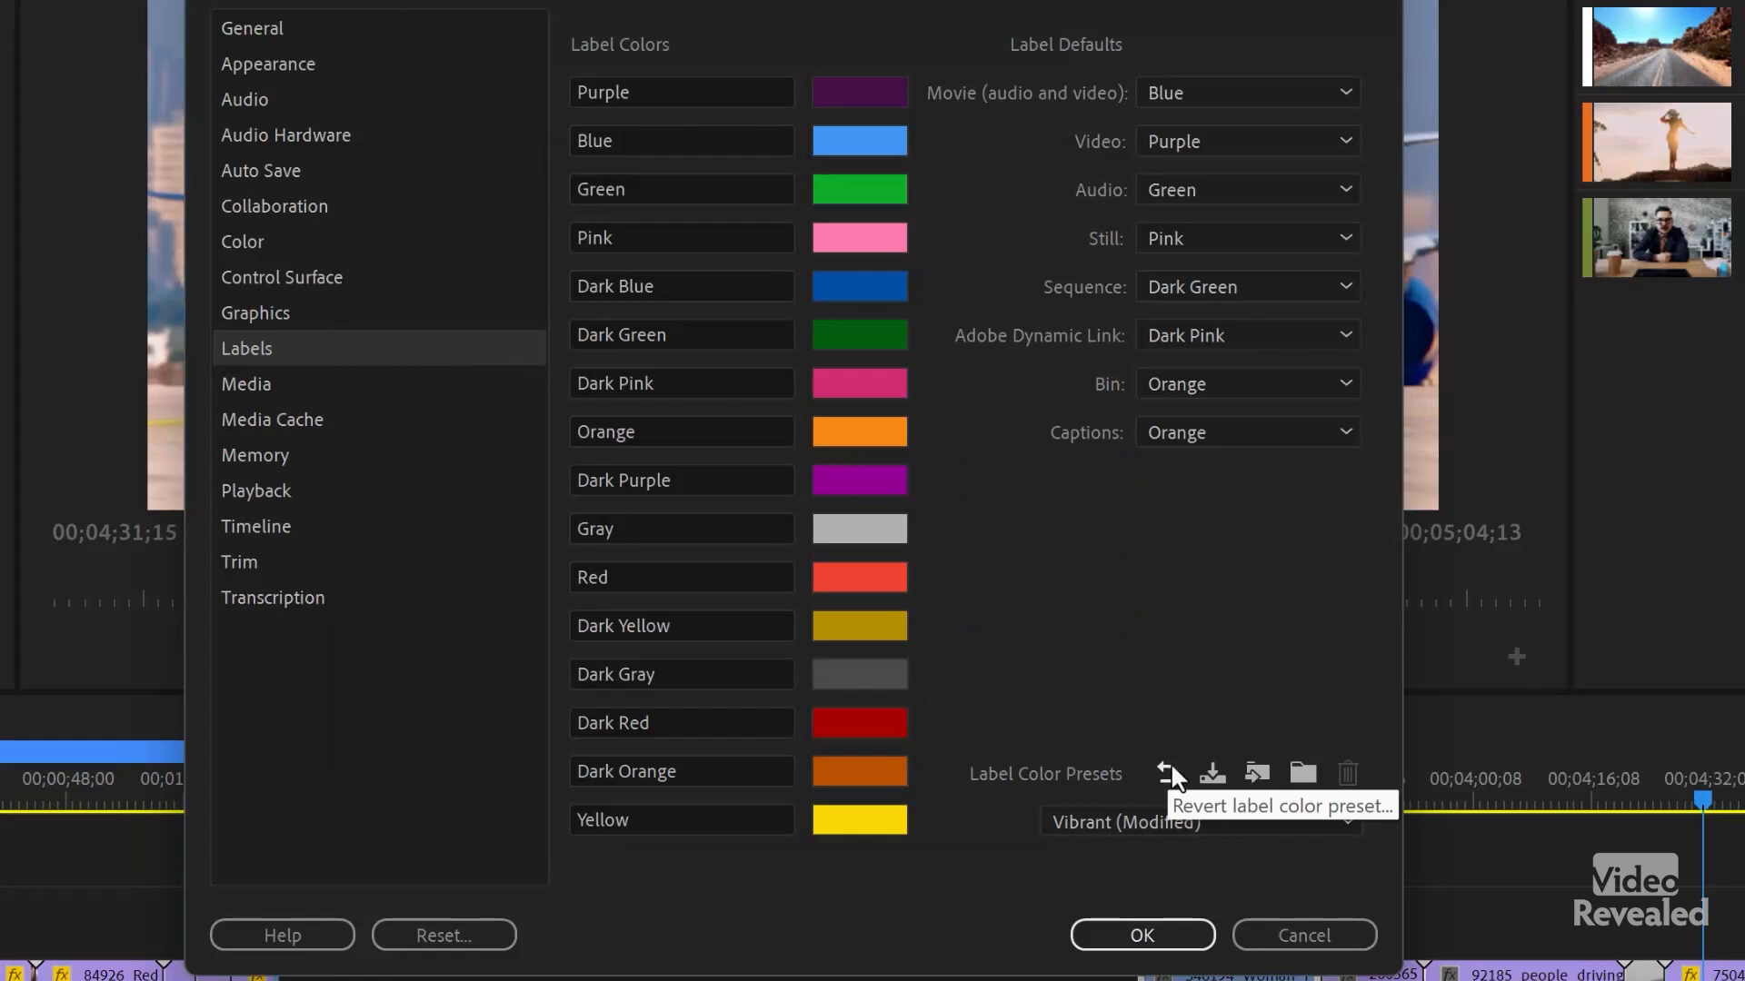
Step: Revert the modified Vibrant preset to its original Purple and accept Preferences with OK
click(1166, 773)
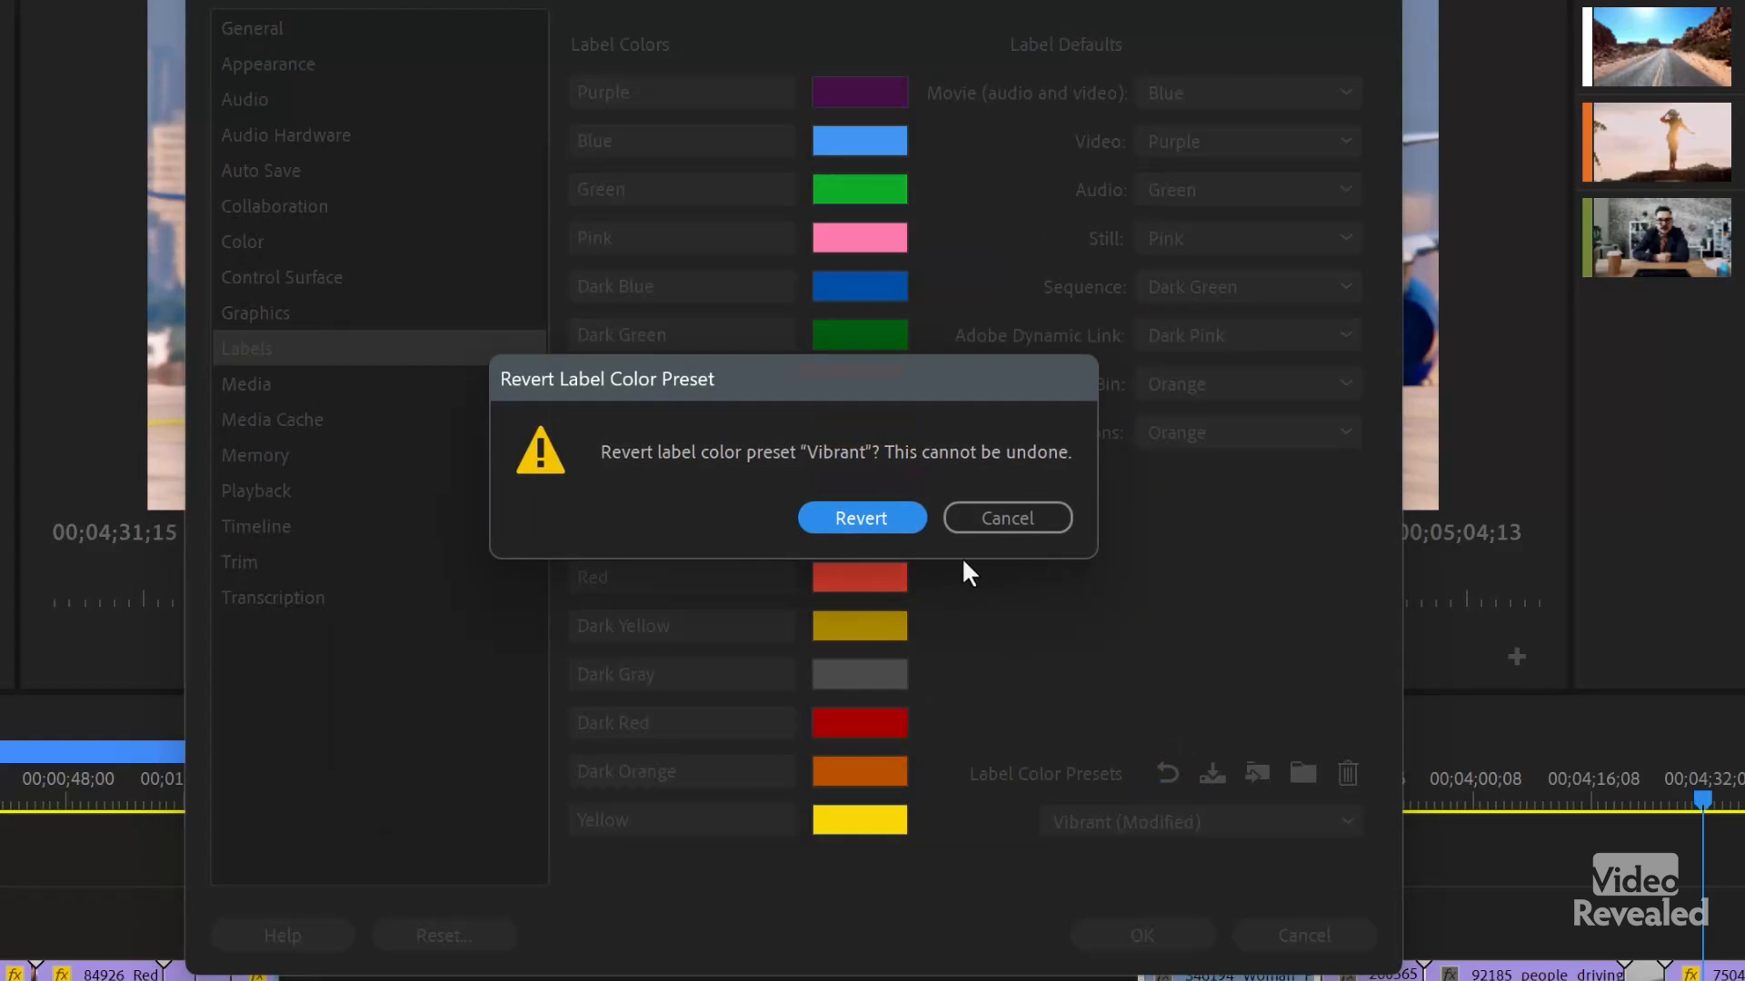
click(862, 518)
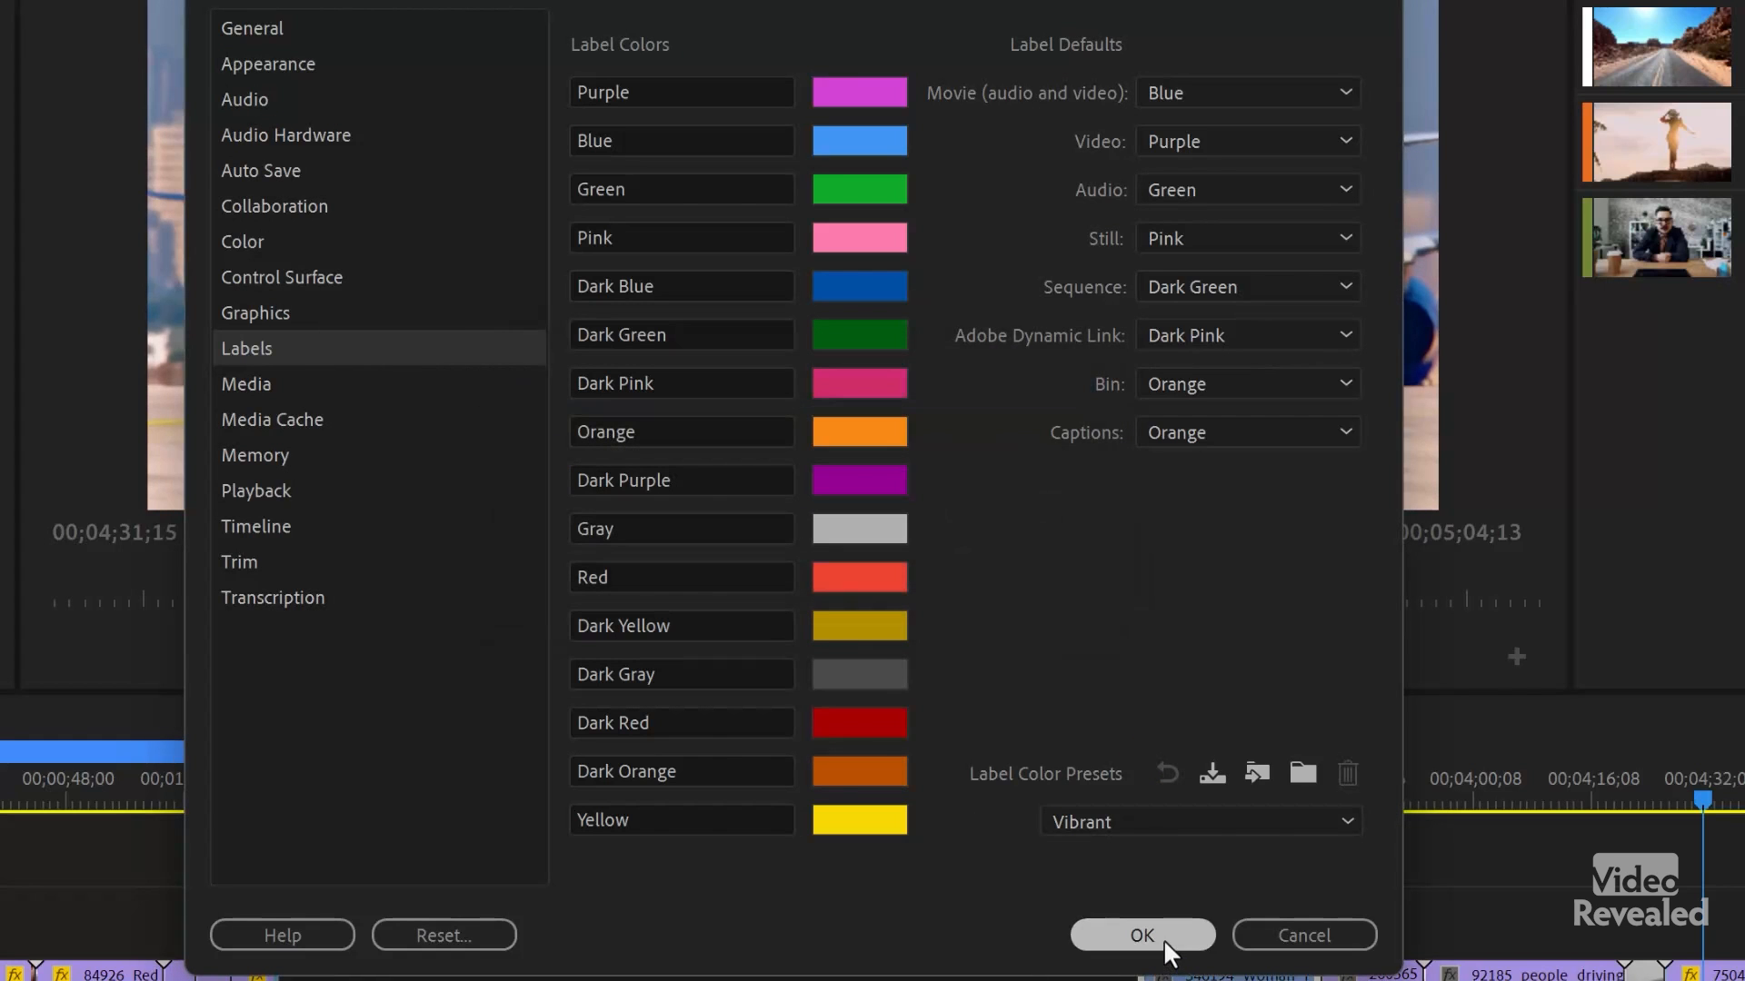
click(1142, 935)
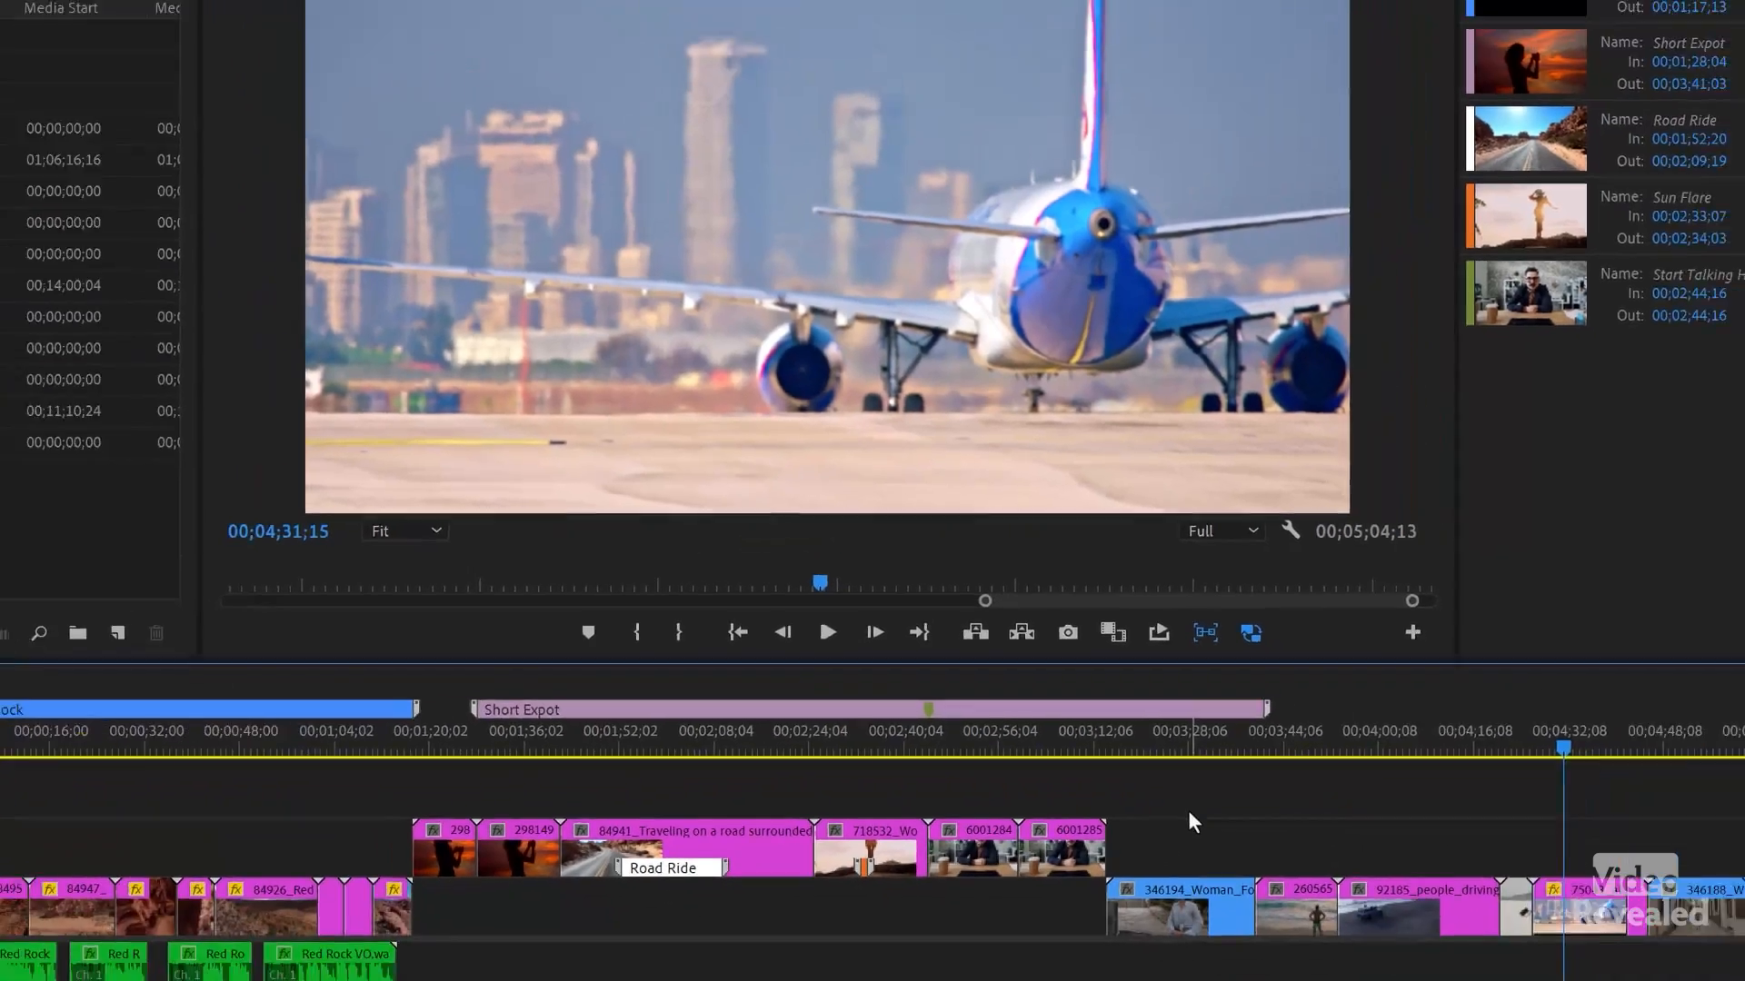